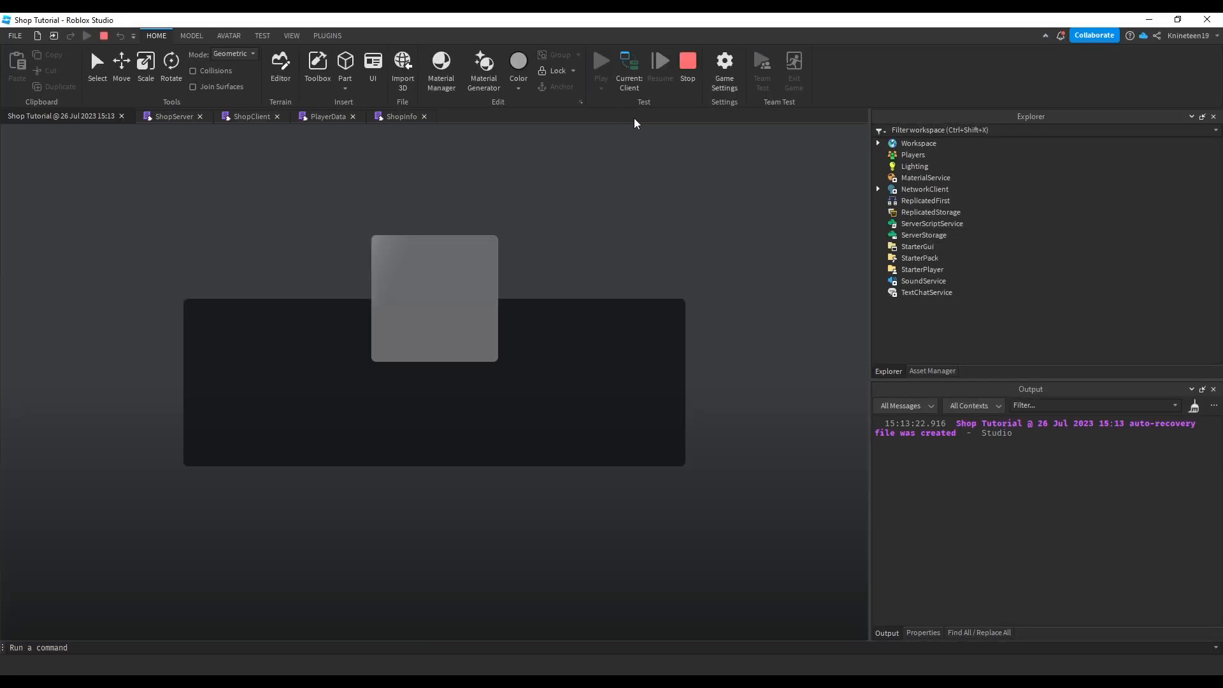
Add a PlayerData.HasLoad line under SaveDebounces in the PlayerData script and start a playtest
{"action": "left_click", "coordinate": [601, 61]}
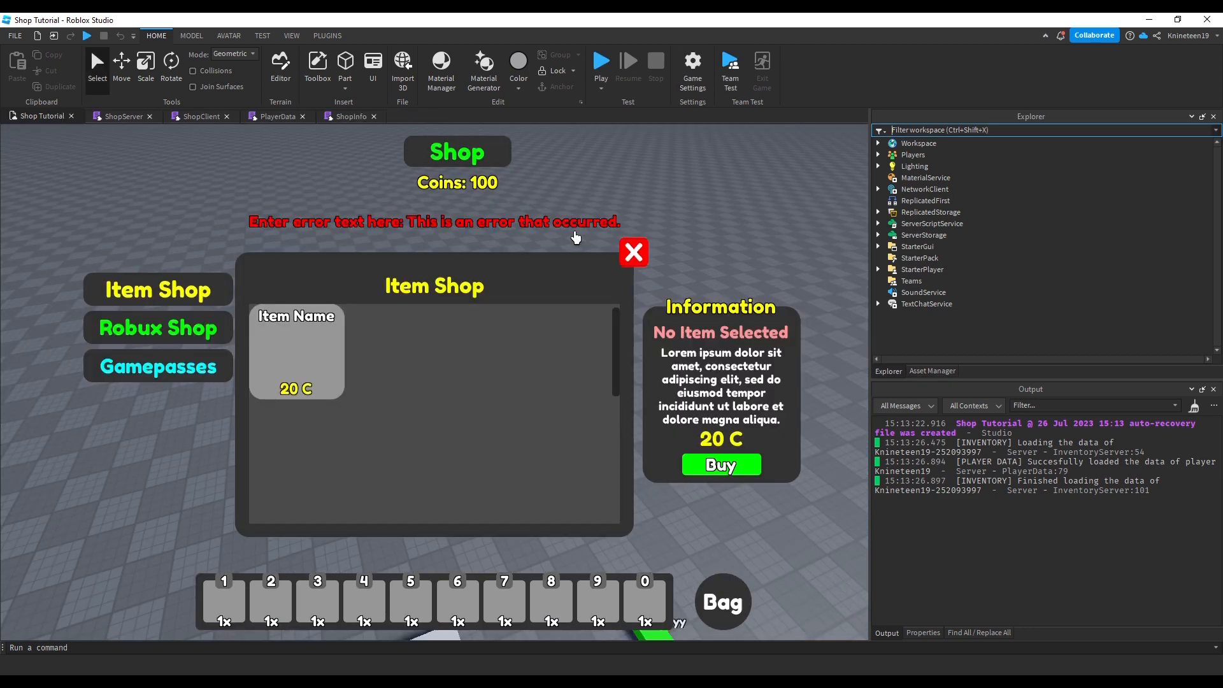
{"action": "left_click", "coordinate": [276, 116]}
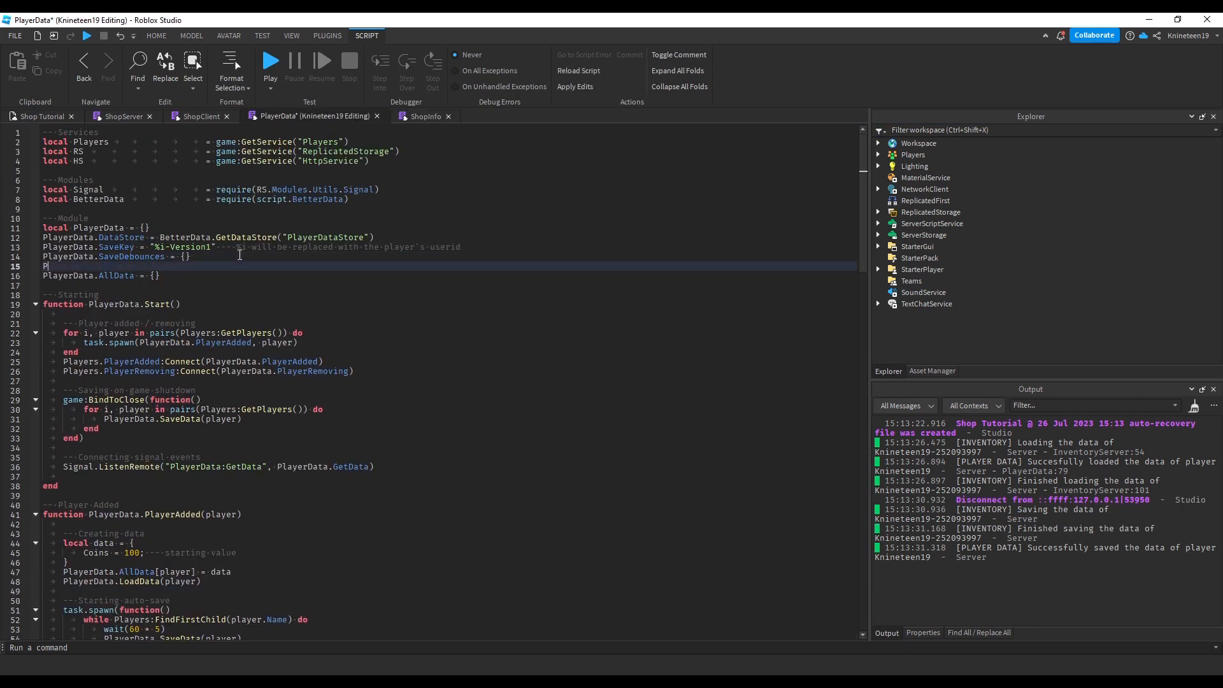
{"action": "type", "text": "PlayerData.HasLoad"}
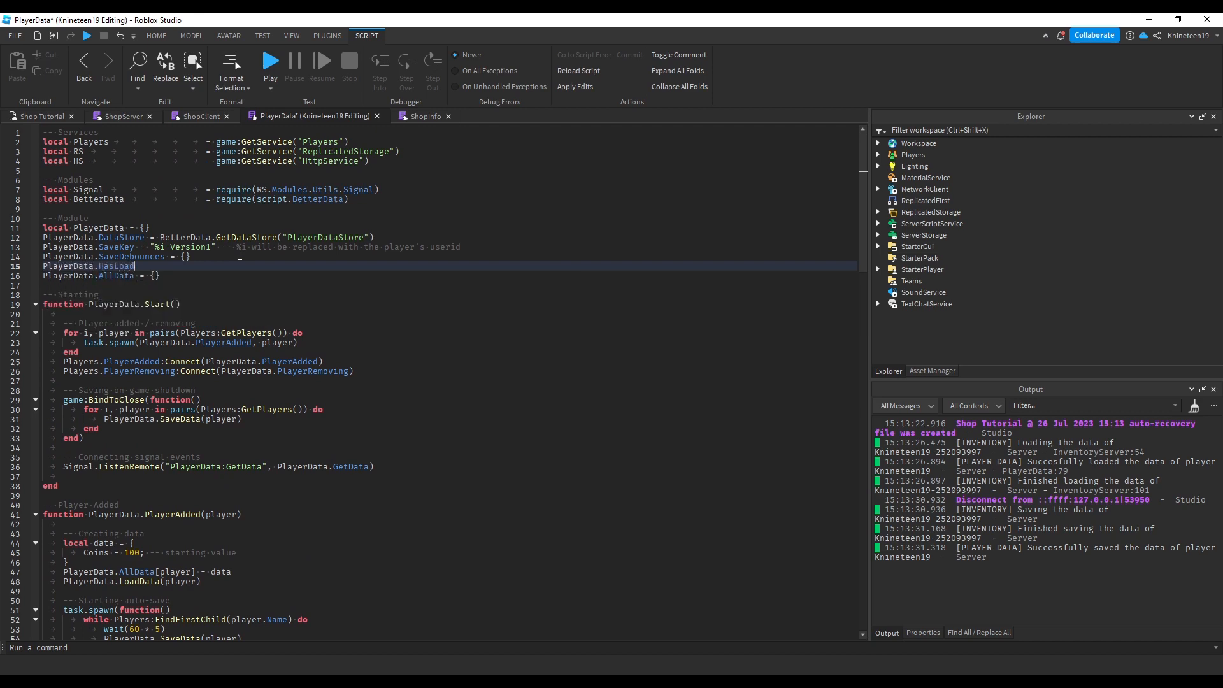
{"action": "scroll", "scroll_direction": "down", "scroll_amount": 3}
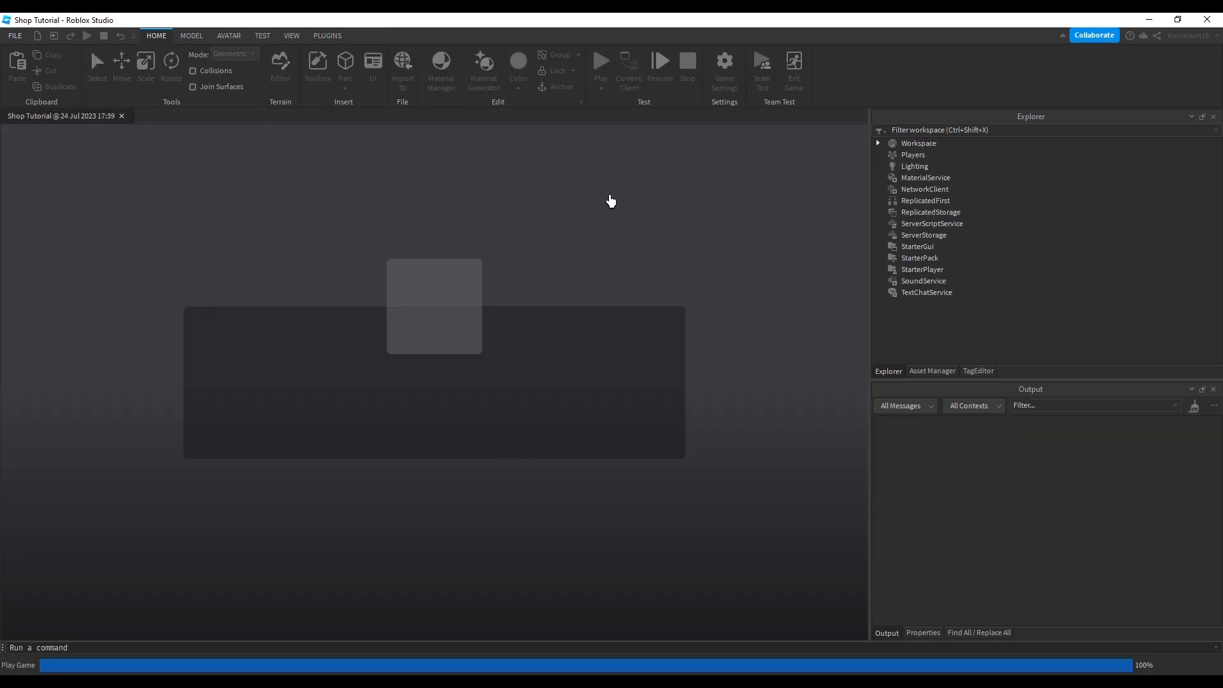
Playtest, unequip the Stronk Helmet from the Bag inventory, browse items, then stop the test
{"action": "left_click", "coordinate": [601, 61]}
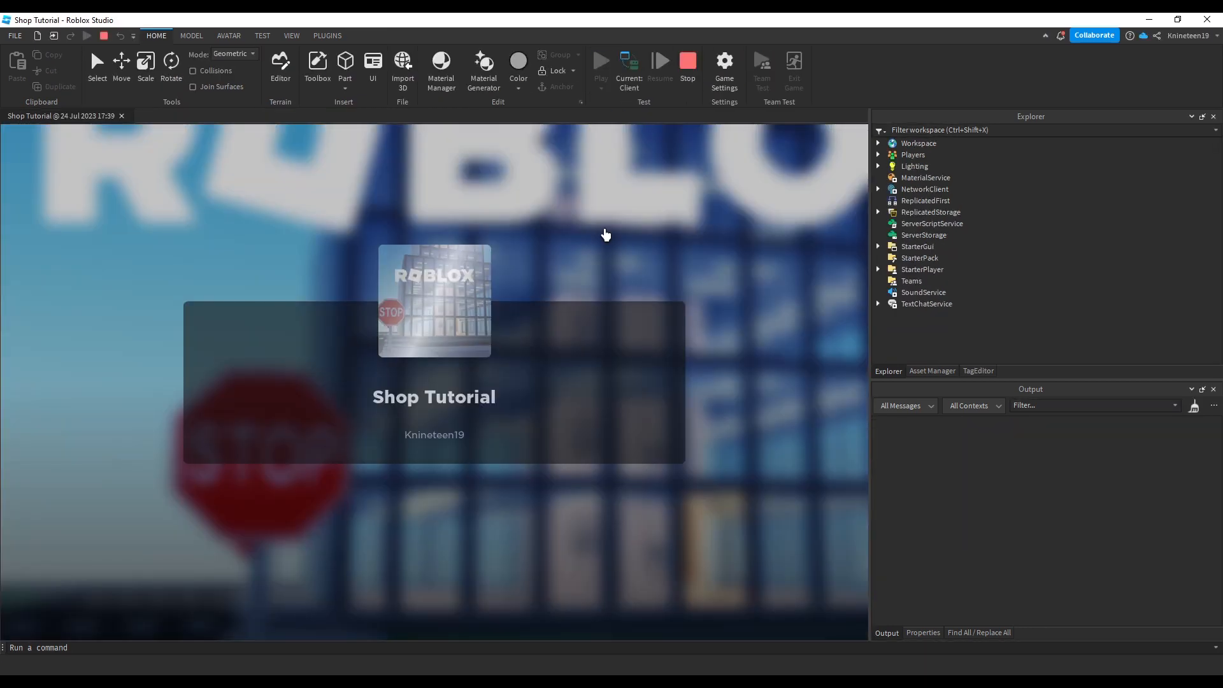
{"action": "left_click", "coordinate": [600, 61]}
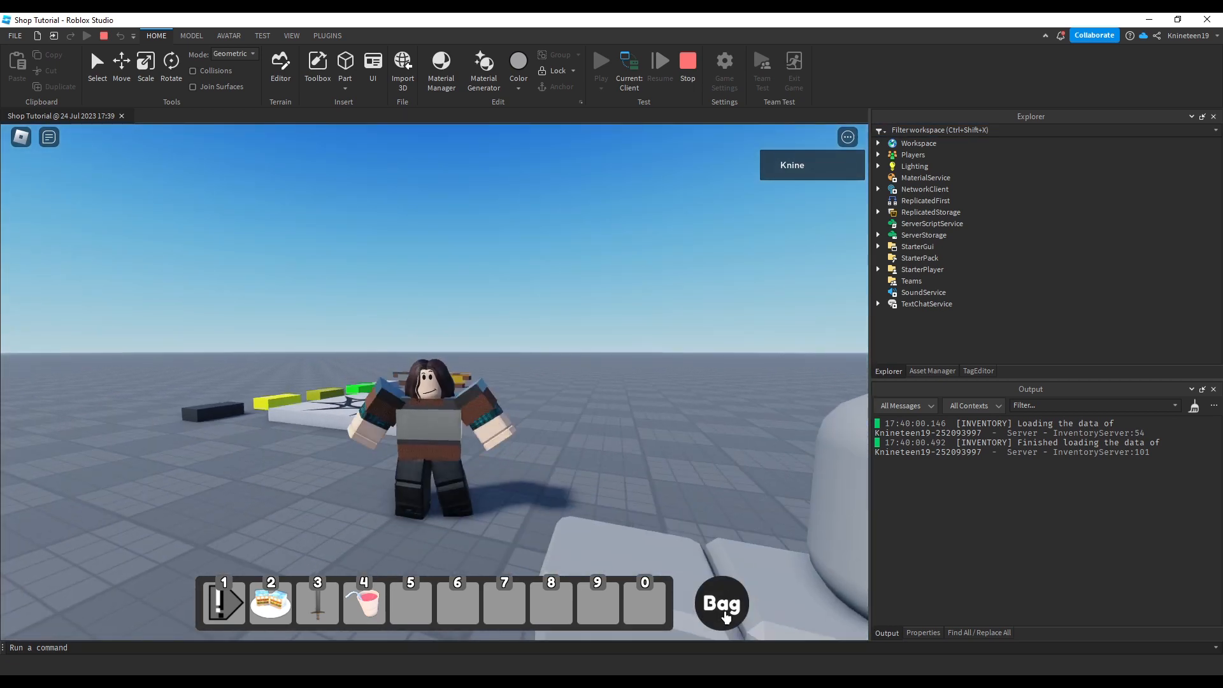
{"action": "left_click", "coordinate": [721, 603]}
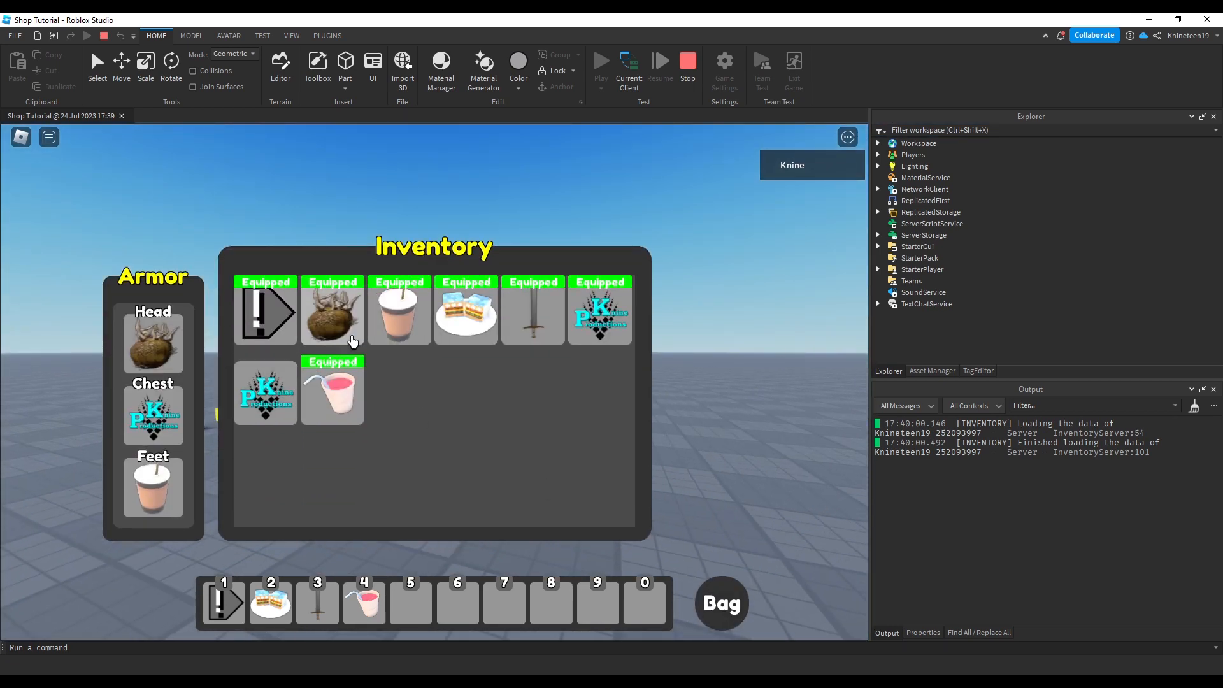
{"action": "left_click", "coordinate": [332, 312]}
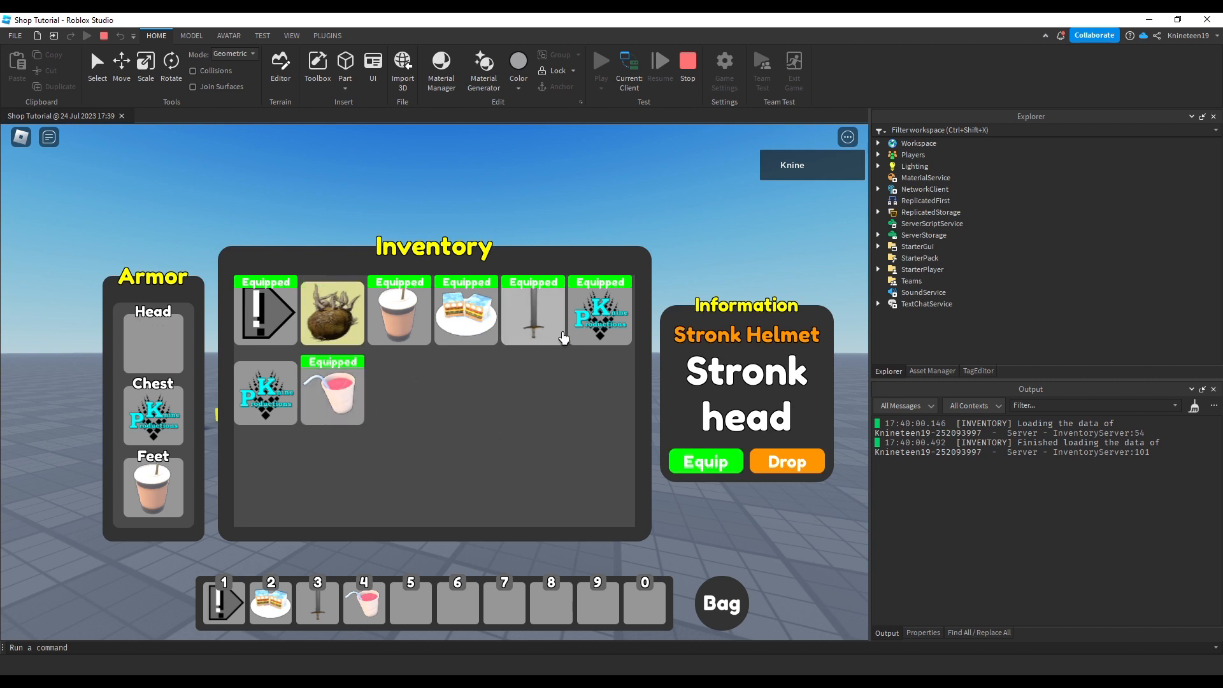
{"action": "left_click", "coordinate": [533, 312]}
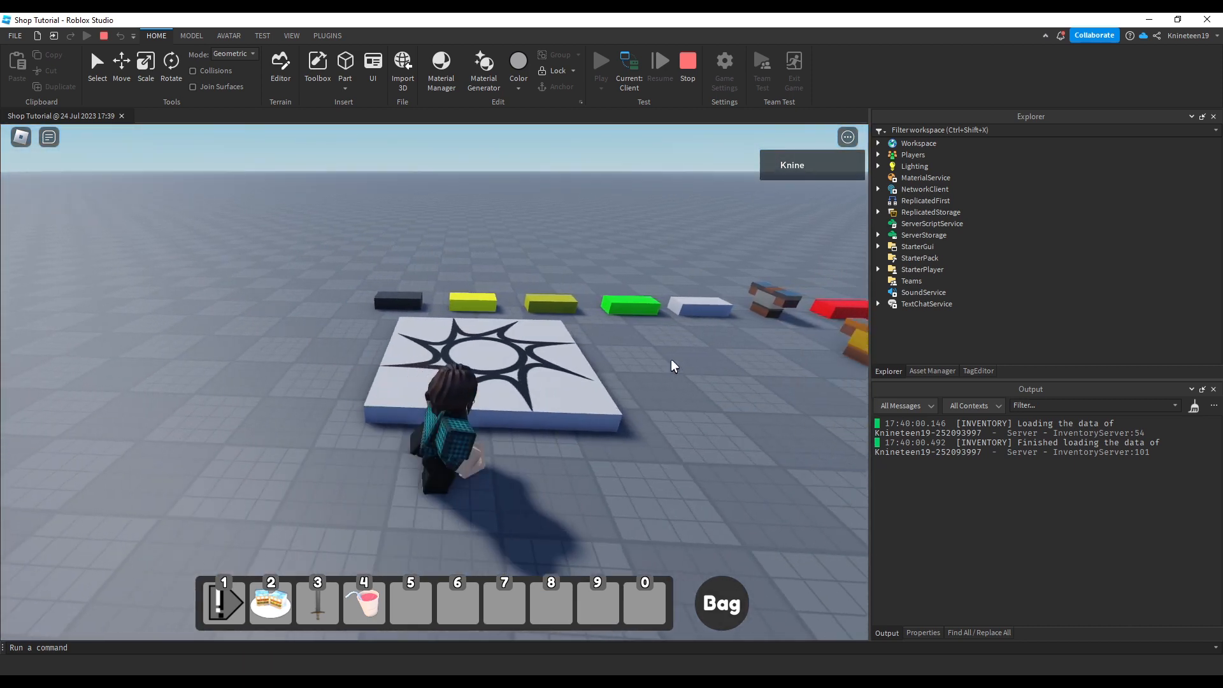
{"action": "left_click", "coordinate": [719, 601]}
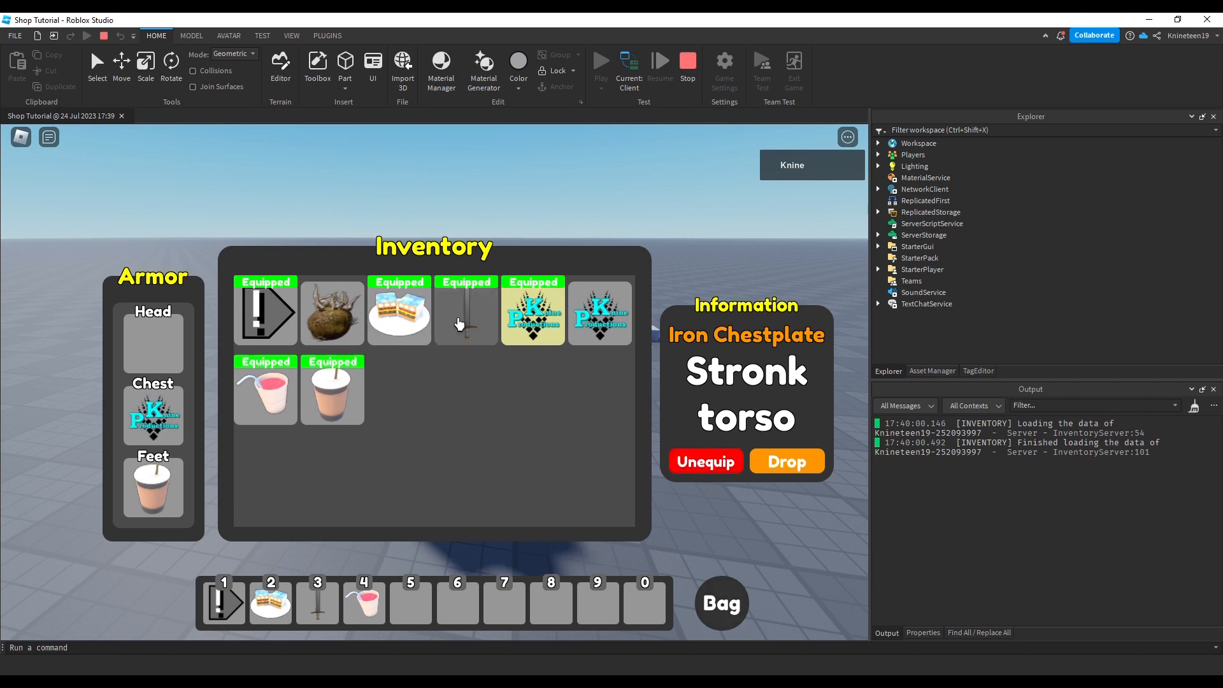
{"action": "left_click", "coordinate": [465, 311]}
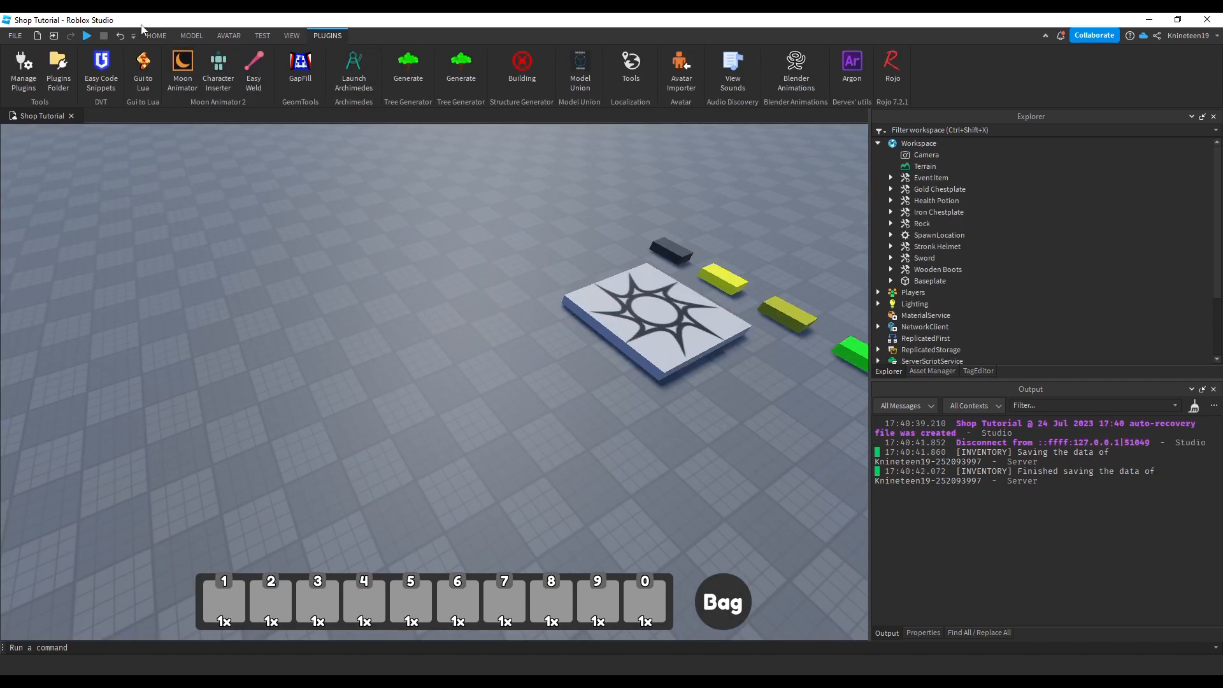
Generate an R15 Masculine Block Avatar rig with Rig Builder and select it in the workspace
{"action": "left_click", "coordinate": [155, 36]}
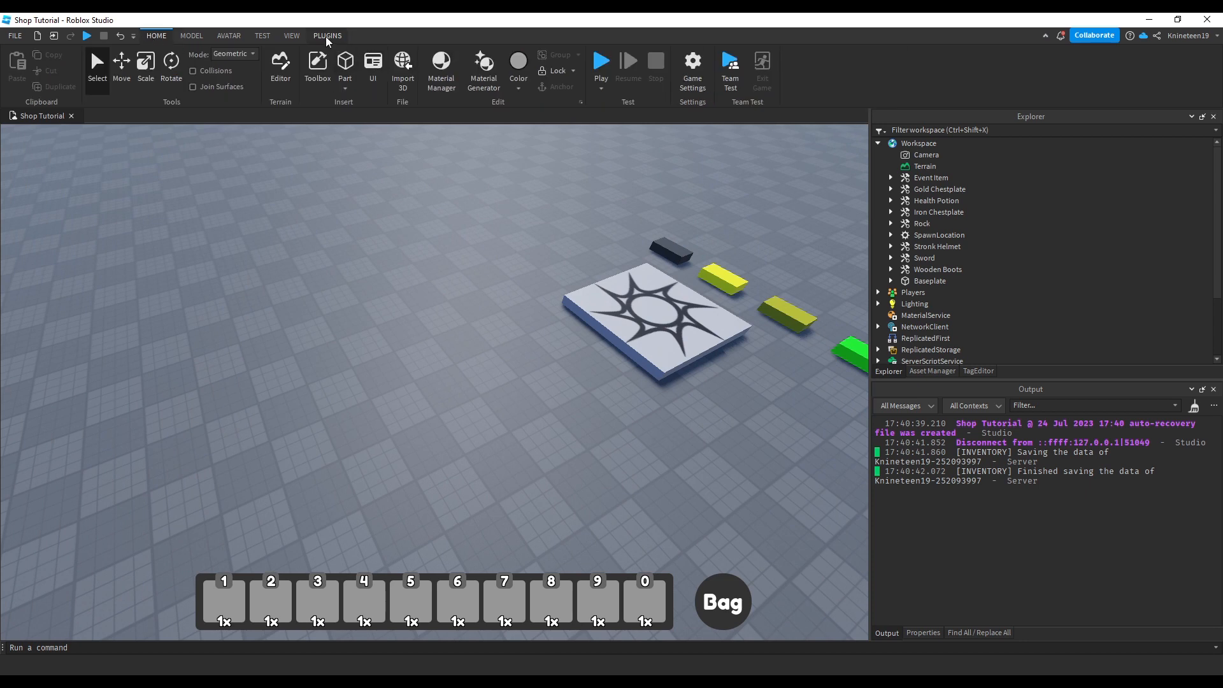
{"action": "left_click", "coordinate": [228, 36]}
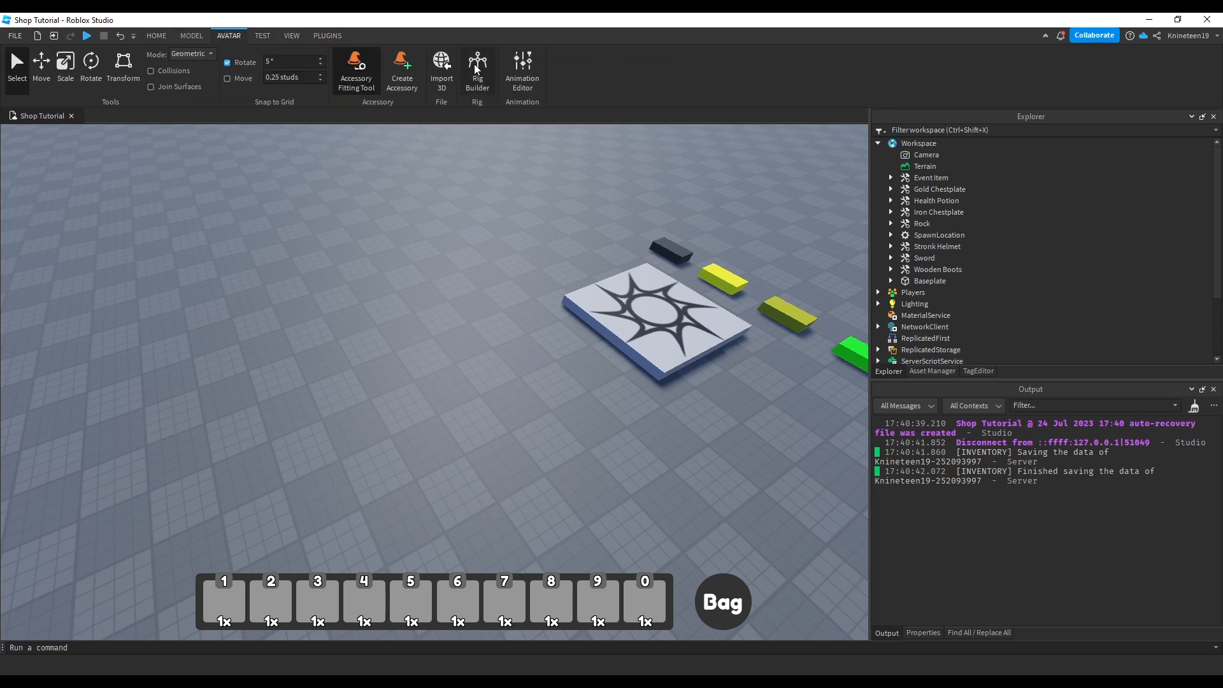
{"action": "left_click", "coordinate": [477, 70]}
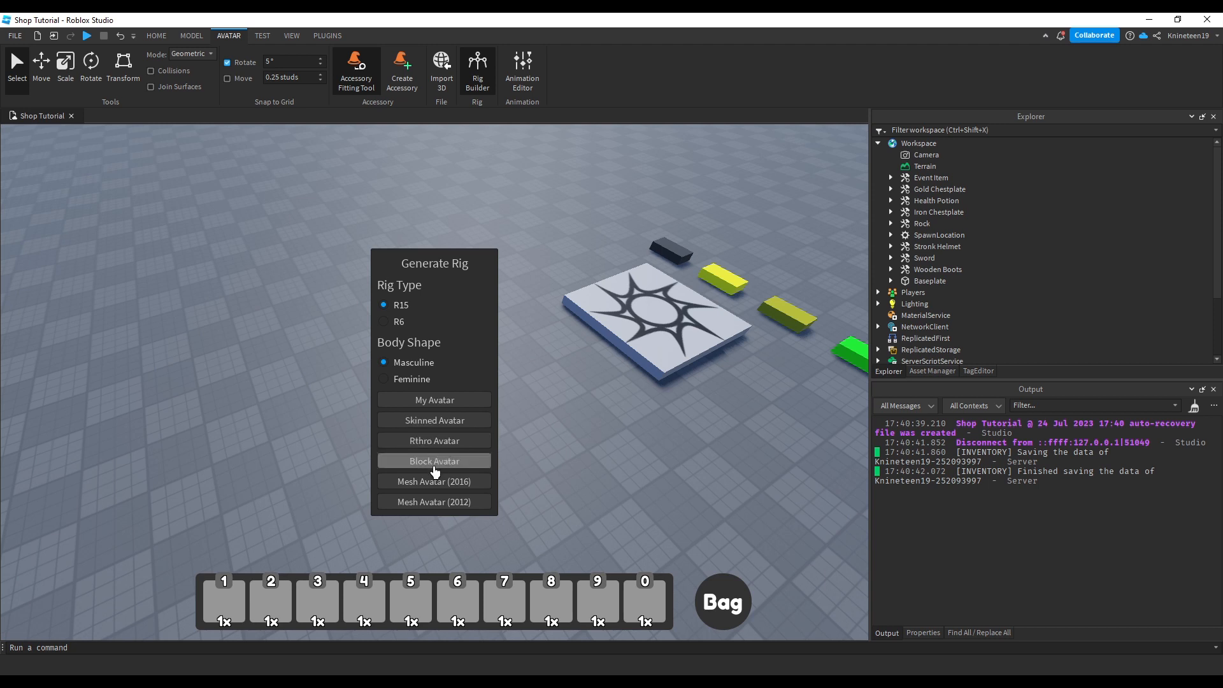
{"action": "left_click", "coordinate": [434, 460]}
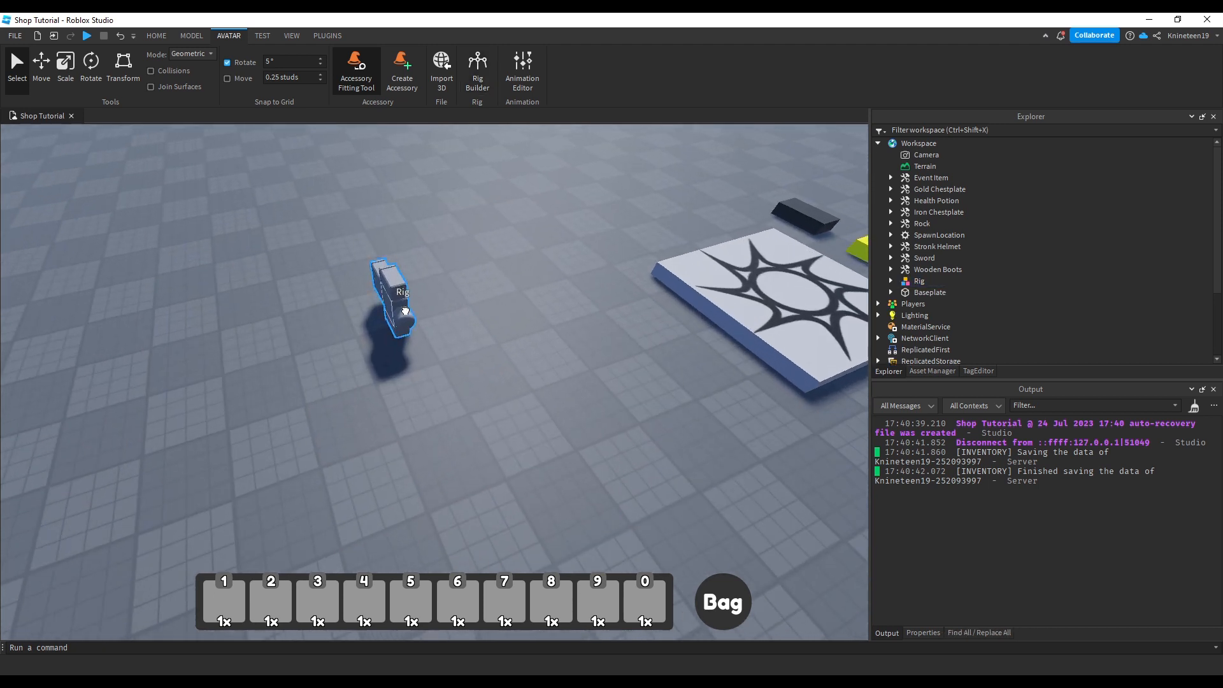
{"action": "left_click", "coordinate": [918, 280]}
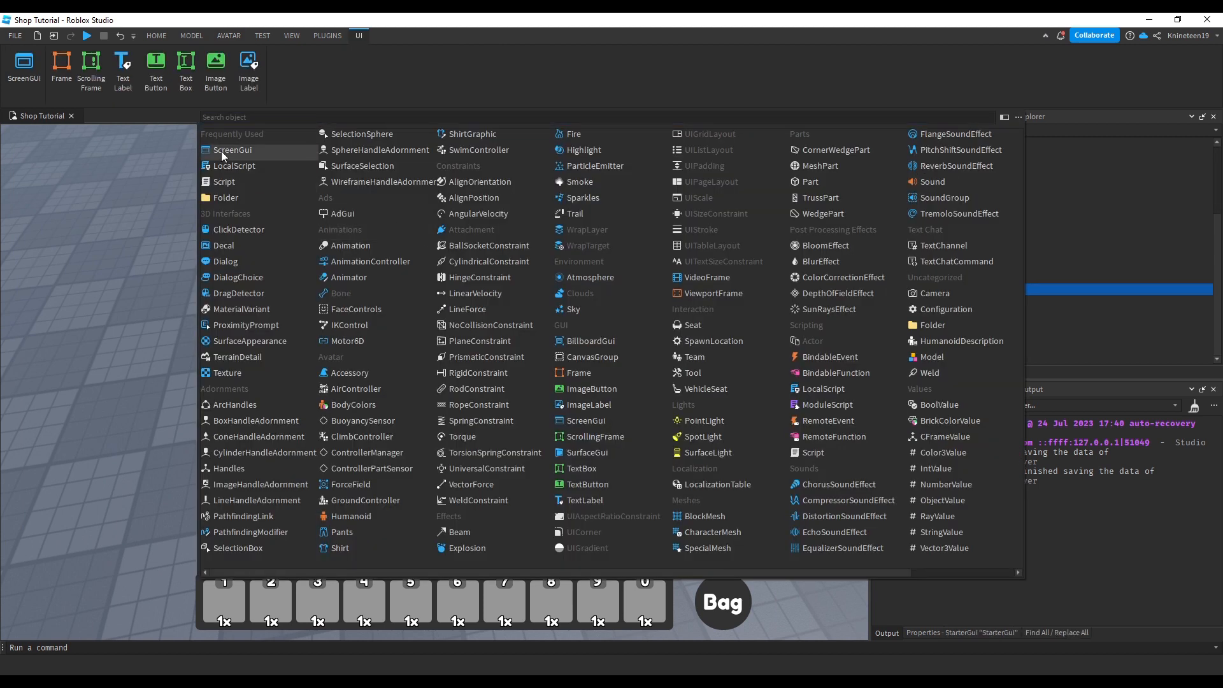
Insert a ScreenGui named Shop in StarterGui with a positioned rounded Background frame
{"action": "left_click", "coordinate": [231, 150]}
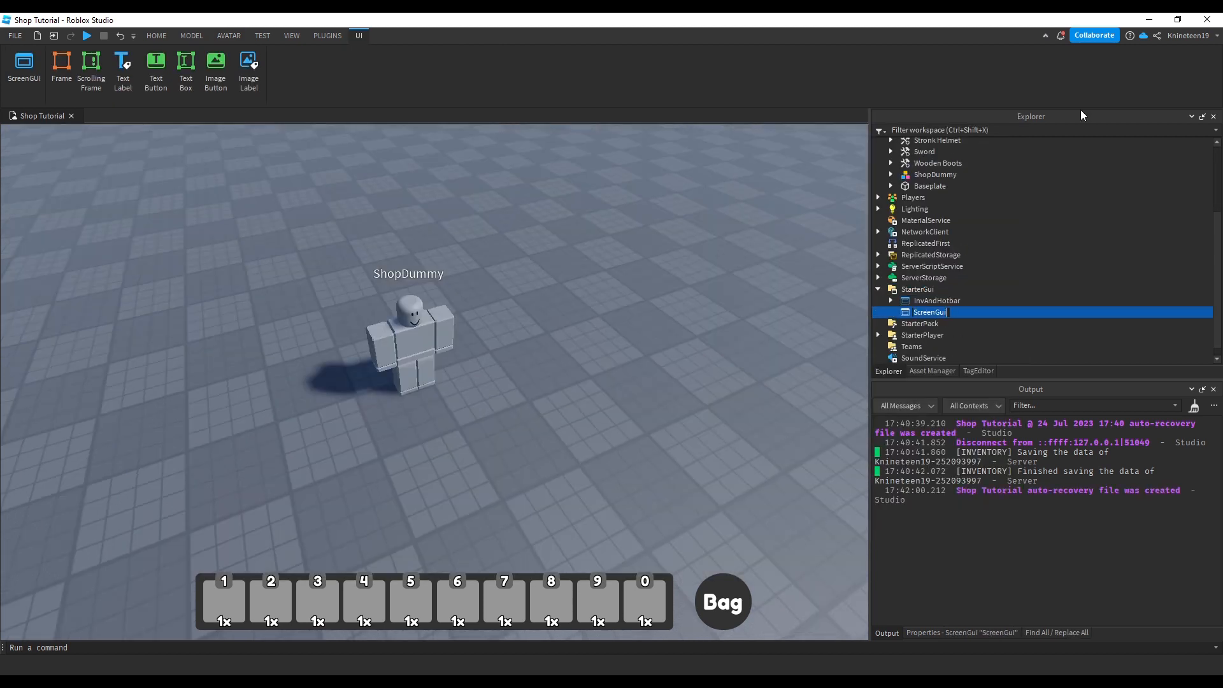
{"action": "type", "text": "Shop"}
{"action": "type", "text": "Background"}
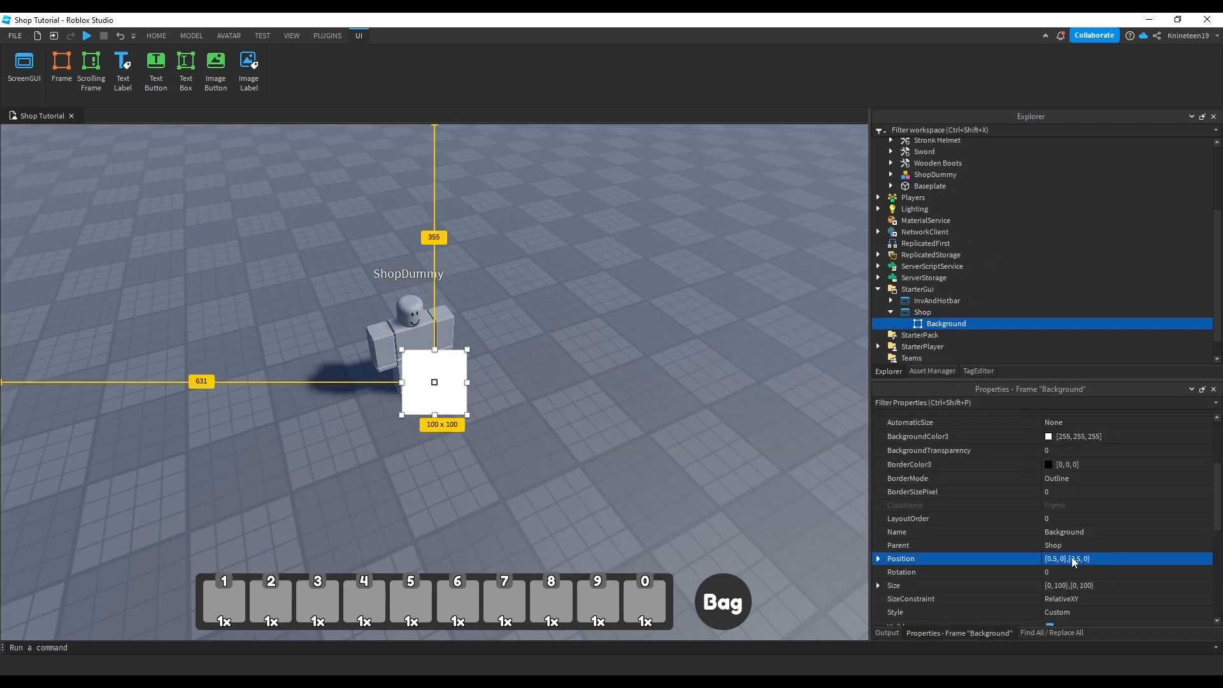
{"action": "left_click", "coordinate": [1124, 585]}
{"action": "type", "text": "text"}
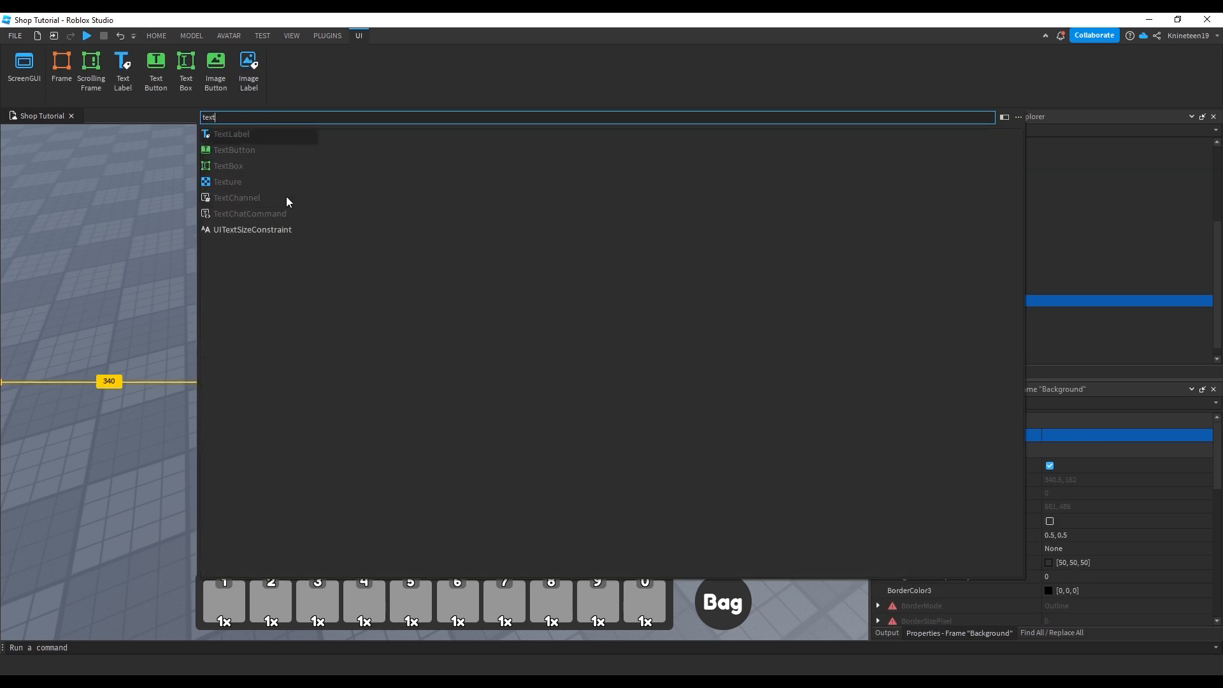
Add a Title text label reading 'Shop' to the Background and search for another text object
{"action": "left_click", "coordinate": [231, 134]}
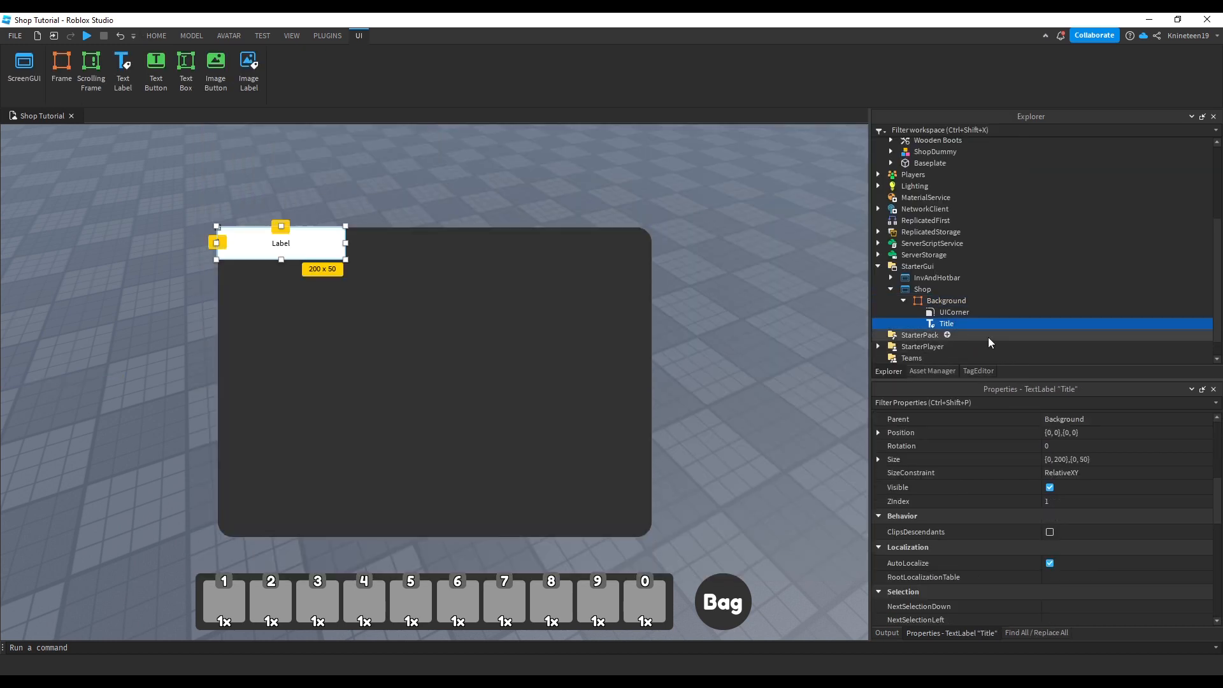
{"action": "type", "text": "Shop"}
{"action": "left_click", "coordinate": [1128, 432]}
{"action": "type", "text": ".5"}
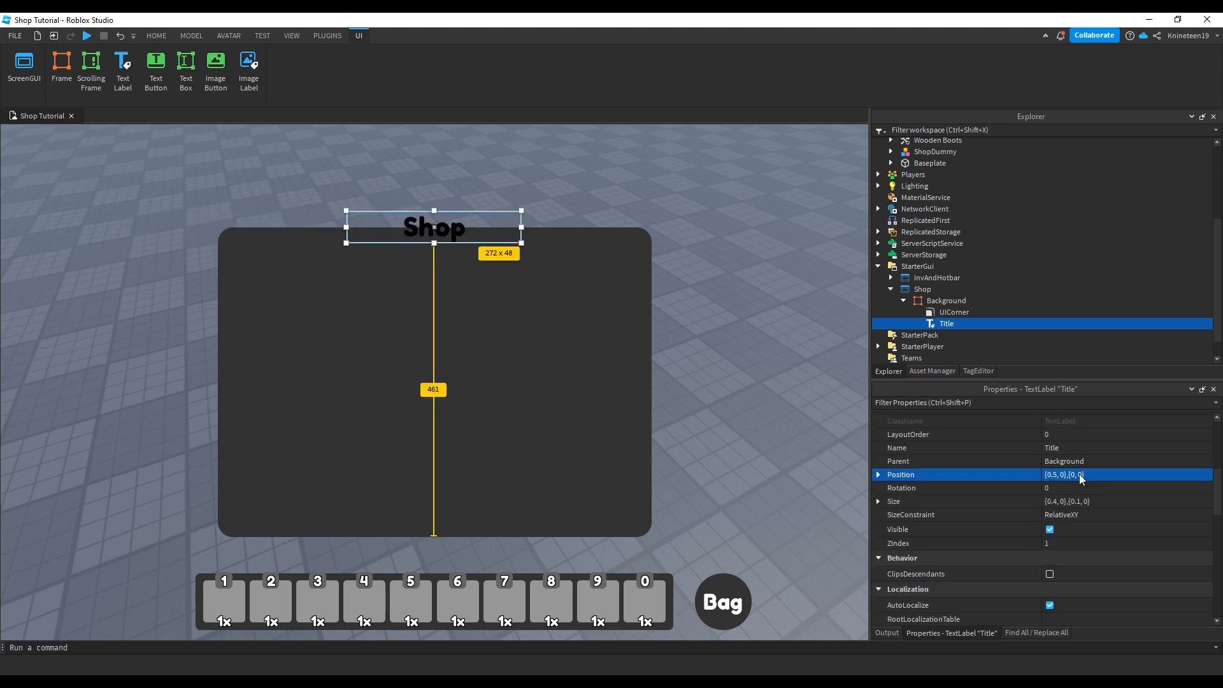
{"action": "type", "text": "tex"}
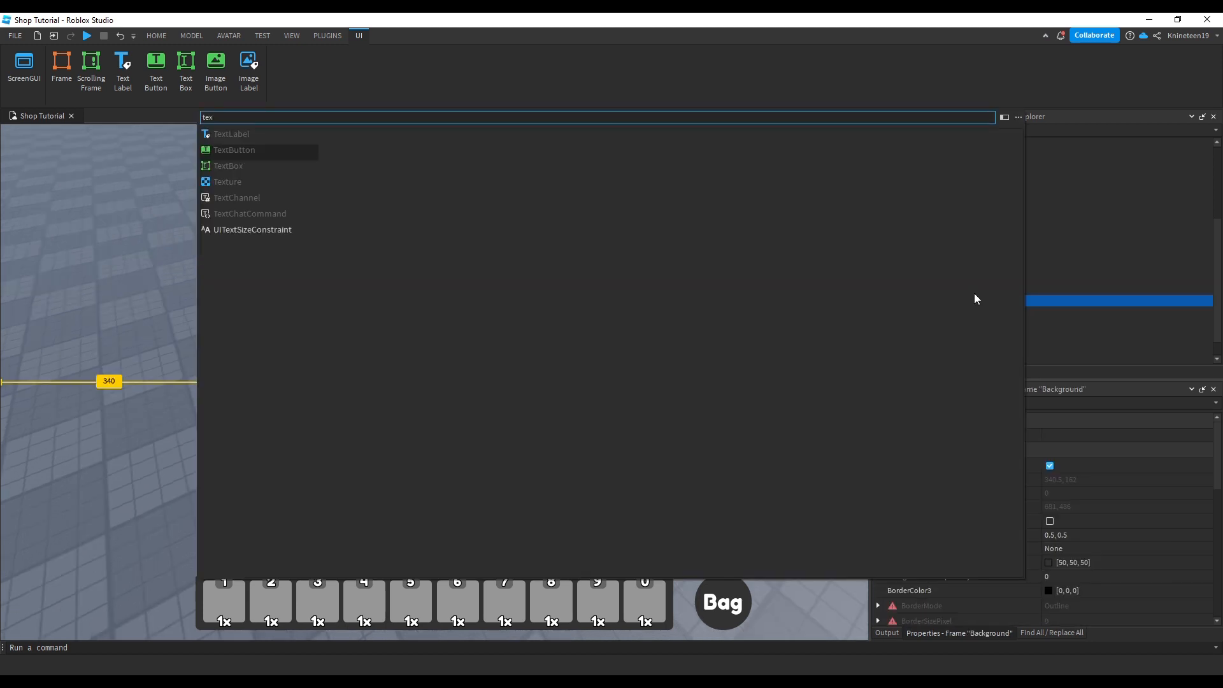
Add a red Close TextButton at the Background's top-right corner sized {0.1,0},{0.15,0} with an aspect-ratio constraint
{"action": "left_click", "coordinate": [235, 150]}
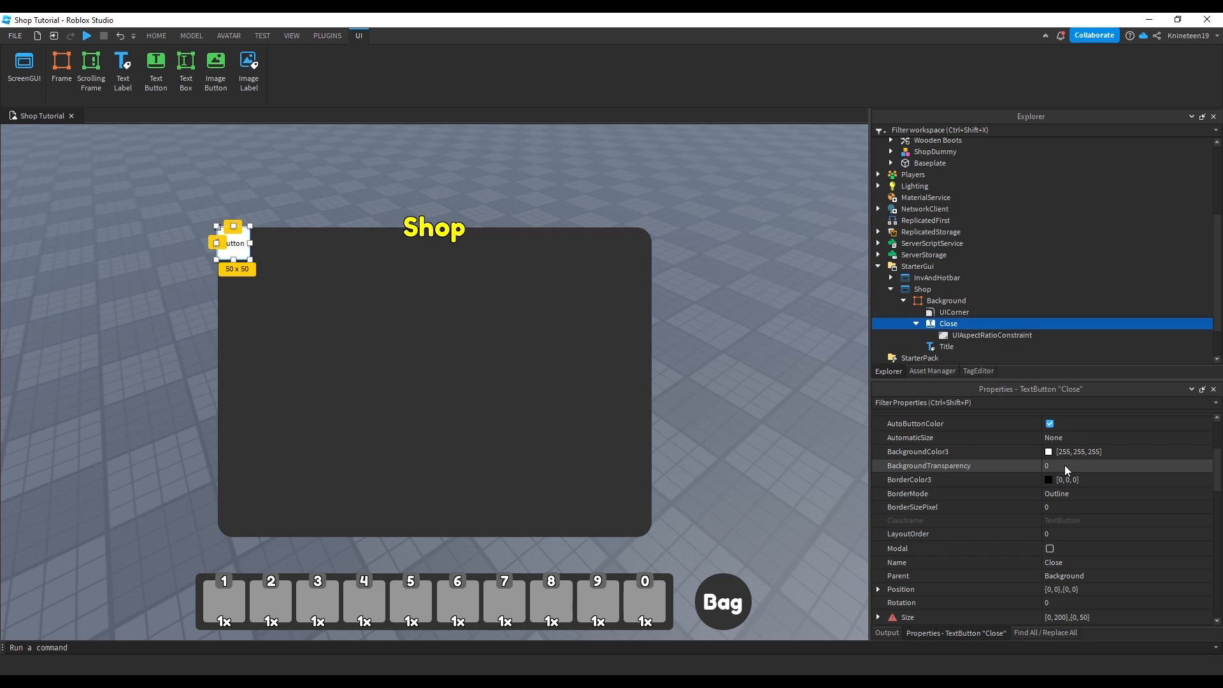
{"action": "left_click", "coordinate": [1092, 451]}
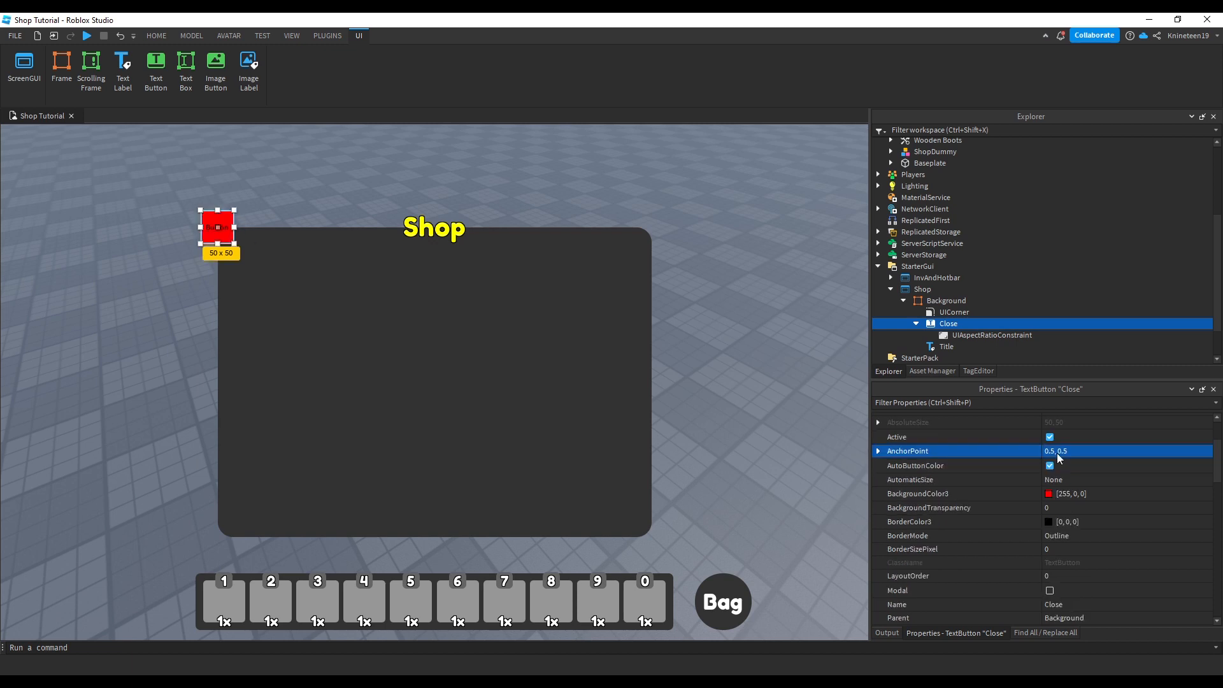
{"action": "type", "text": "0.1,0,0.2,"}
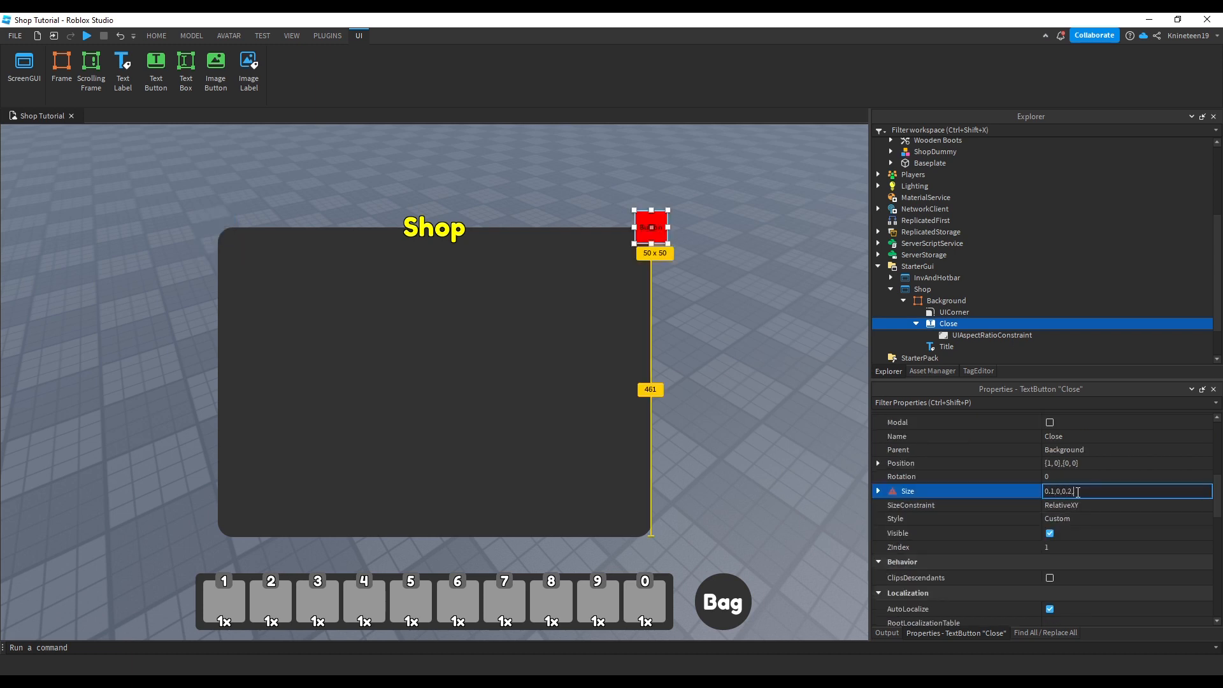
{"action": "type", "text": "0"}
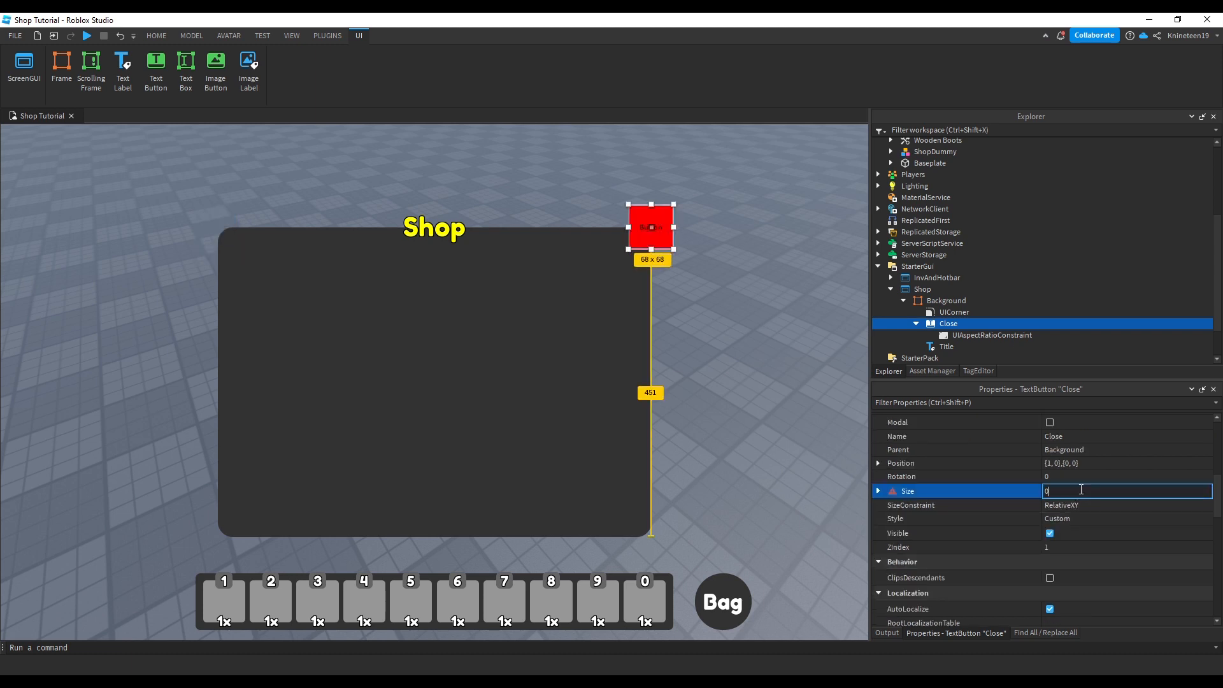
{"action": "type", "text": "{0.1, 0},{0.15, 0}"}
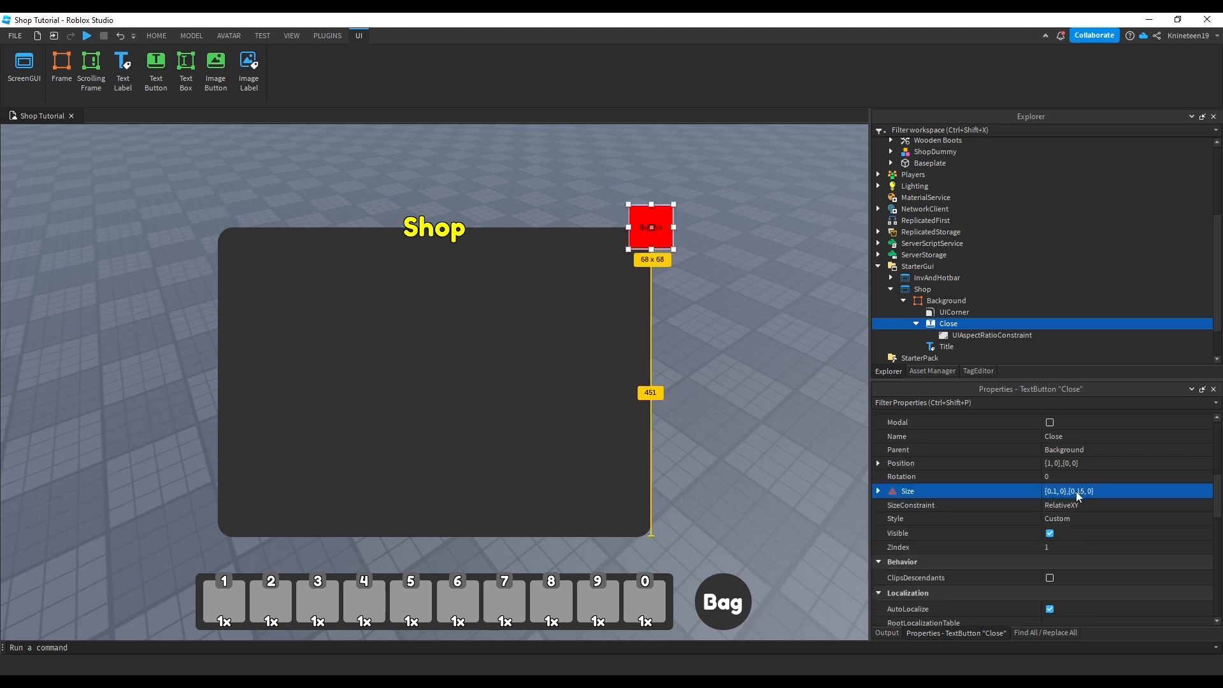
{"action": "scroll", "scroll_direction": "down", "scroll_amount": 3}
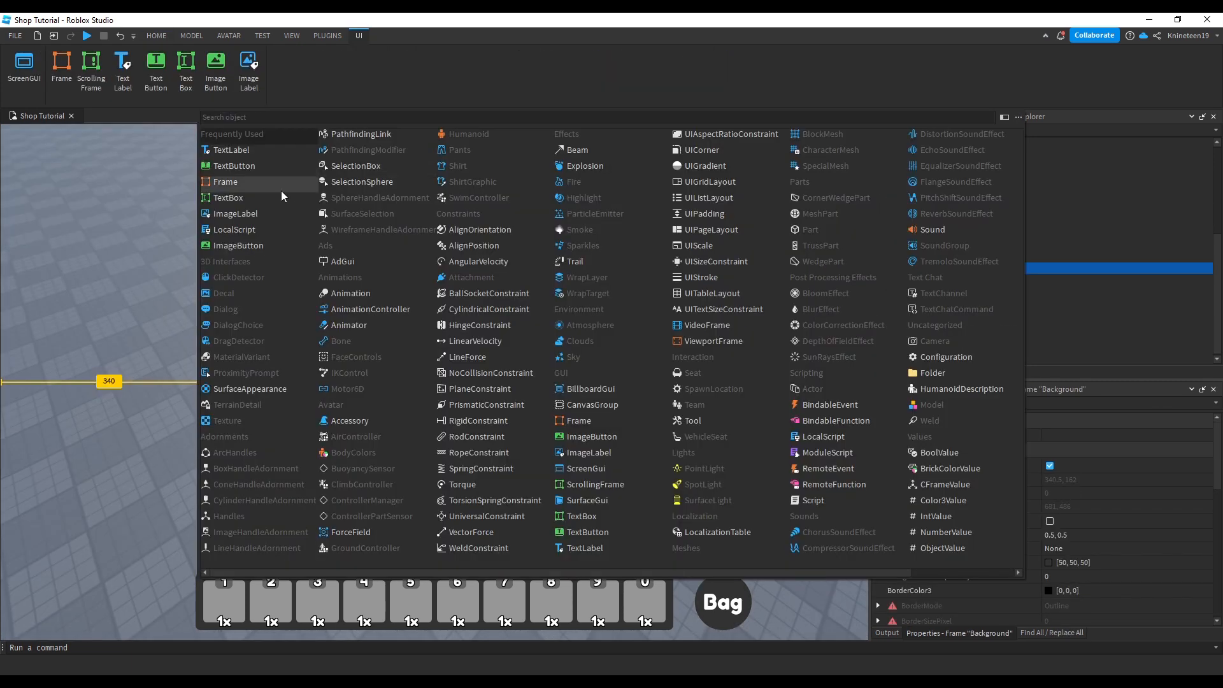
Insert a transparent Pages frame under Background that fills the panel inside its border
{"action": "left_click", "coordinate": [225, 181]}
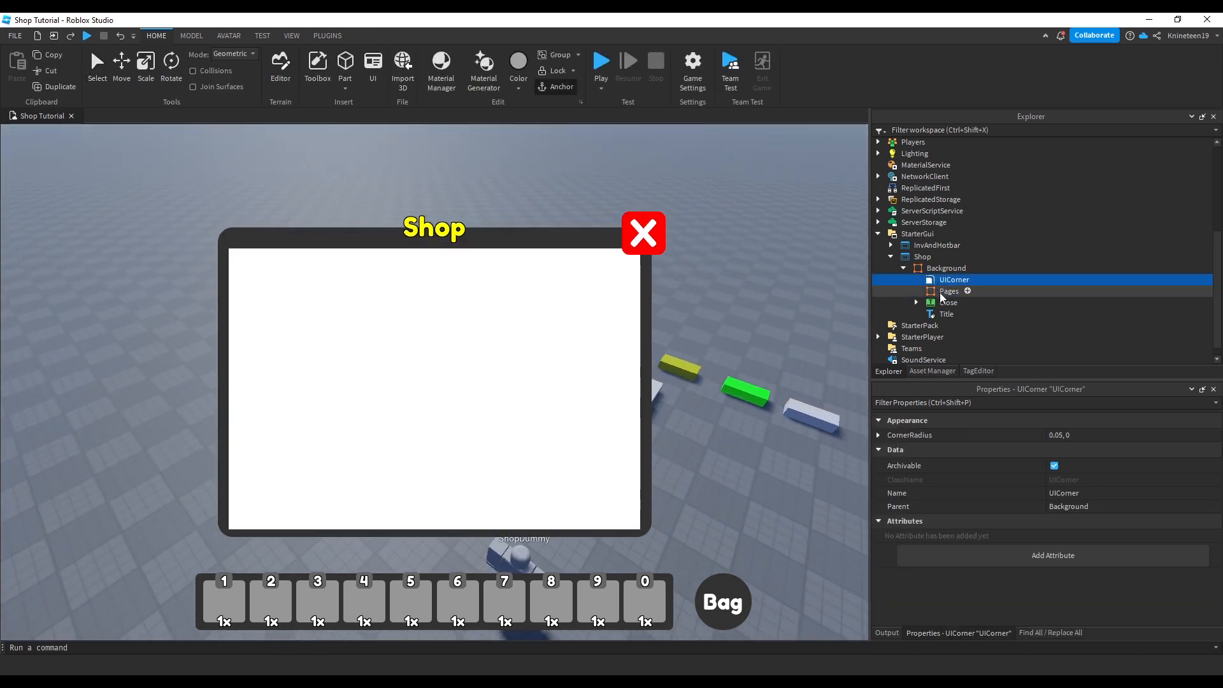
{"action": "left_click", "coordinate": [950, 291]}
{"action": "type", "text": "1"}
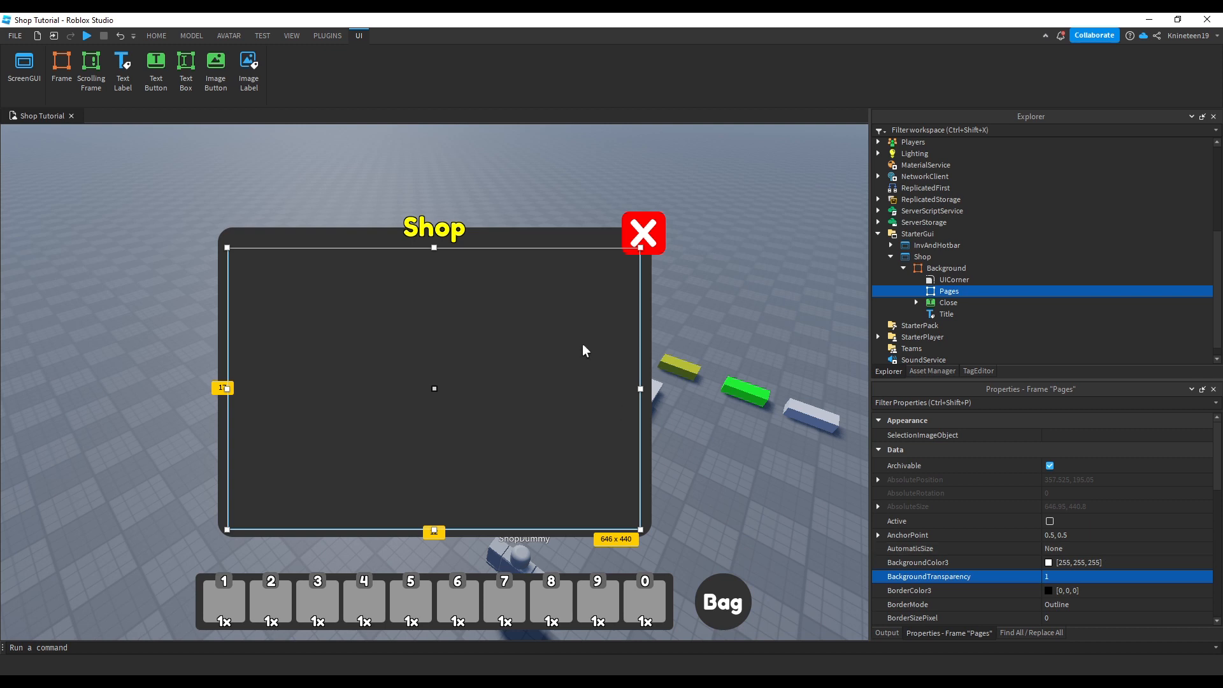
{"action": "left_click", "coordinate": [948, 304]}
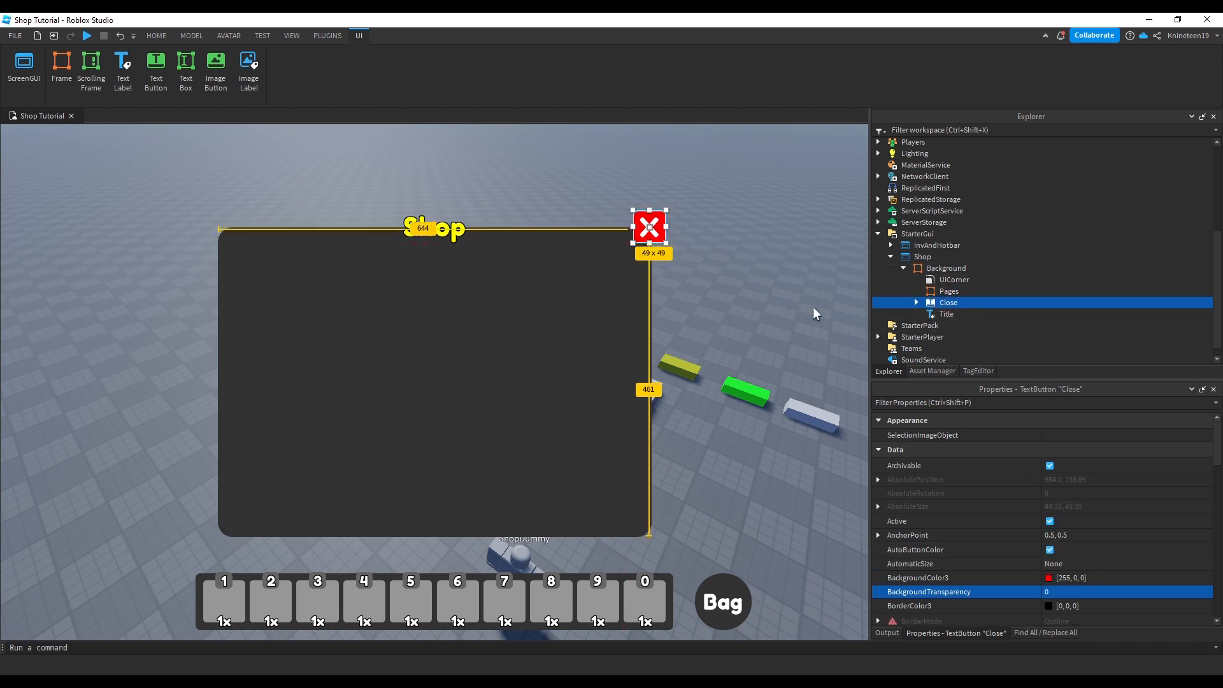
{"action": "left_click", "coordinate": [949, 290]}
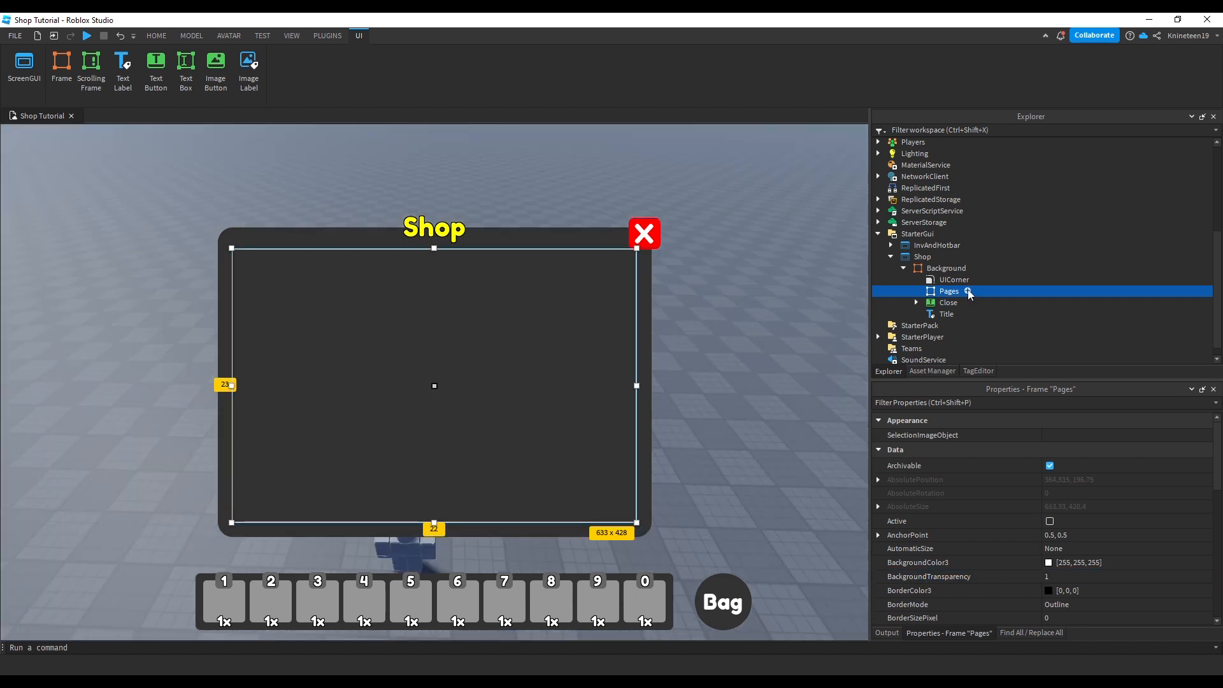
Insert a UIPageLayout in Pages with EasingStyle set to Back
{"action": "left_click", "coordinate": [905, 290]}
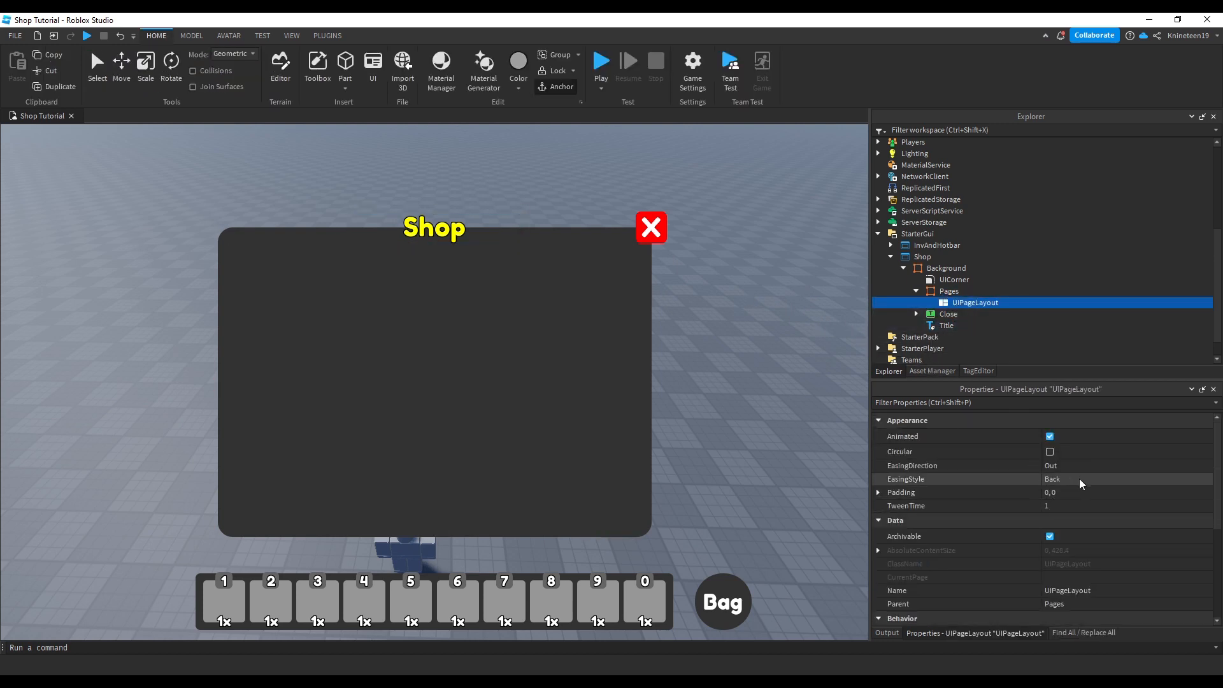
{"action": "mouse_move", "coordinate": [1073, 479]}
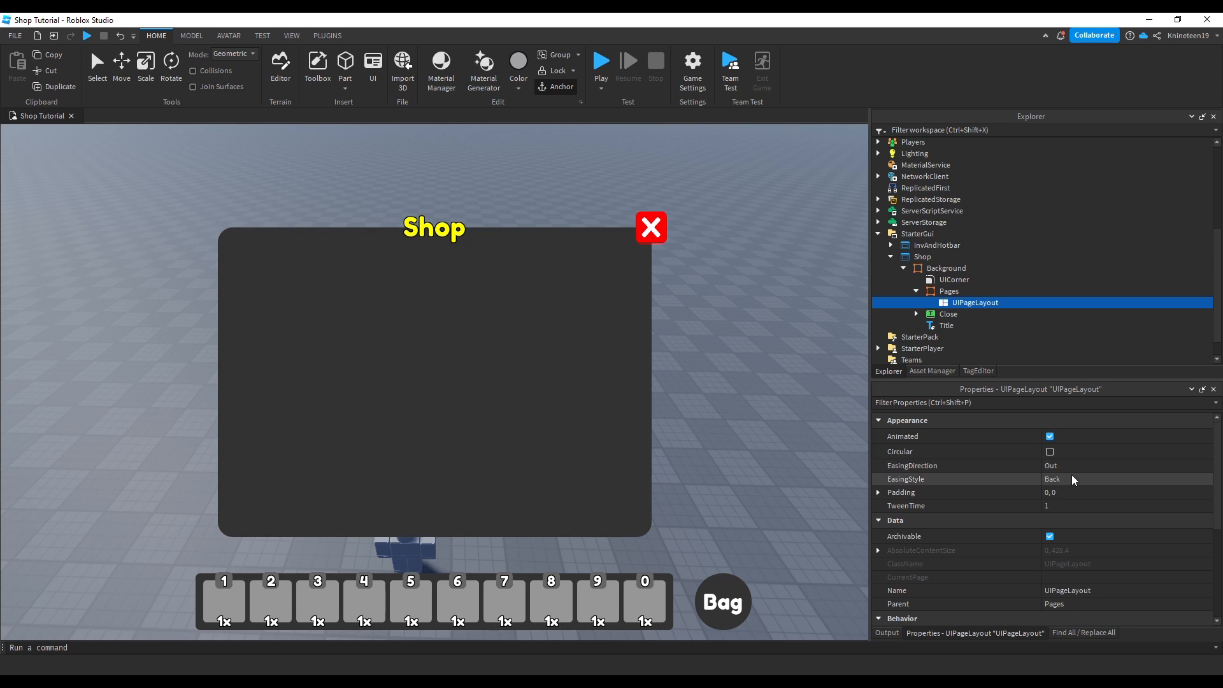
{"action": "left_click", "coordinate": [913, 466]}
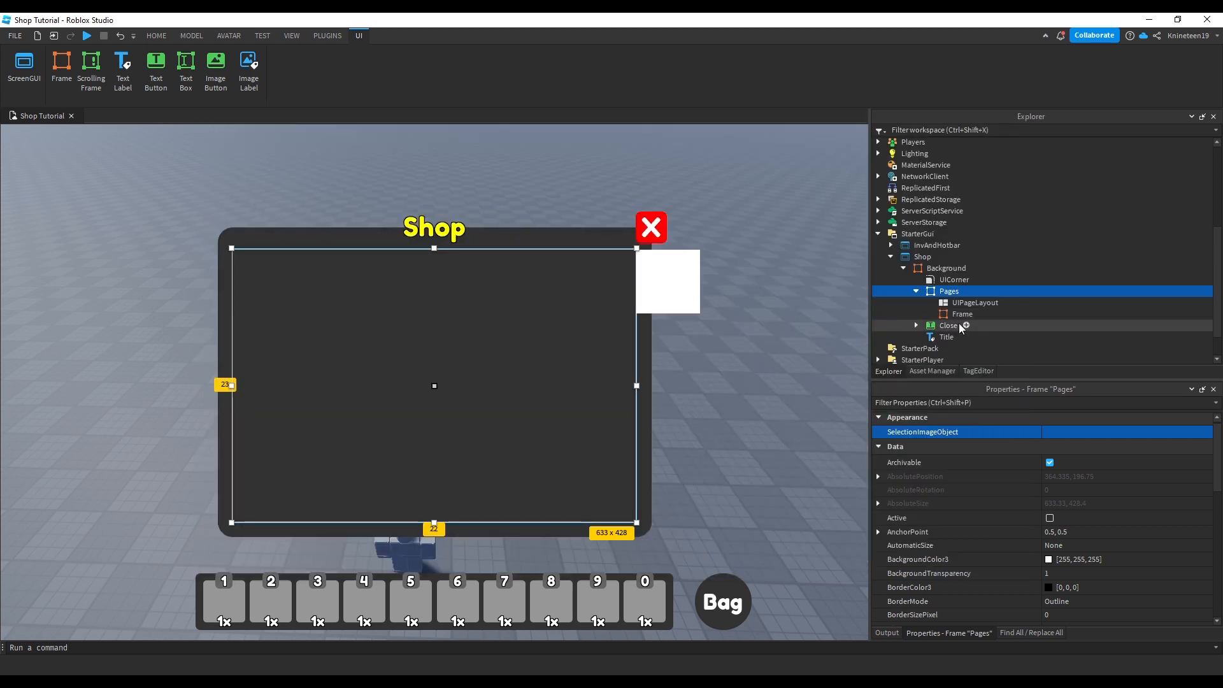
Rename the new frame Items and size it to fill the Pages frame
{"action": "left_click", "coordinate": [963, 313]}
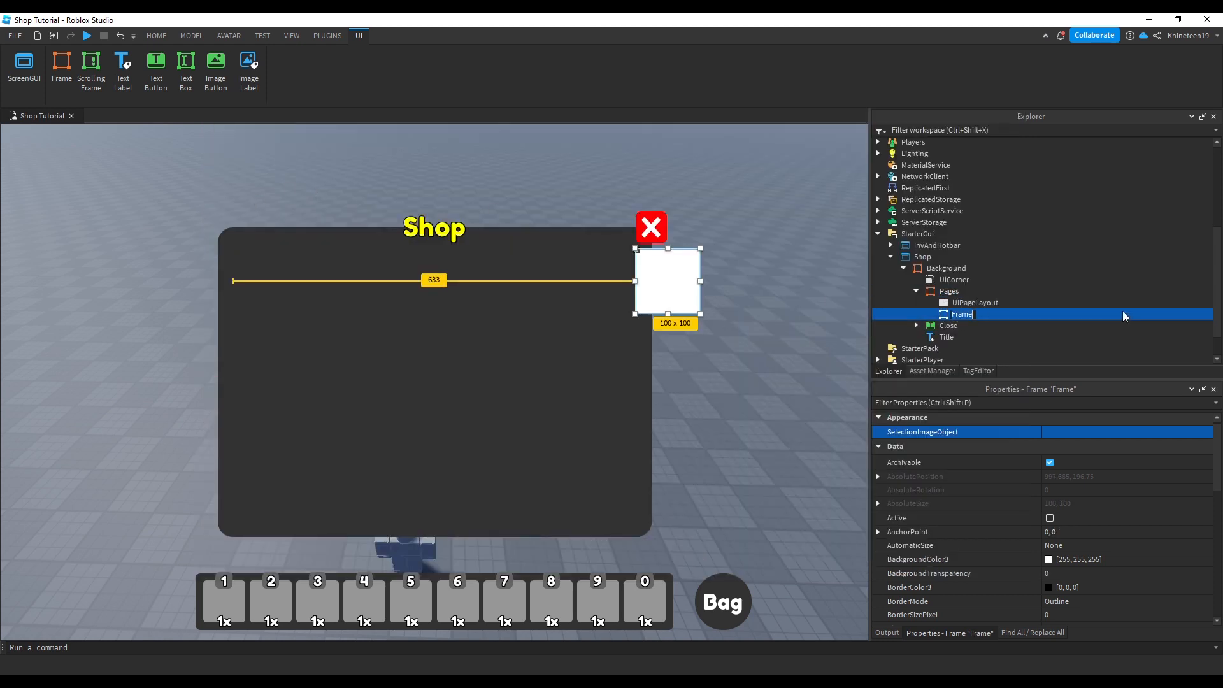
{"action": "type", "text": "Items"}
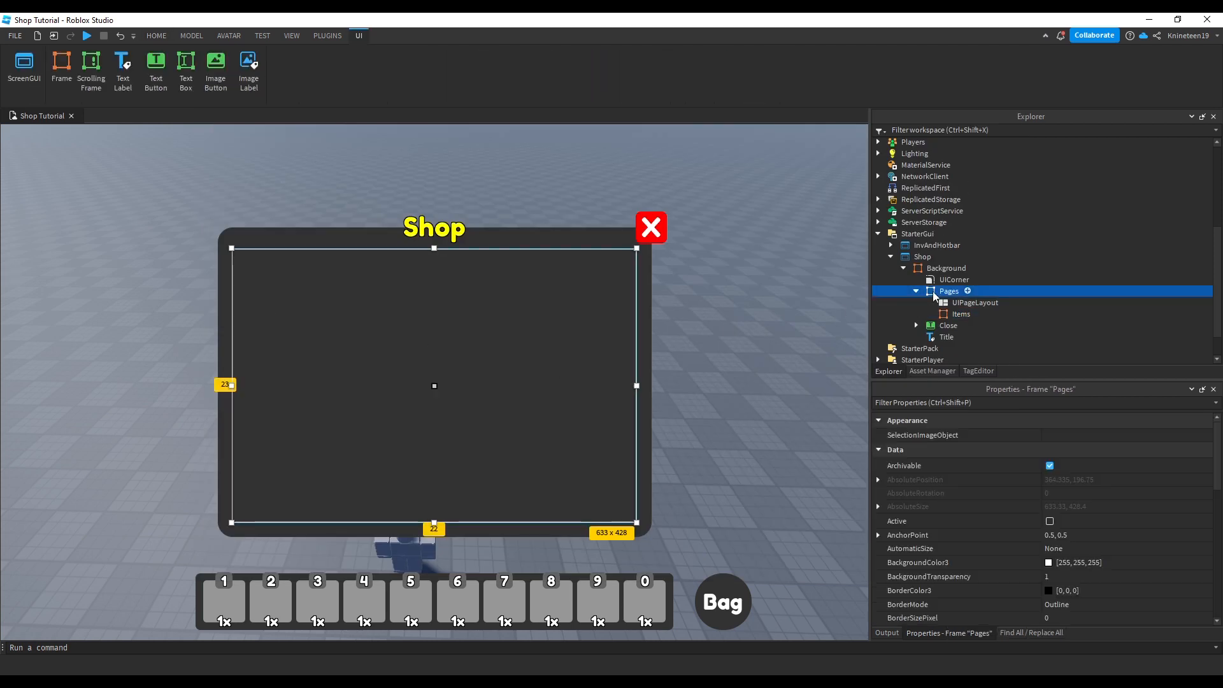
{"action": "left_click", "coordinate": [961, 314]}
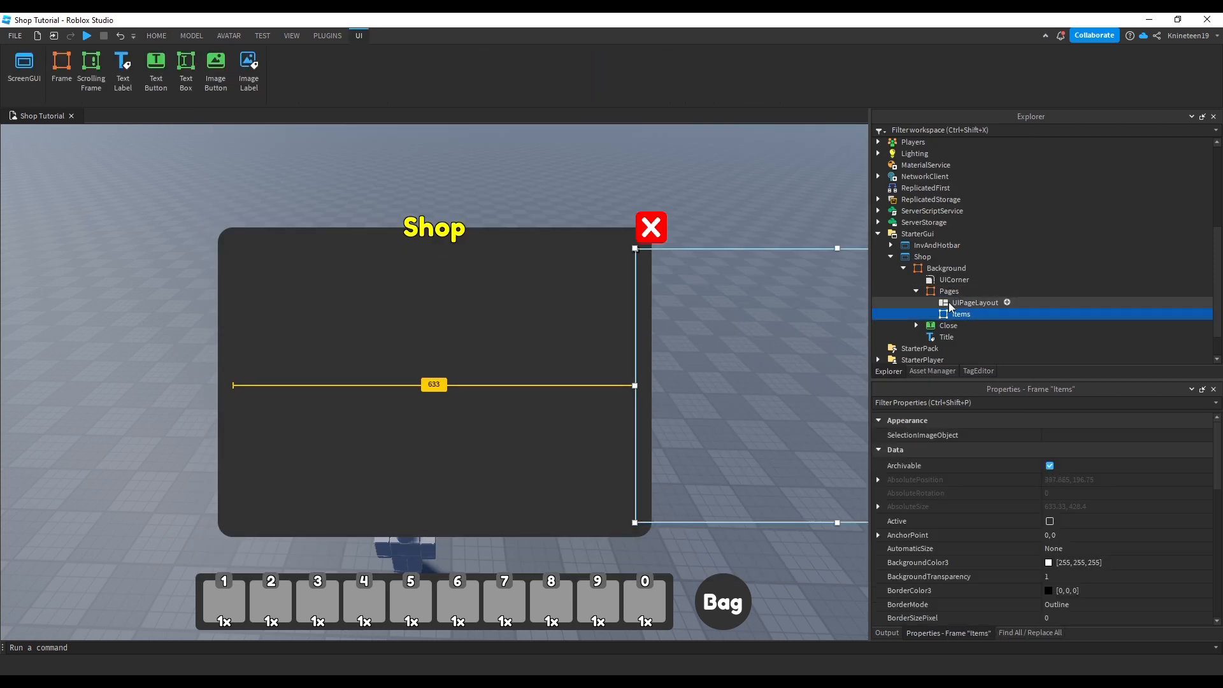
Set the UIPageLayout TweenTime to 0.5 and move the Title into Items reading 'Item Shop'
{"action": "left_click", "coordinate": [975, 304]}
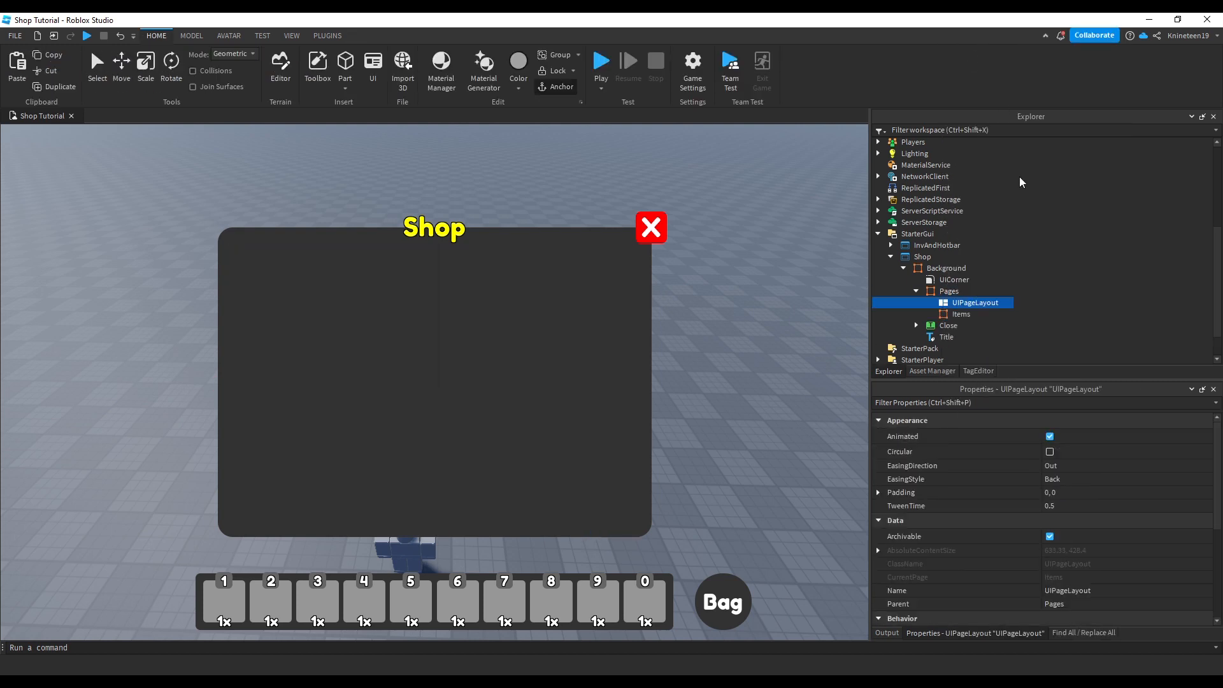
{"action": "left_click", "coordinate": [961, 314]}
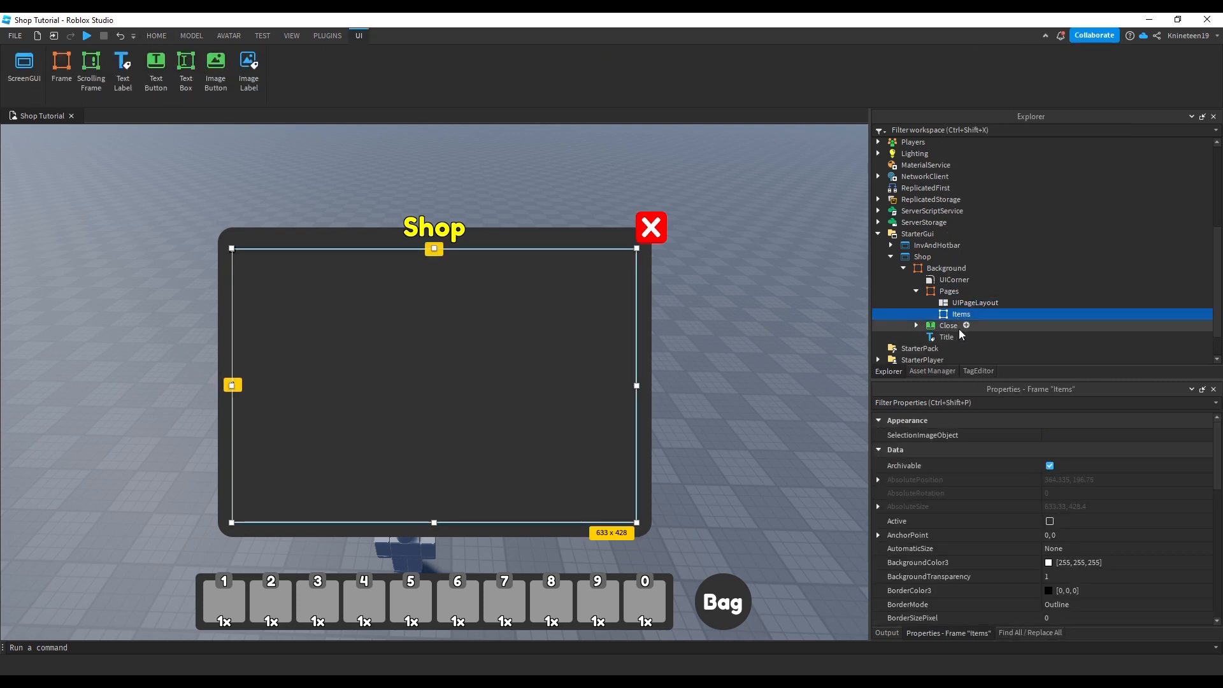
{"action": "left_click", "coordinate": [122, 69]}
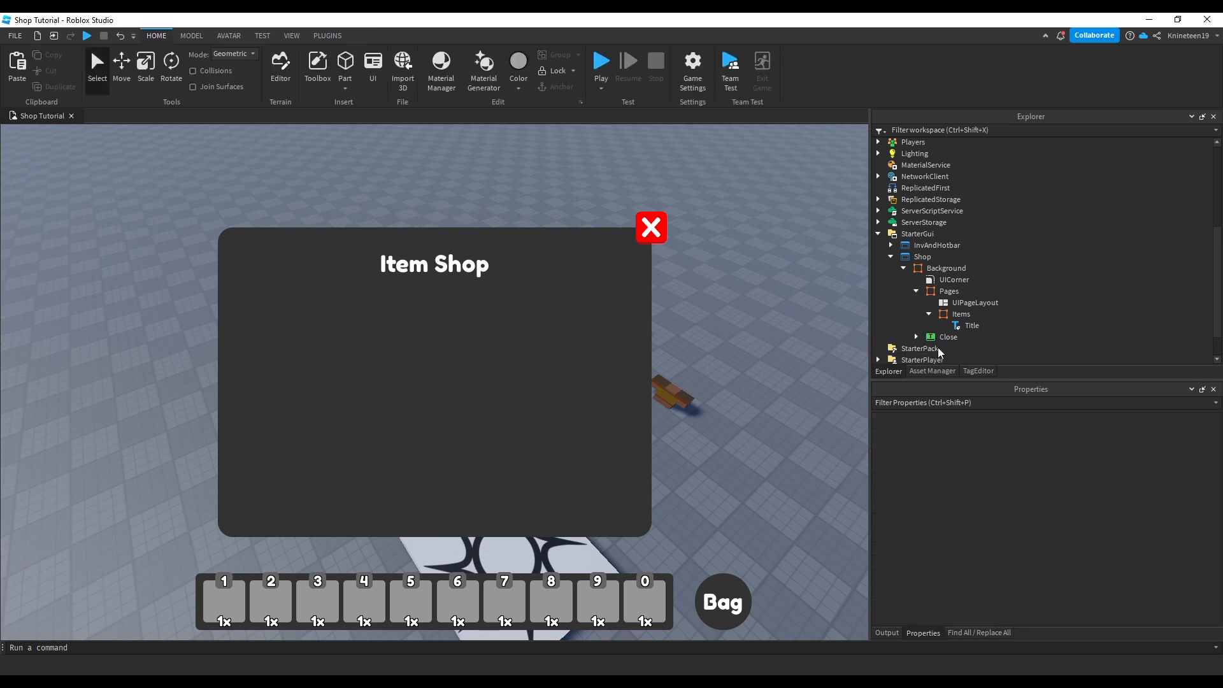
Add an Items ScrollingFrame sized {1,0},{0.8,0} anchored bottom-left with a 75,75 grey background
{"action": "left_click", "coordinate": [972, 325]}
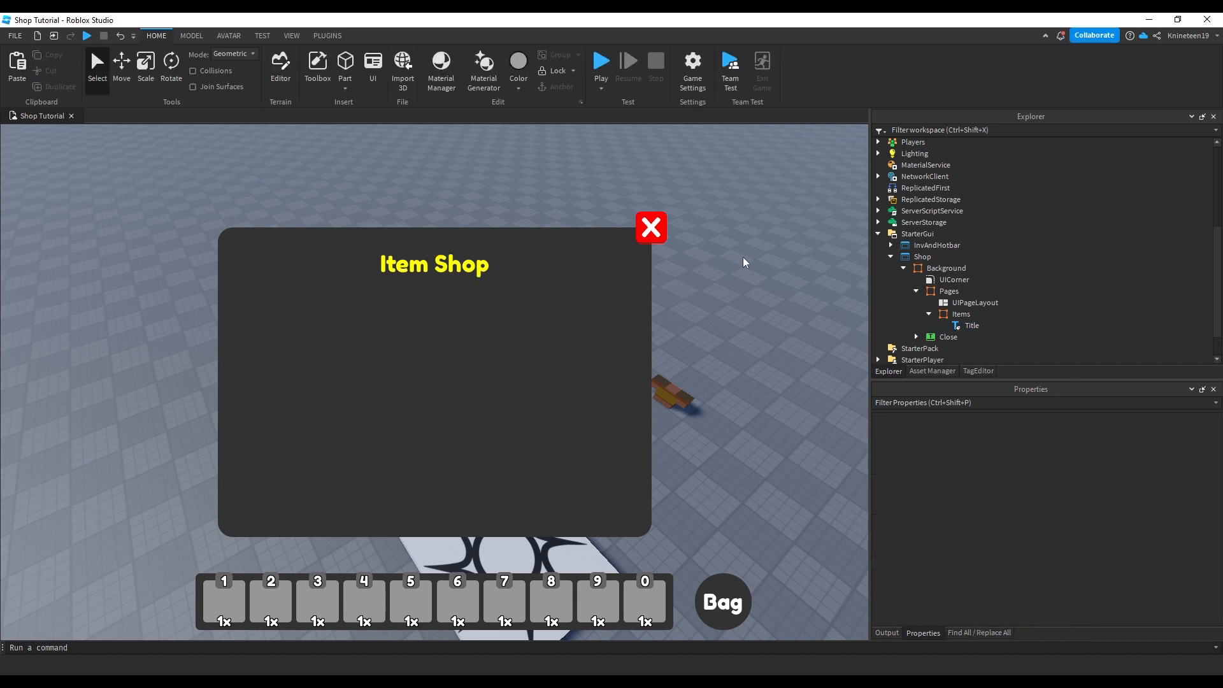
{"action": "type", "text": "scroll"}
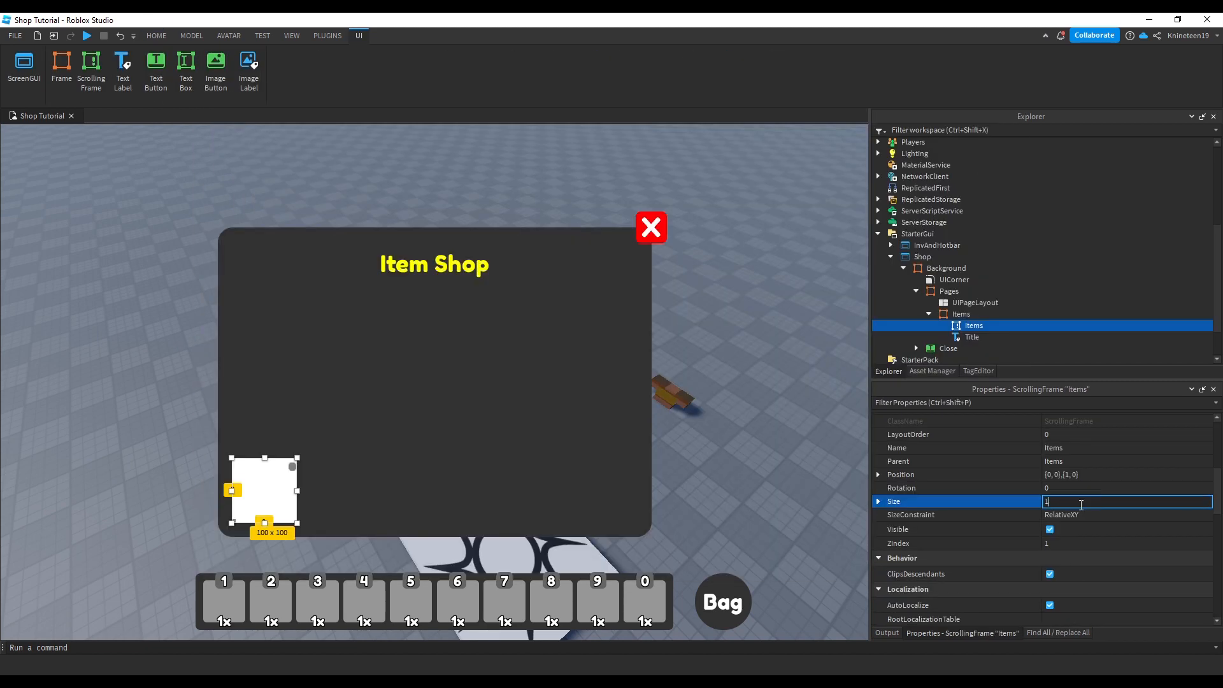
{"action": "type", "text": "{1, 0},{0.8, 0}"}
{"action": "type", "text": "100"}
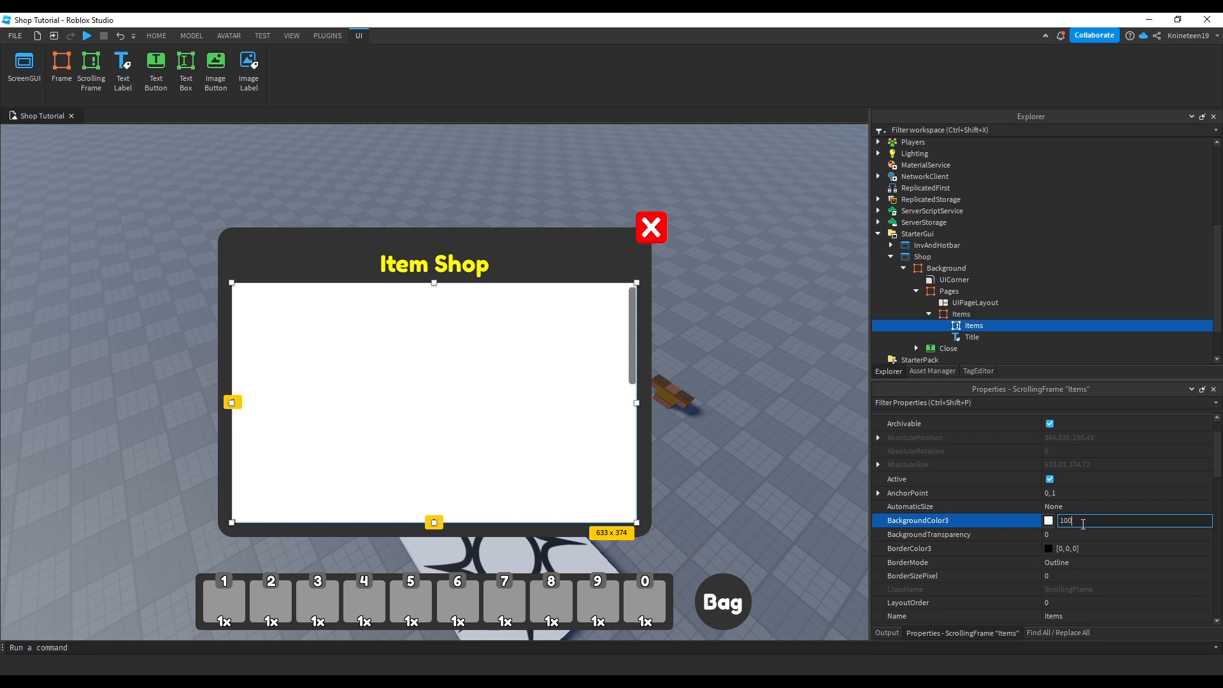
{"action": "type", "text": "75,75"}
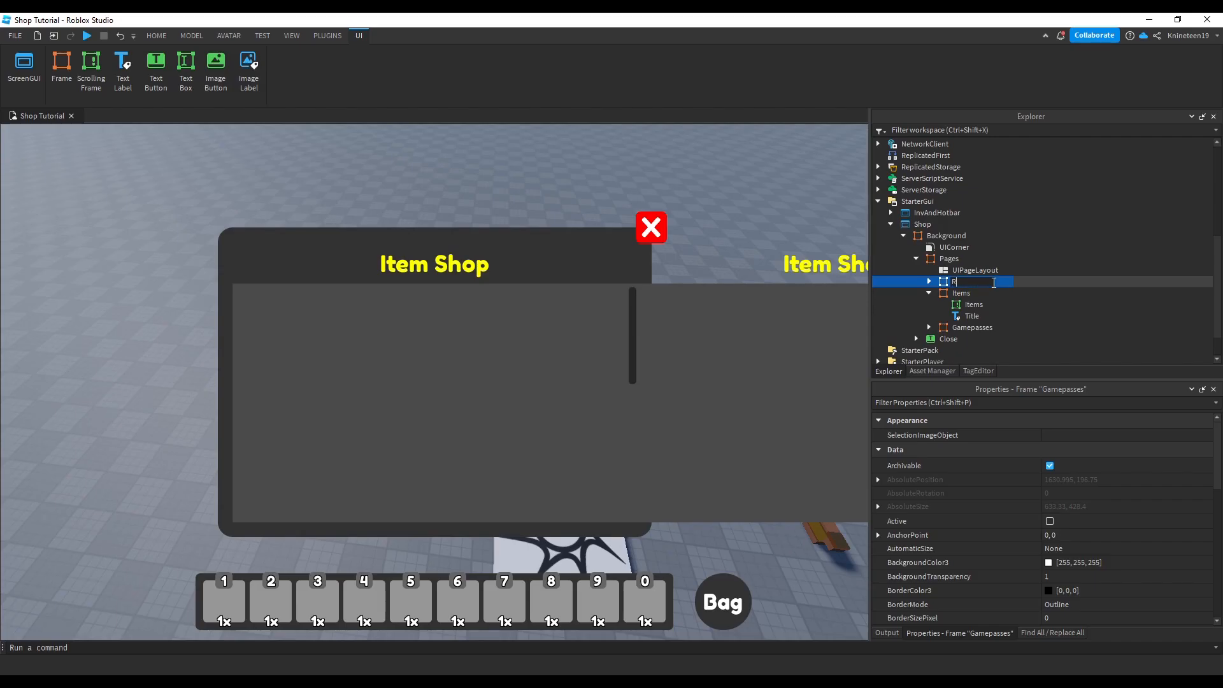
Rename the duplicated page Robux and enable ClipsDescendants on the Pages frame
{"action": "type", "text": "Robux"}
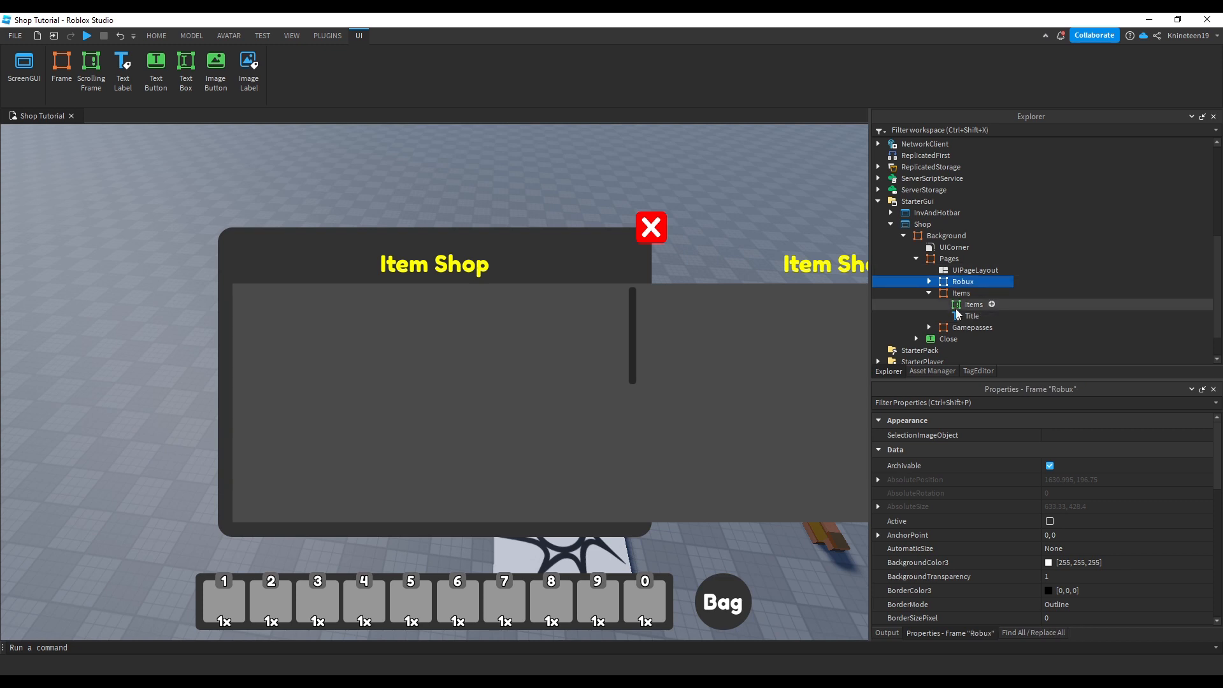
{"action": "left_click", "coordinate": [949, 258]}
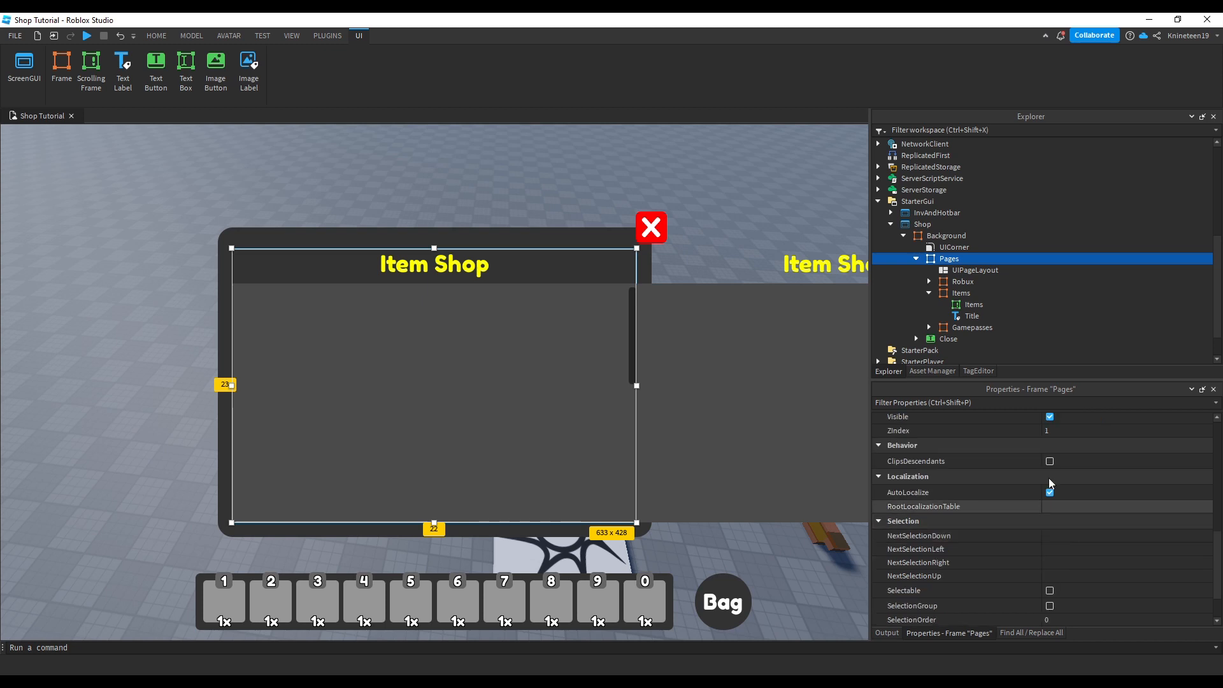
{"action": "left_click", "coordinate": [1048, 462]}
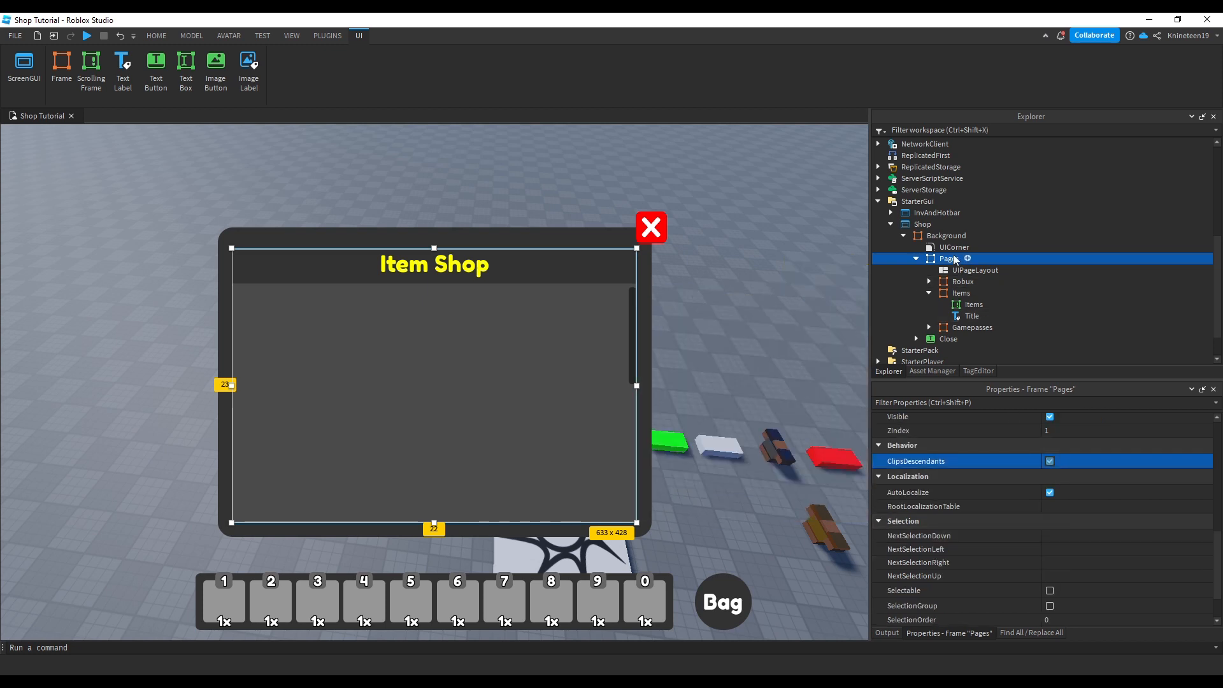
{"action": "left_click", "coordinate": [961, 293]}
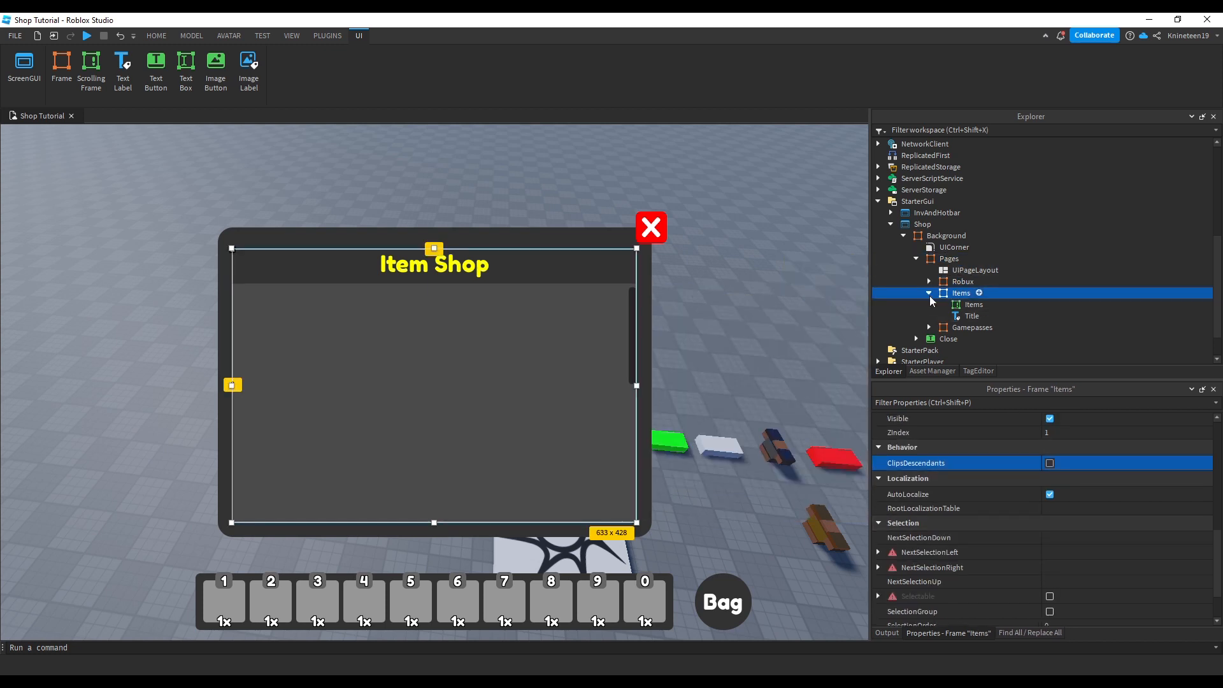
{"action": "left_click", "coordinate": [972, 305]}
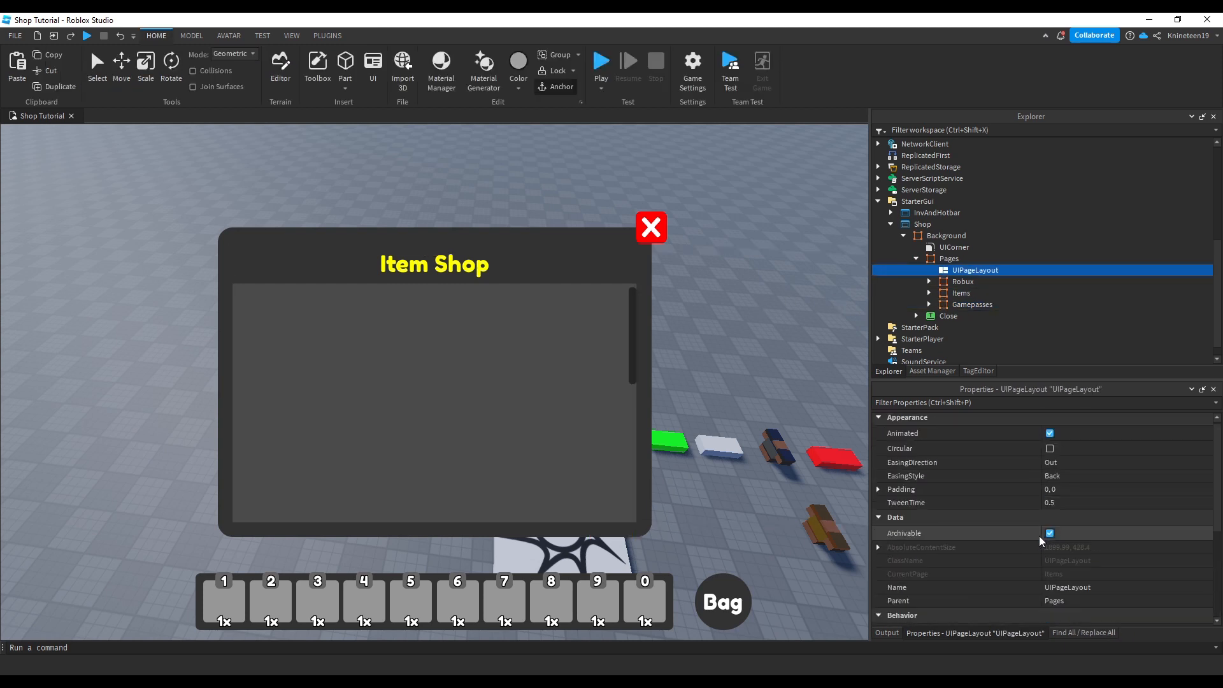
Set the Pages UIPageLayout FillDirection to Vertical so pages arrange vertically
{"action": "scroll", "scroll_direction": "down", "scroll_amount": 3}
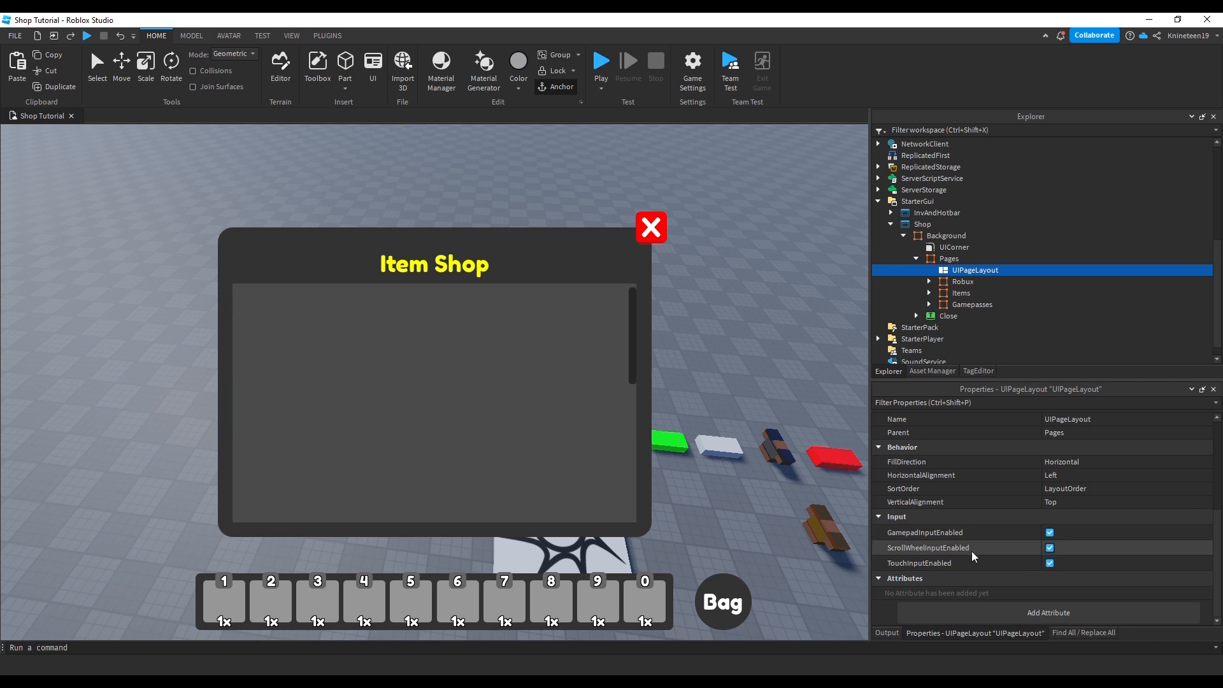
{"action": "mouse_move", "coordinate": [1086, 562]}
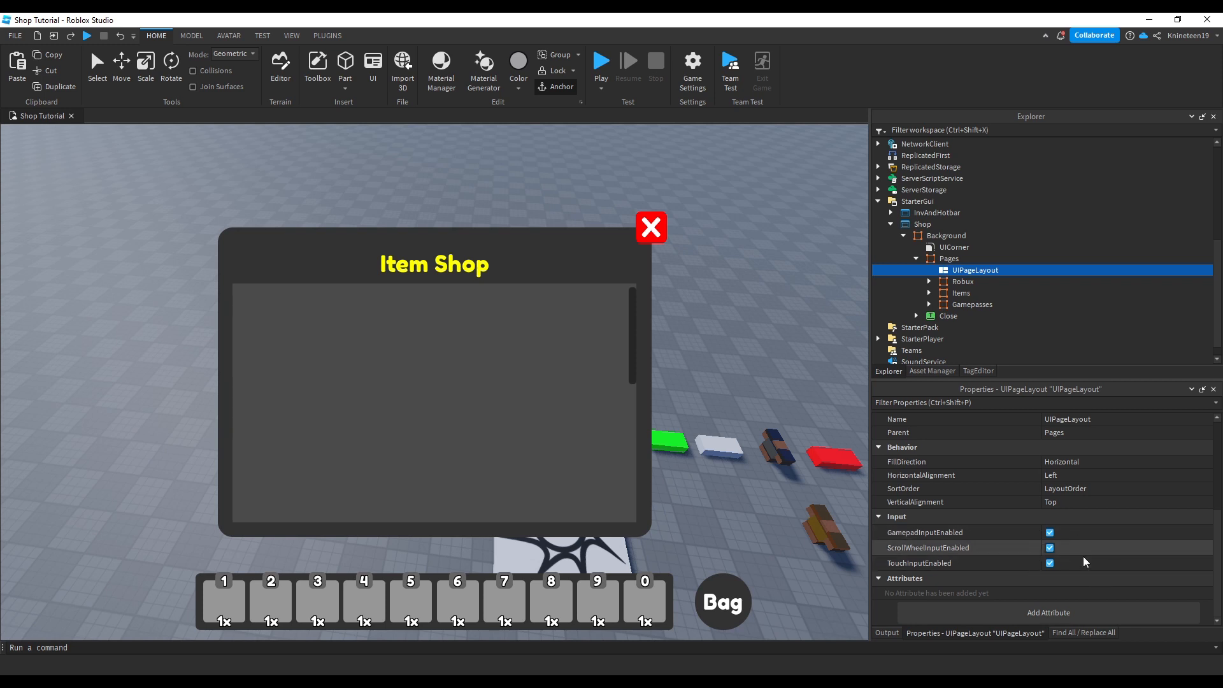
{"action": "left_click", "coordinate": [1049, 548]}
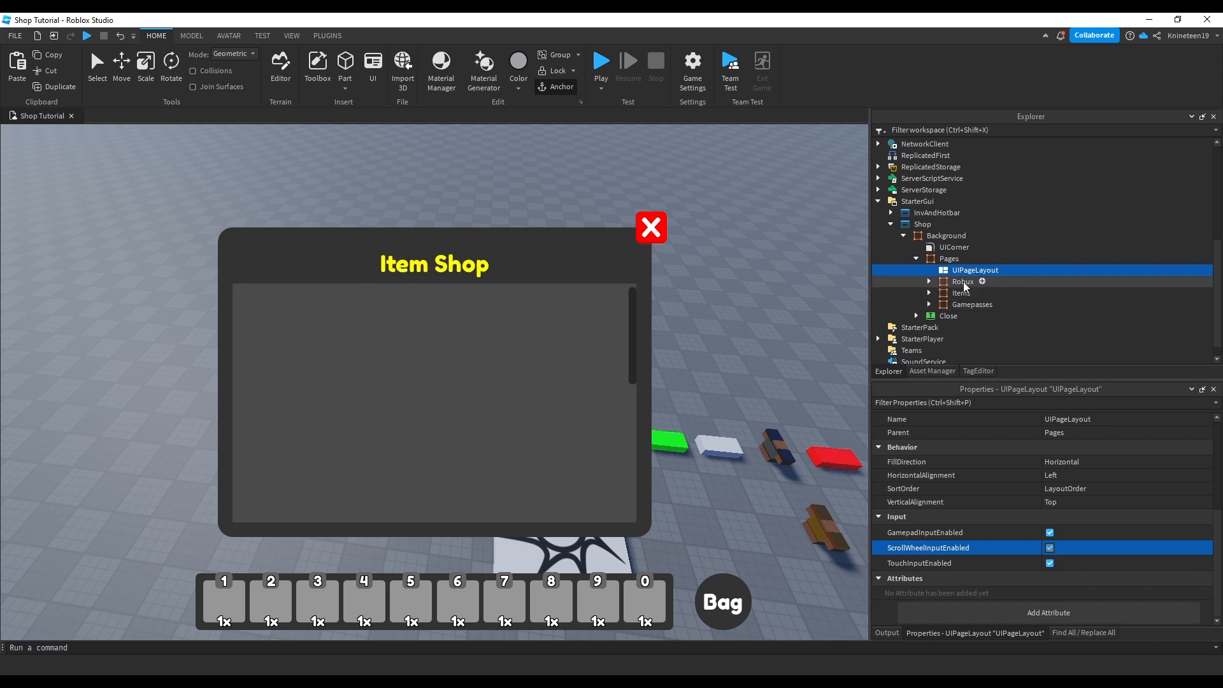
{"action": "left_click", "coordinate": [973, 304]}
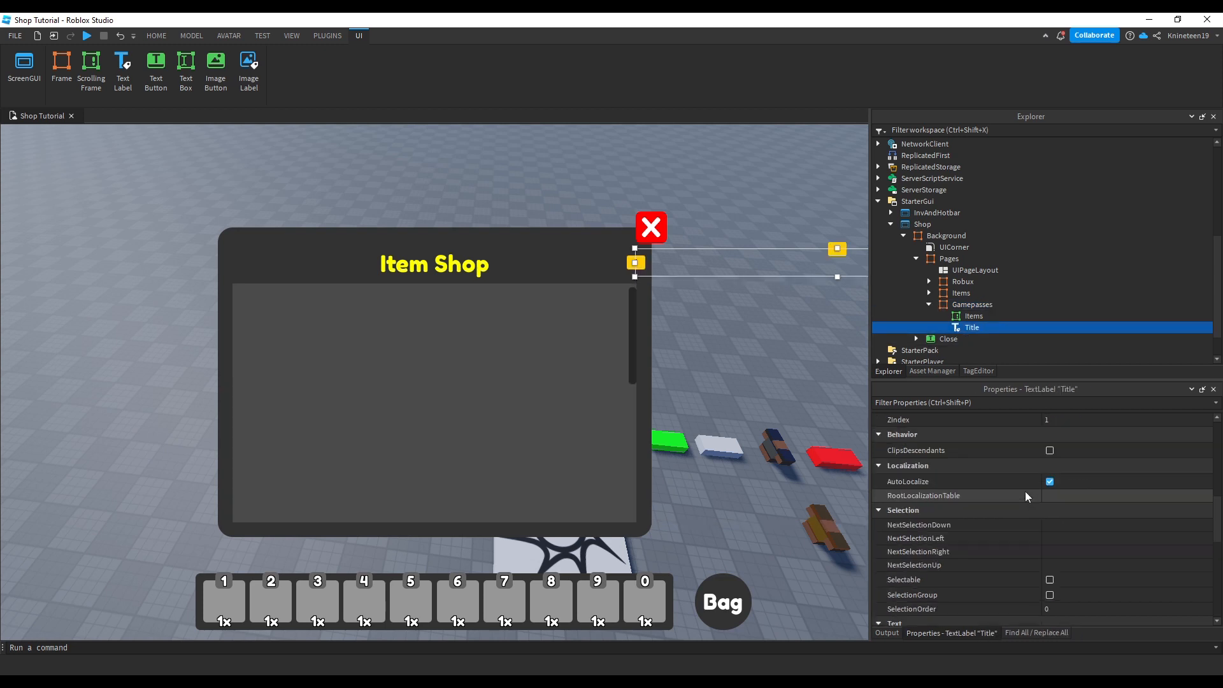
{"action": "scroll", "scroll_direction": "down", "scroll_amount": 3}
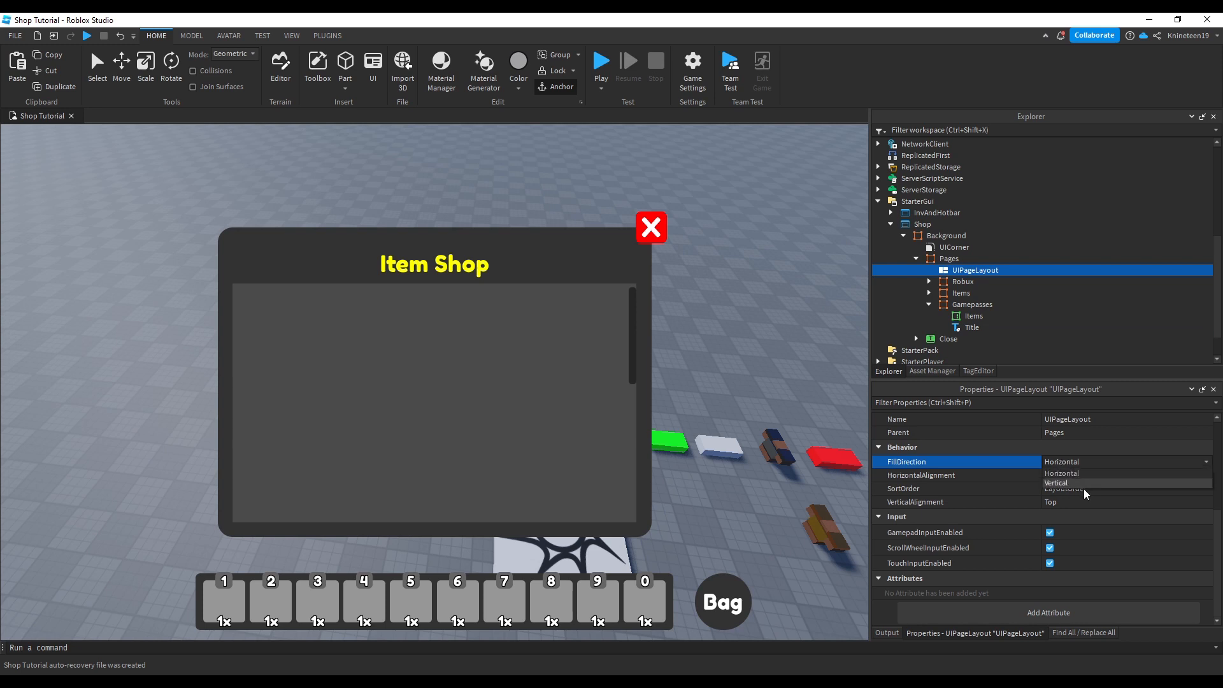
{"action": "left_click", "coordinate": [1055, 482]}
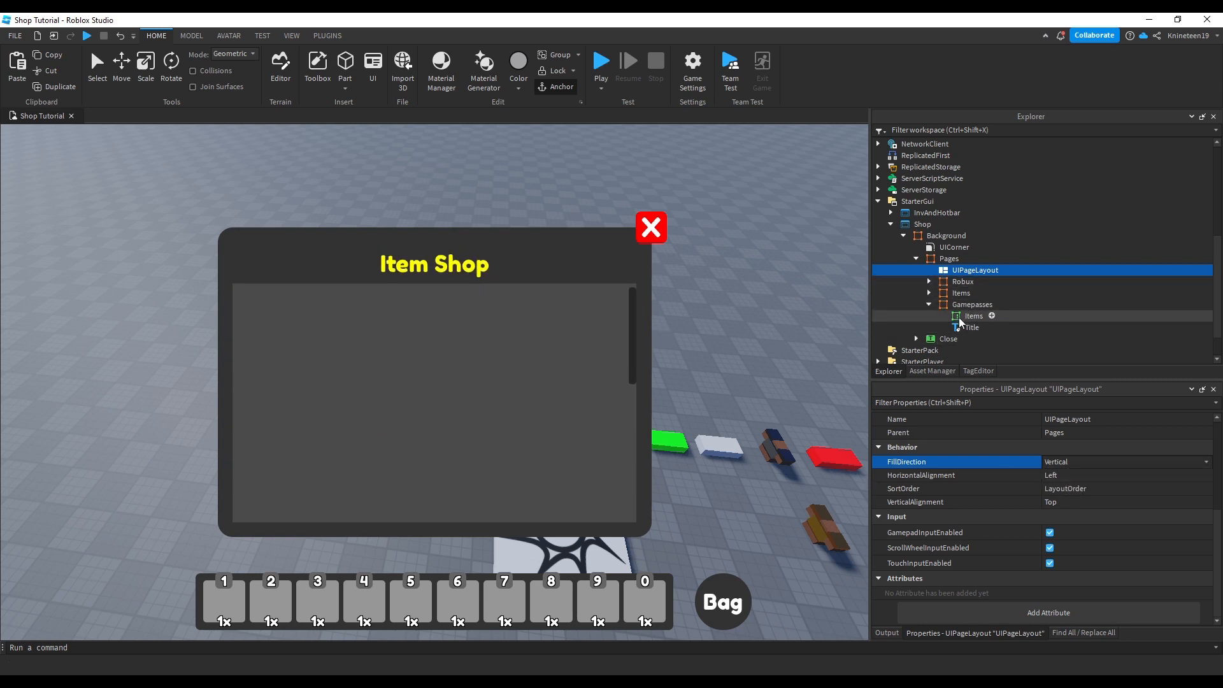
Make the Gamepasses page contents stack vertically as well, selecting its title
{"action": "left_click", "coordinate": [972, 328]}
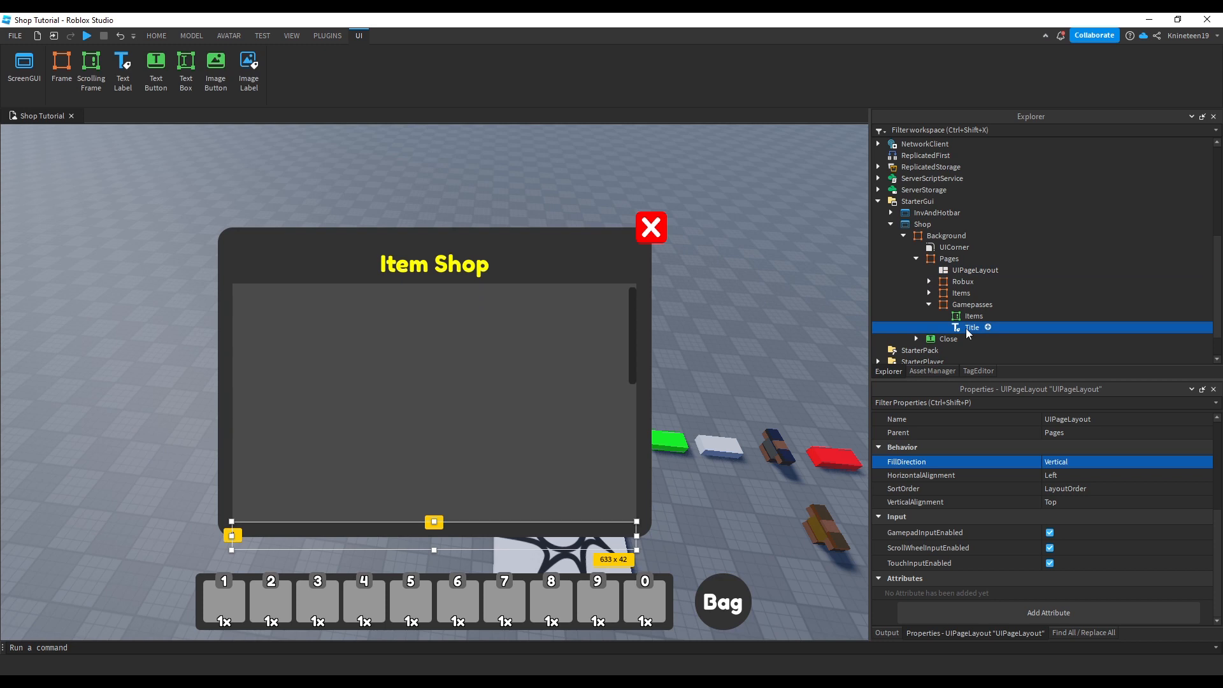
{"action": "left_click", "coordinate": [973, 328]}
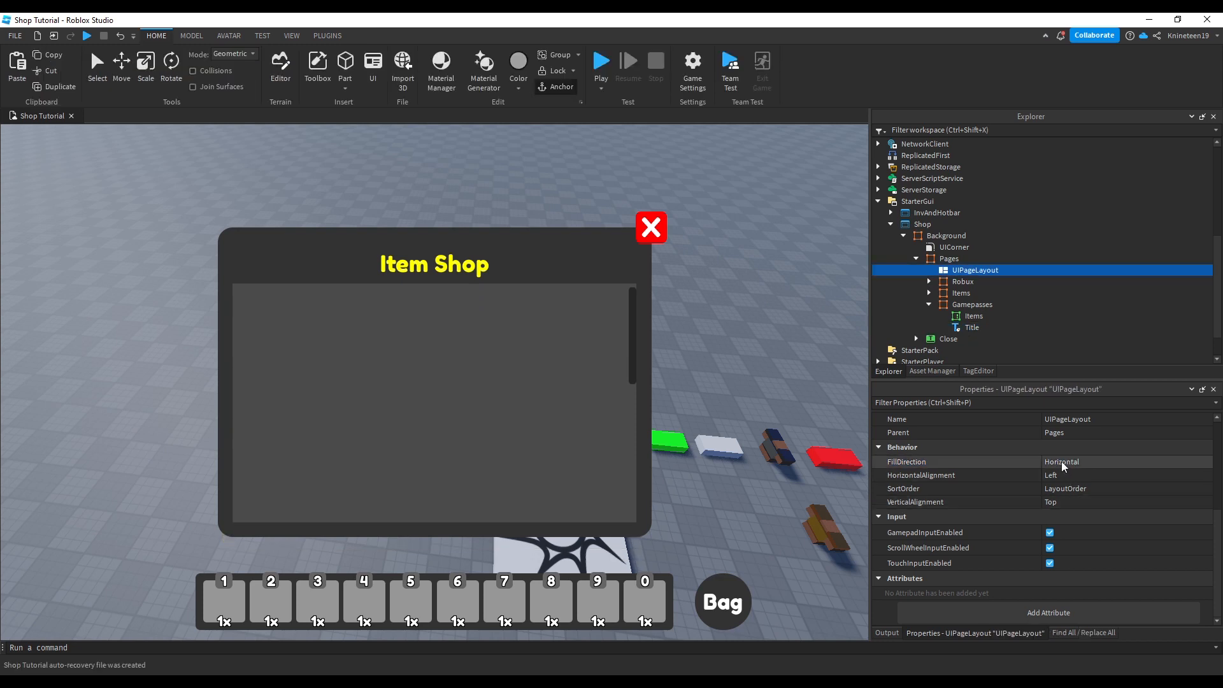
{"action": "left_click", "coordinate": [1124, 461]}
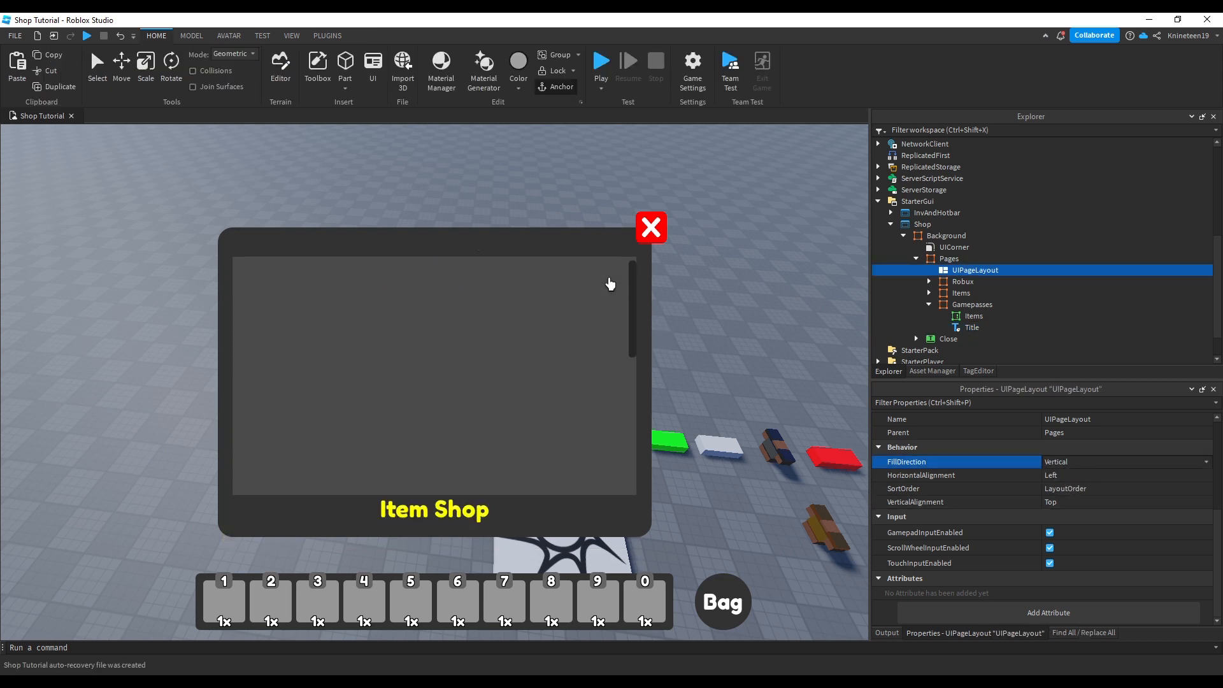
{"action": "left_click", "coordinate": [973, 328]}
{"action": "type", "text": "{0.2, 0},{1, 0}"}
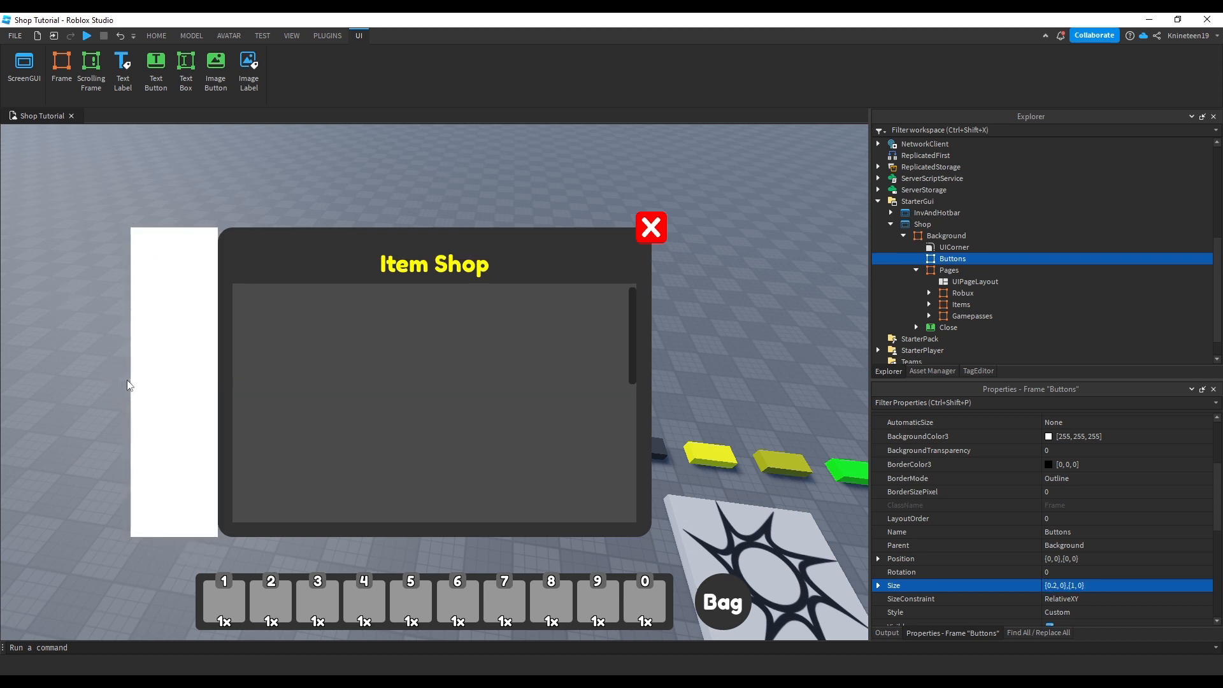
Give the Buttons frame a vertical UIListLayout and make the Item Shop button span the column width
{"action": "left_click", "coordinate": [155, 35]}
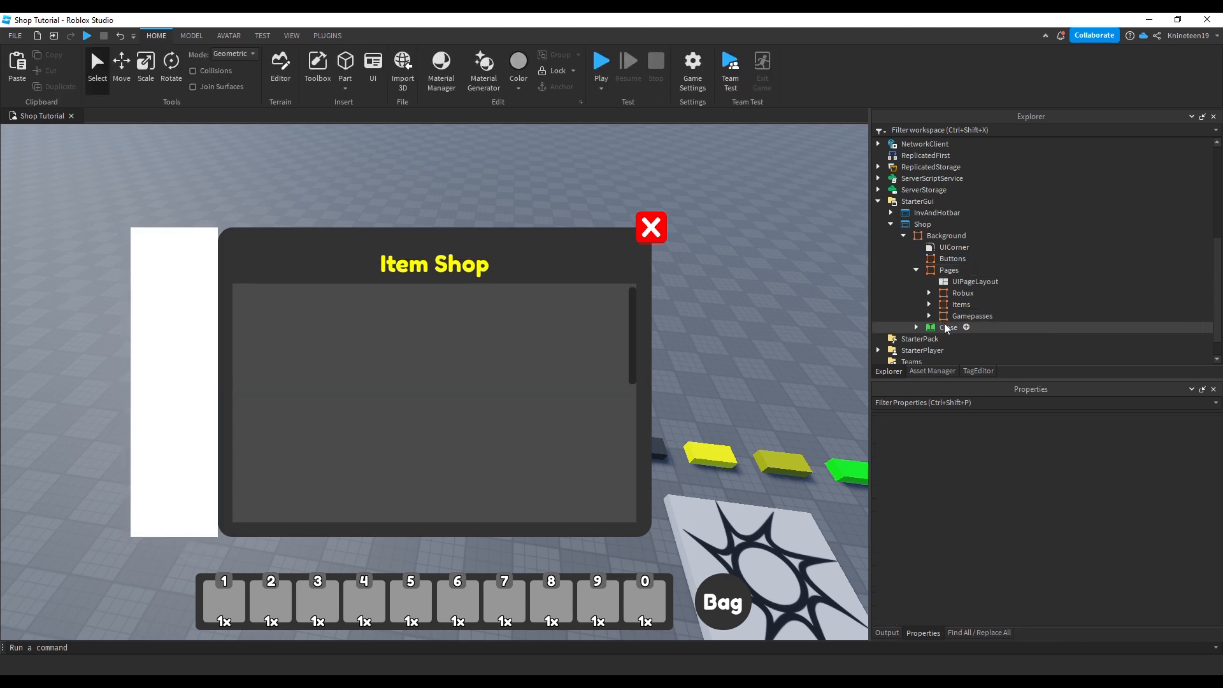
{"action": "left_click", "coordinate": [953, 258]}
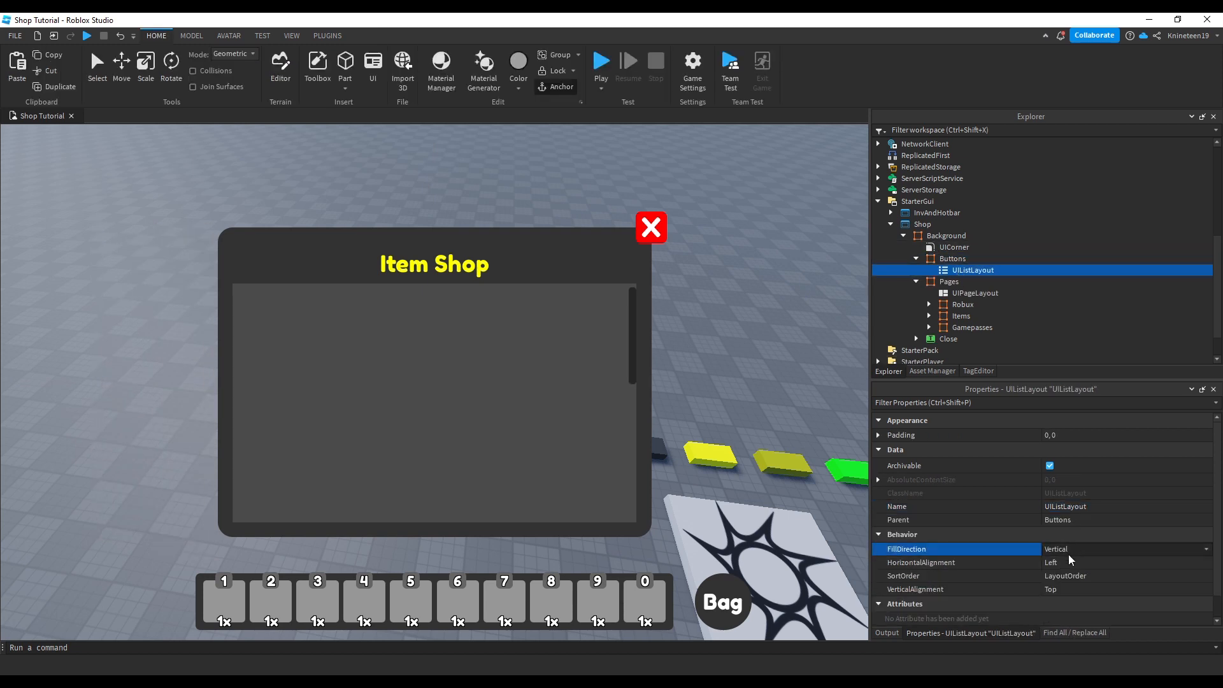
{"action": "left_click", "coordinate": [1124, 562]}
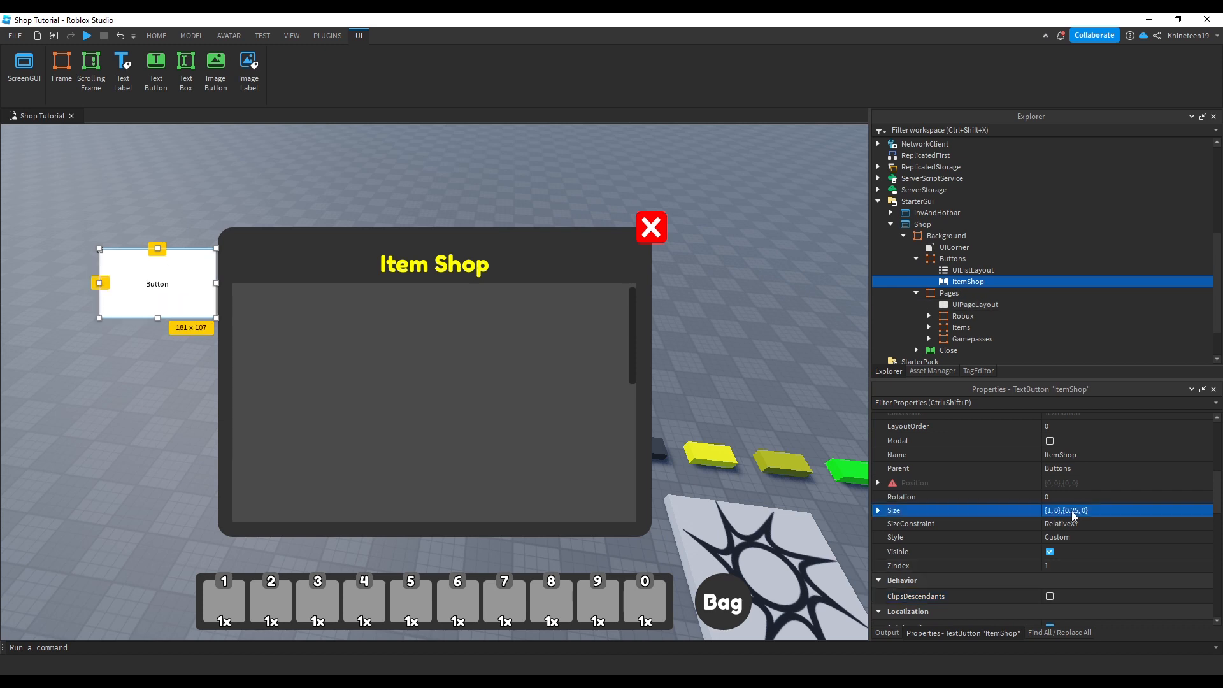
{"action": "left_click", "coordinate": [1092, 509]}
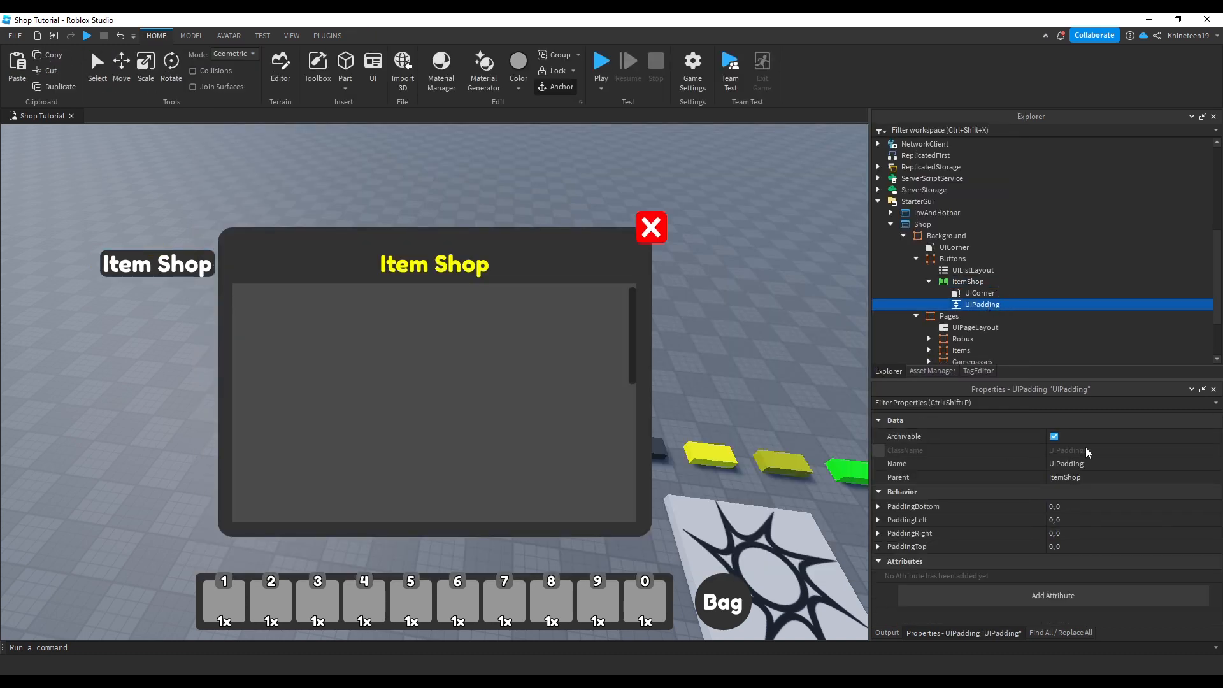
Duplicate the ItemShop button for the other tabs and rename the object to Items
{"action": "left_click", "coordinate": [967, 280]}
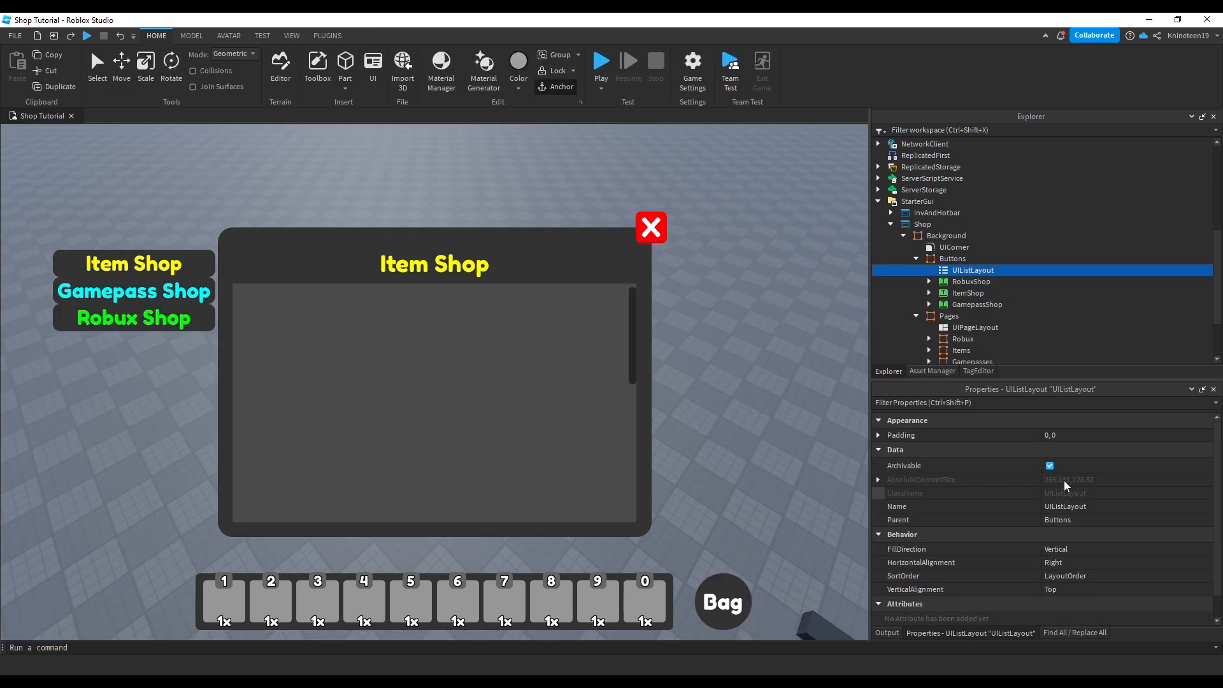
{"action": "left_click", "coordinate": [1124, 435]}
{"action": "type", "text": "Gamepasses"}
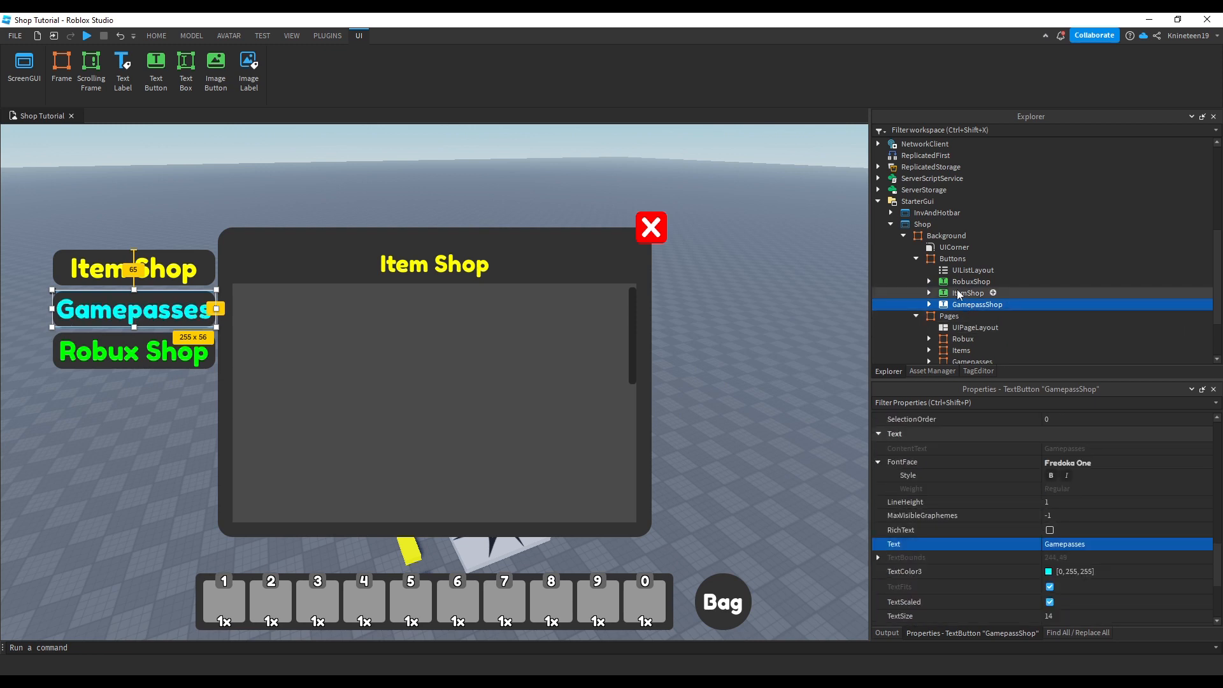
{"action": "left_click", "coordinate": [969, 293]}
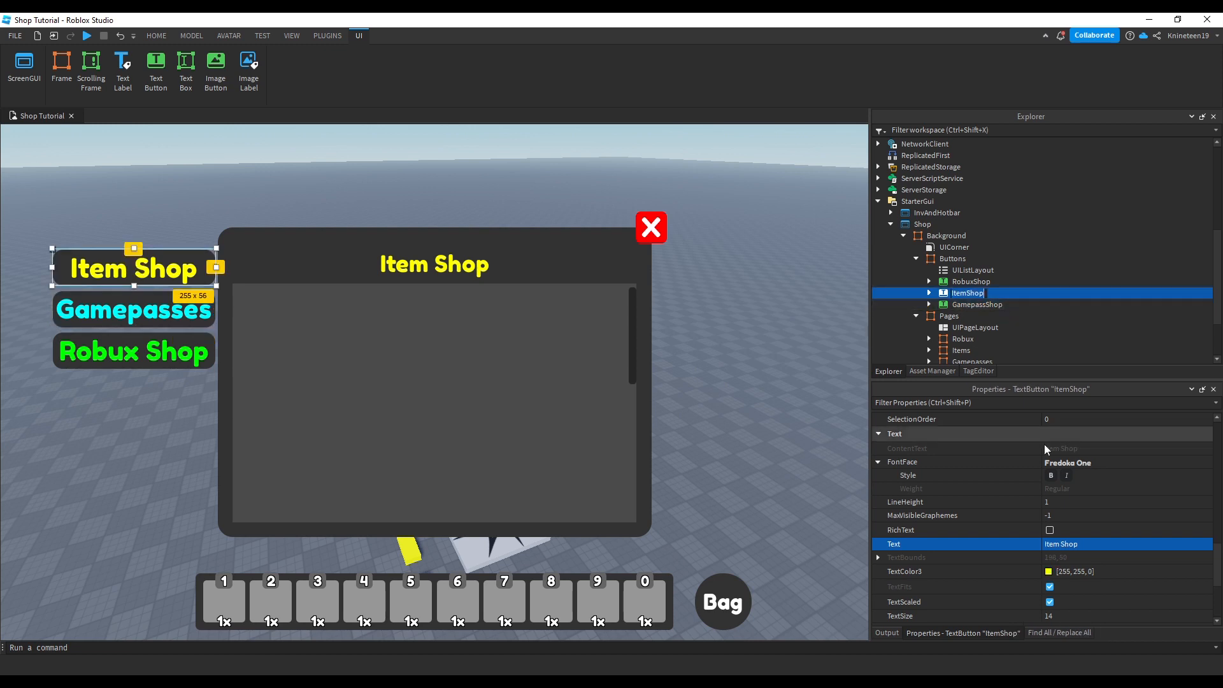
{"action": "type", "text": "Items"}
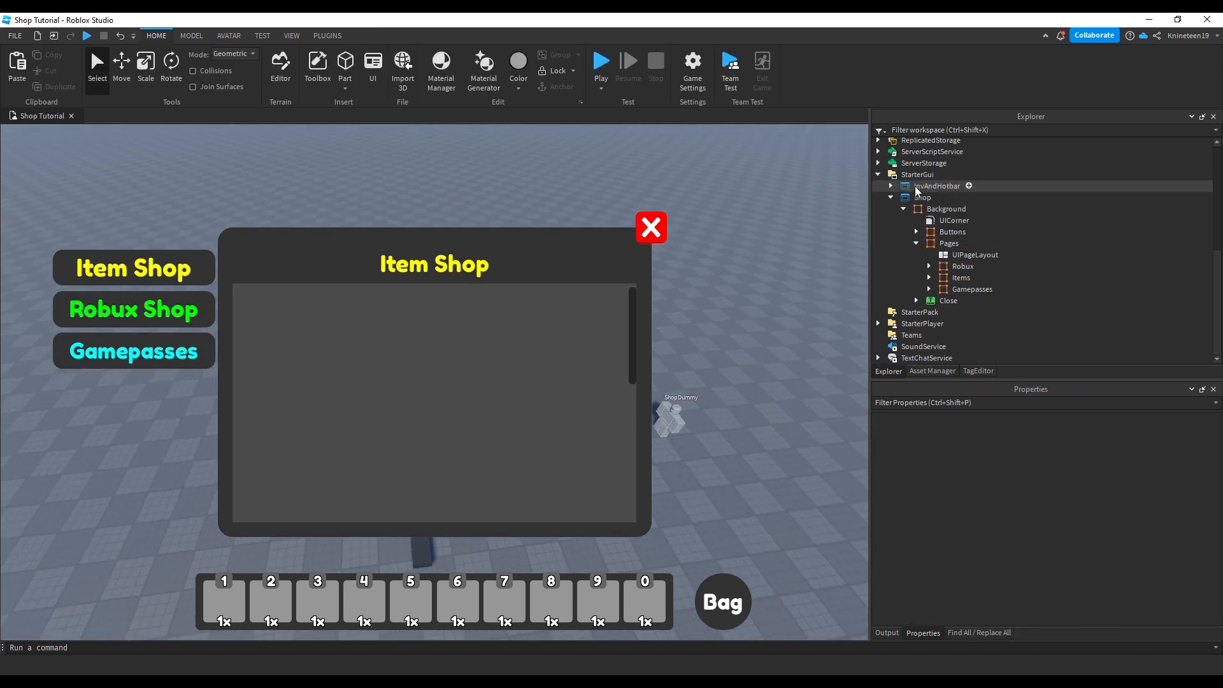
{"action": "left_click", "coordinate": [961, 277]}
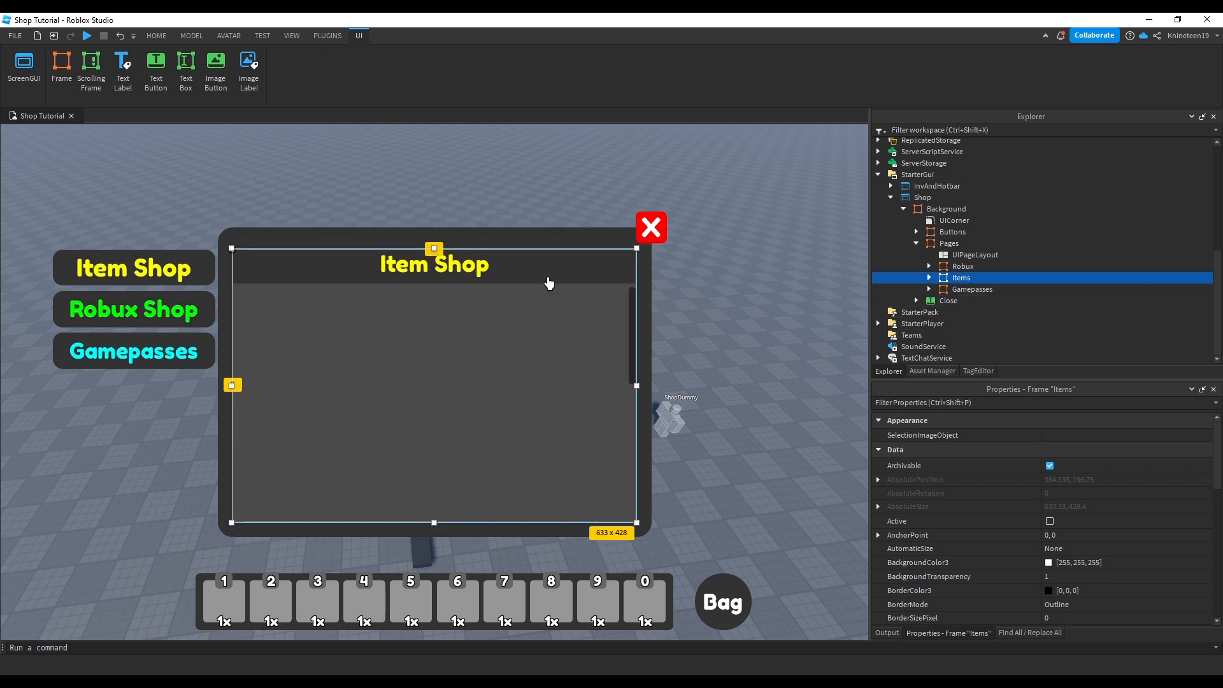
{"action": "left_click", "coordinate": [964, 267]}
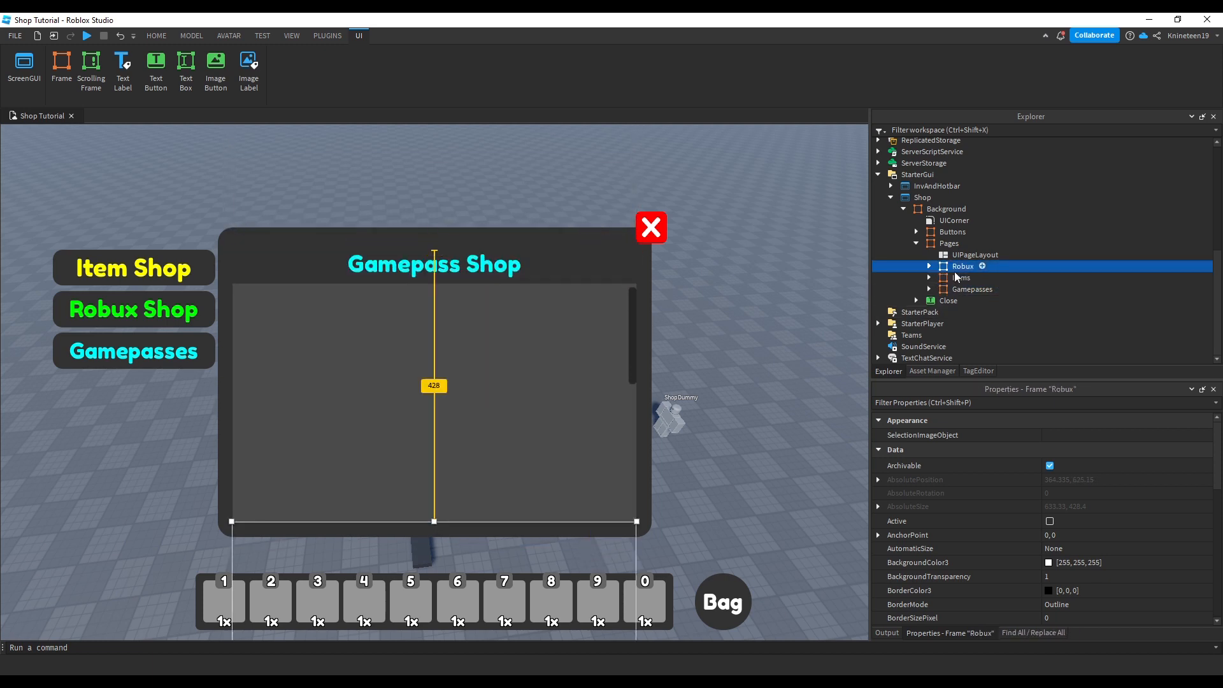
{"action": "right_click", "coordinate": [964, 254]}
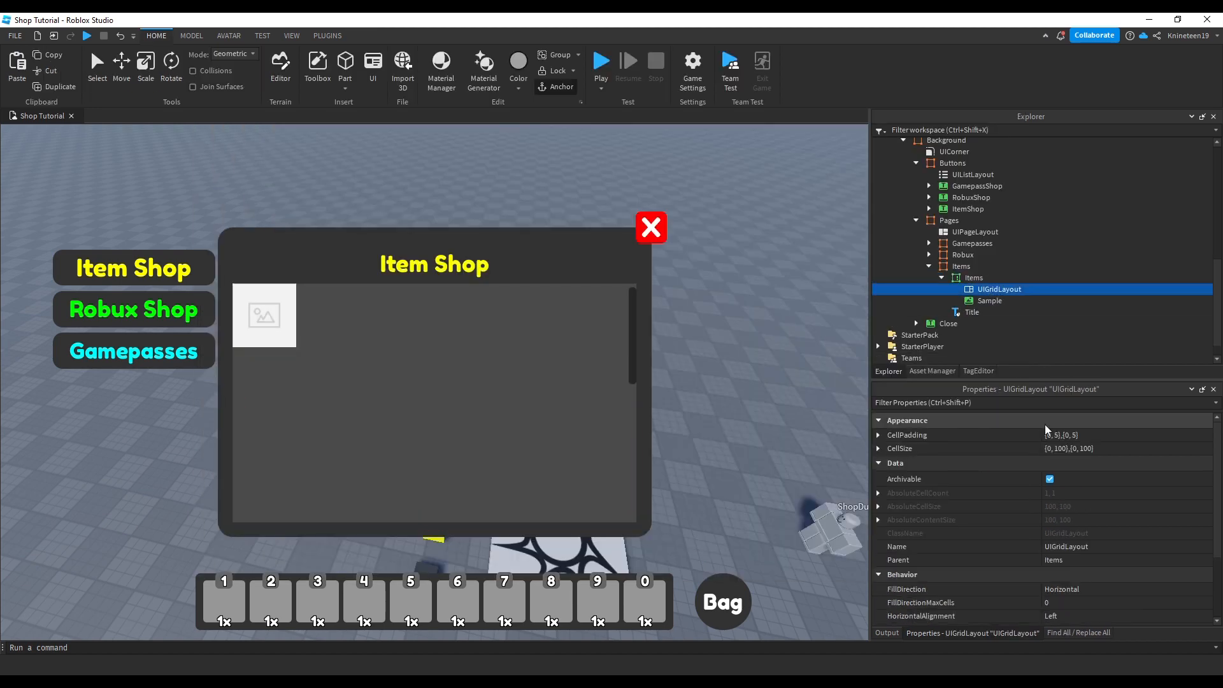
Add a text label named ItemName with padding on top of the Sample card
{"action": "left_click", "coordinate": [989, 300]}
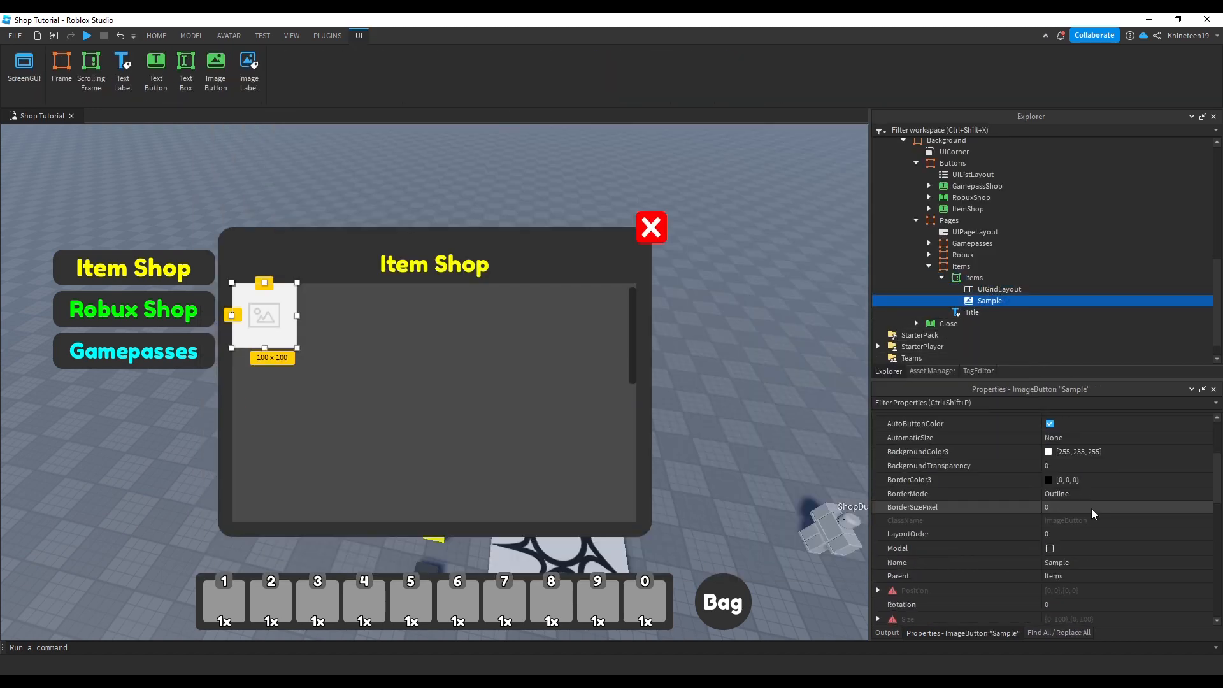
{"action": "left_click", "coordinate": [1121, 455]}
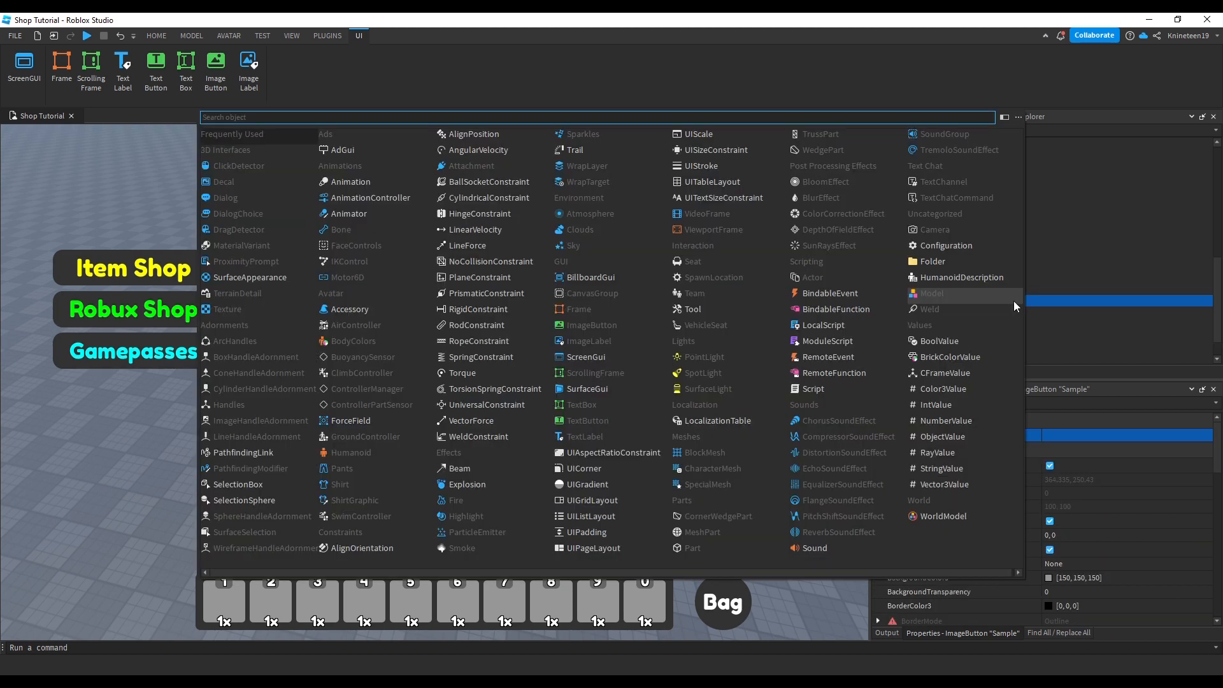
{"action": "type", "text": "text"}
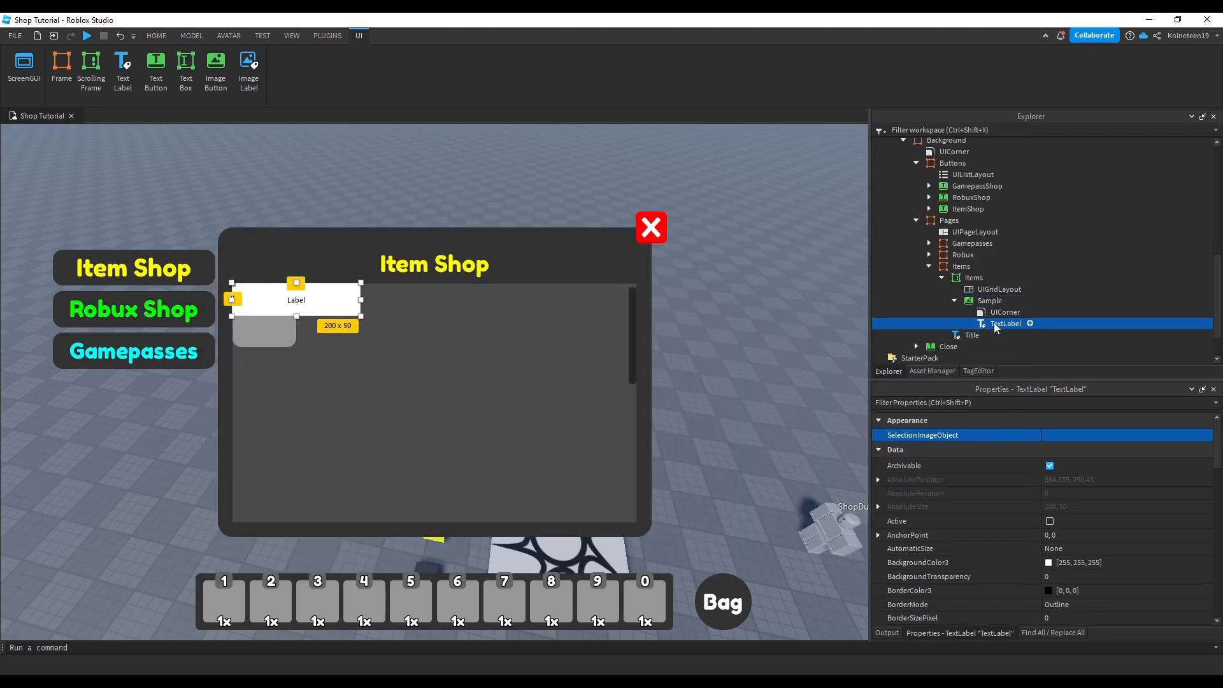
{"action": "left_click", "coordinate": [1124, 534]}
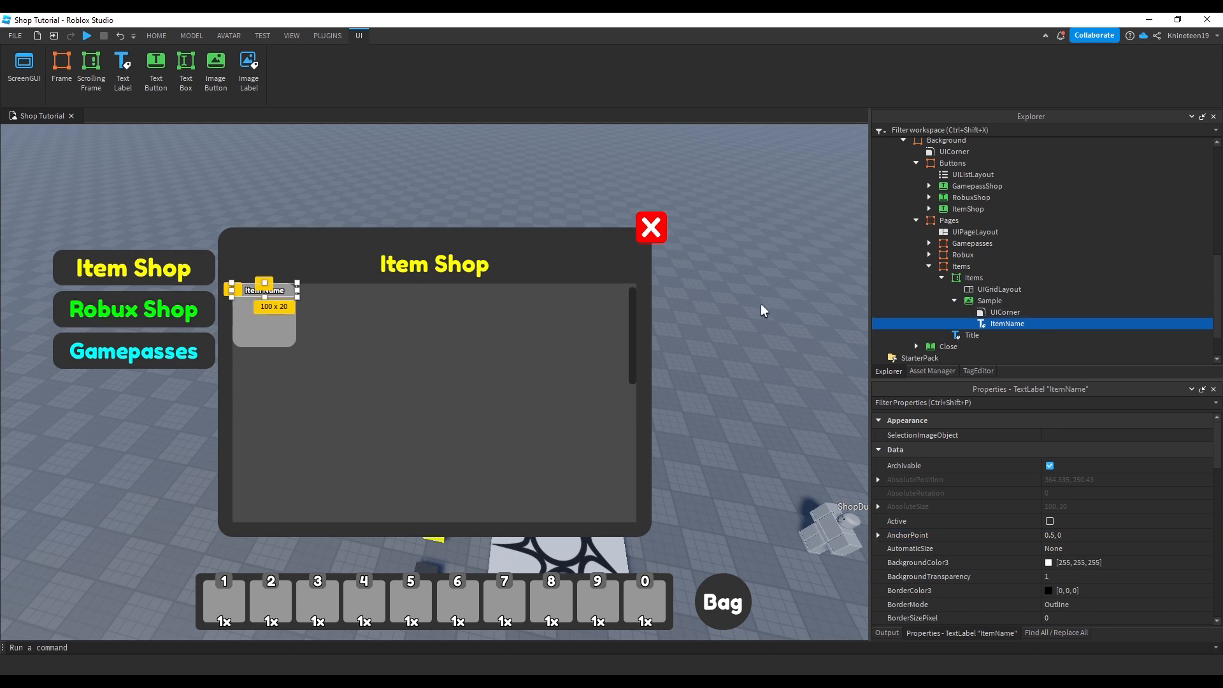
{"action": "type", "text": "ui"}
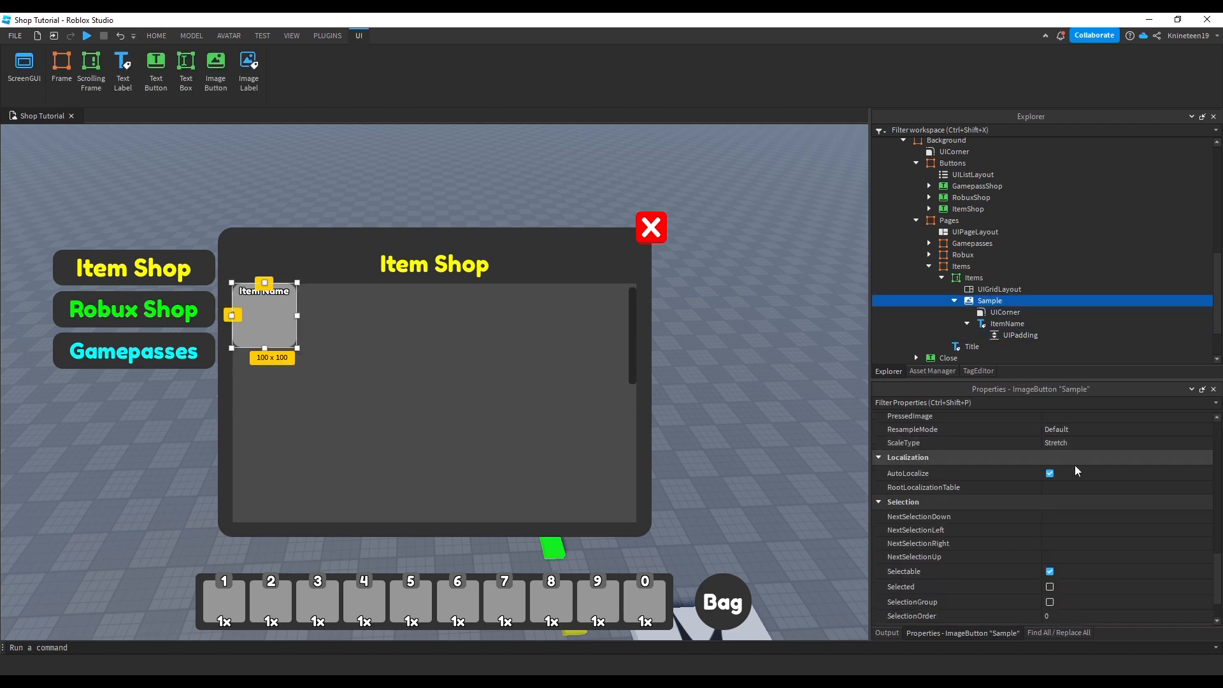
Upload a new image asset as the Sample card's image
{"action": "left_click", "coordinate": [1124, 499]}
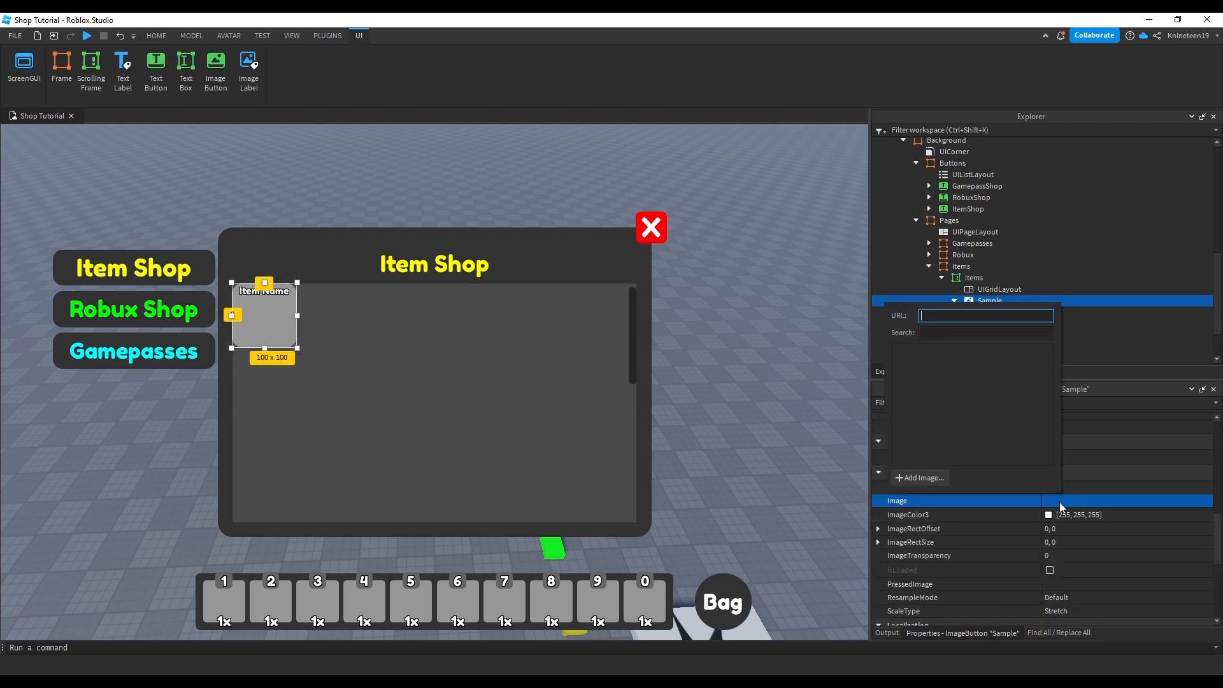
{"action": "left_click", "coordinate": [919, 478]}
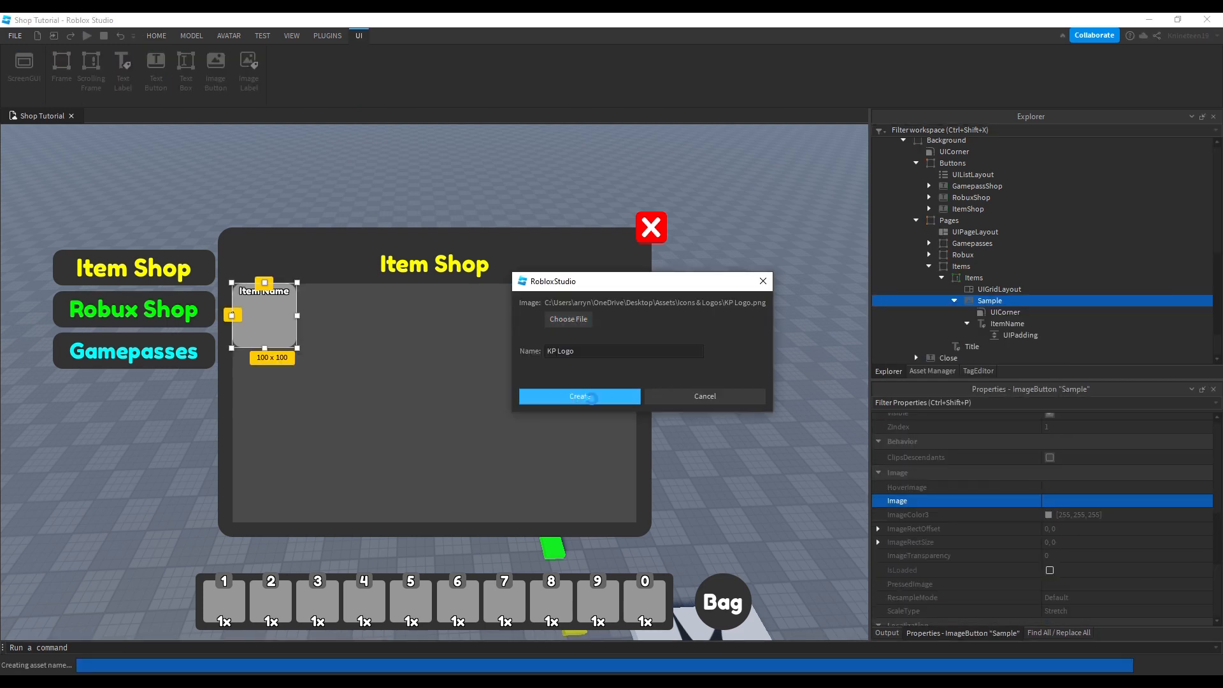
{"action": "left_click", "coordinate": [579, 395]}
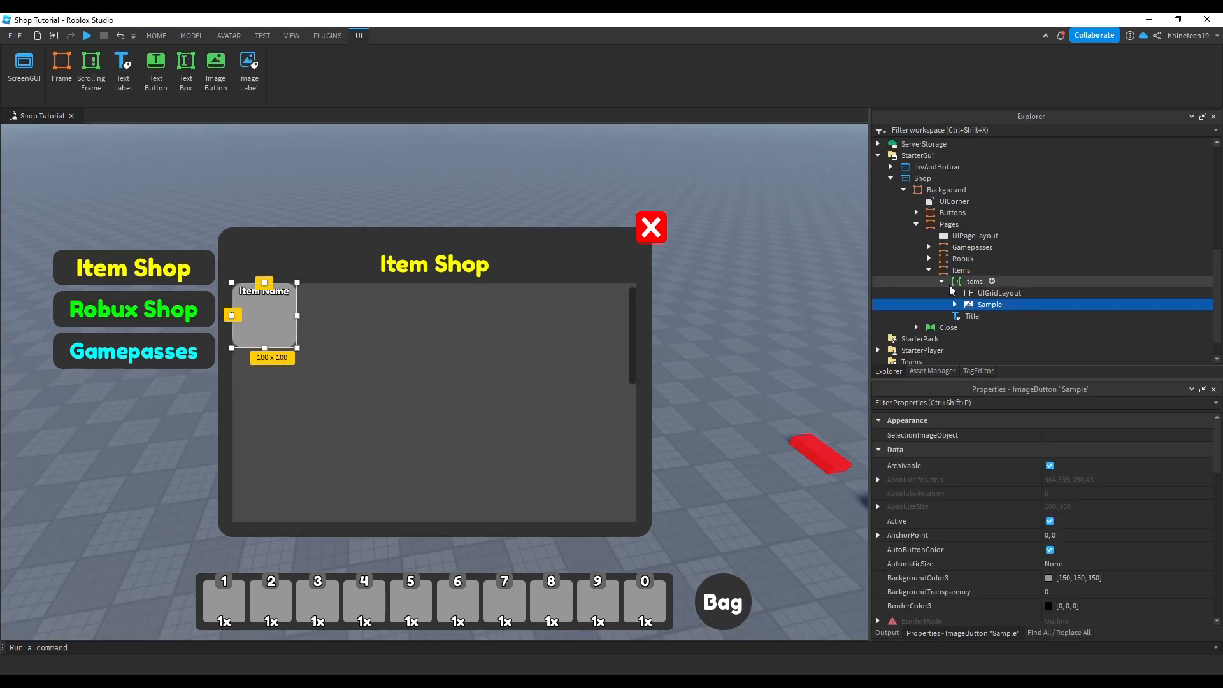
Add a 20 C price label to the Sample card, copy it to the other pages and recolour the Robux price to 0,255
{"action": "right_click", "coordinate": [961, 269]}
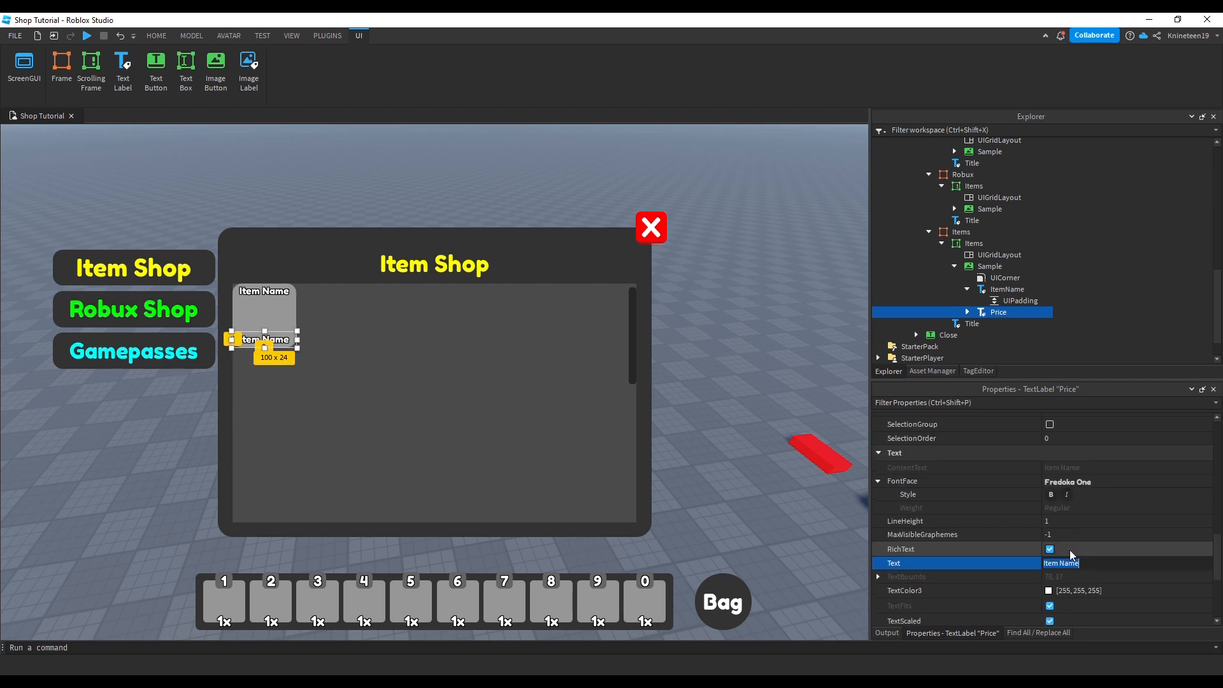
{"action": "type", "text": "20 C"}
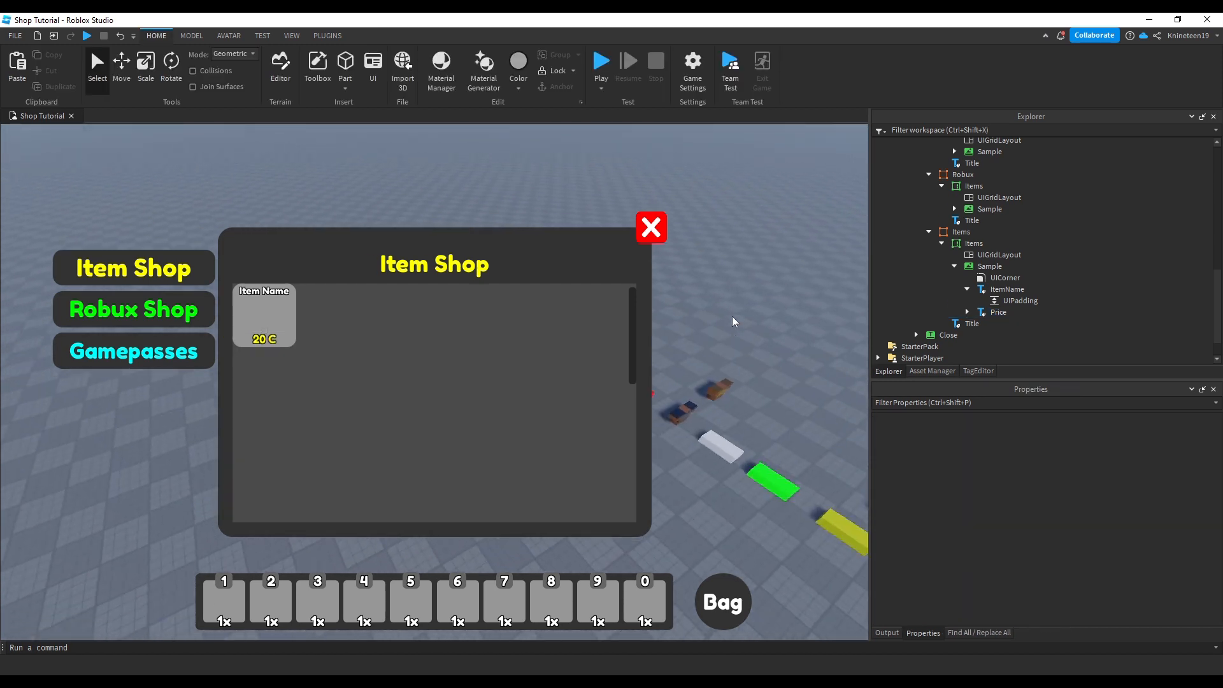
{"action": "left_click", "coordinate": [989, 221]}
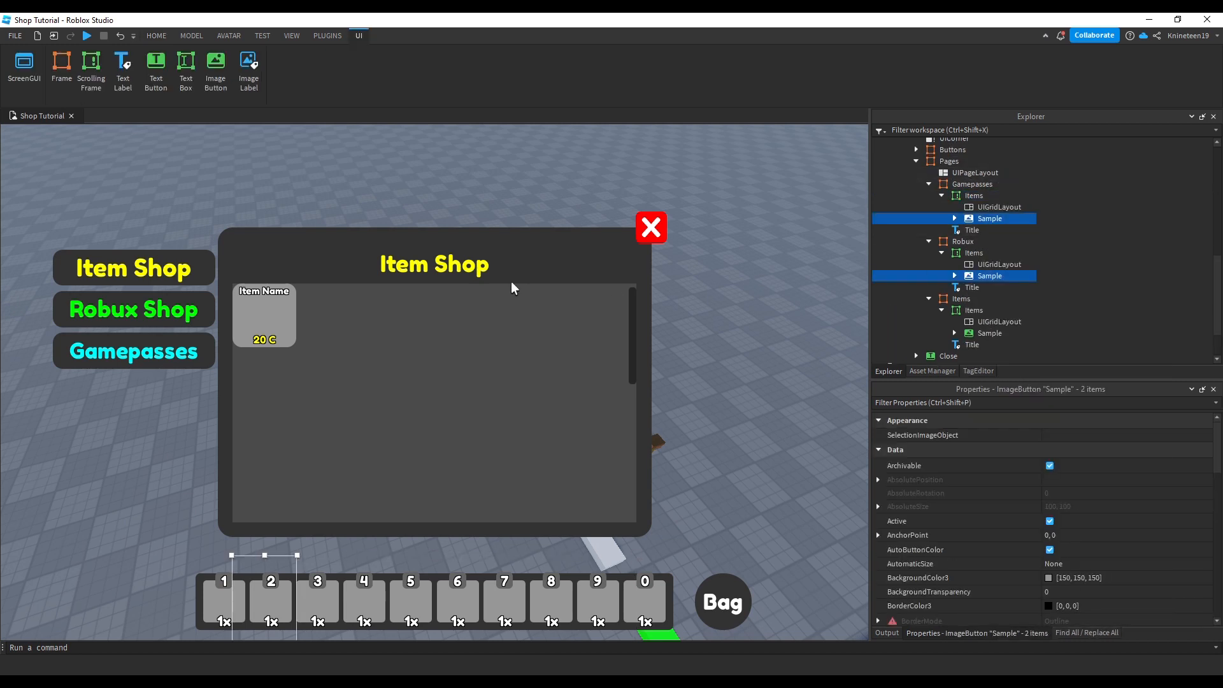
{"action": "left_click", "coordinate": [989, 275]}
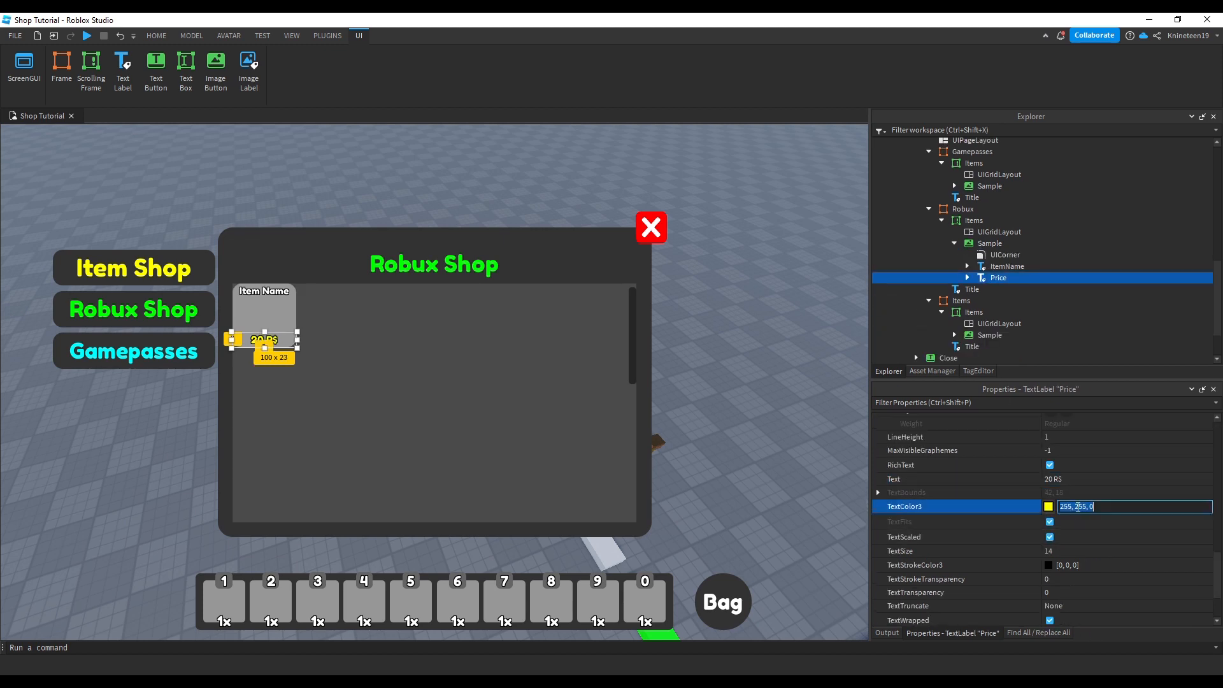
{"action": "type", "text": "0,255"}
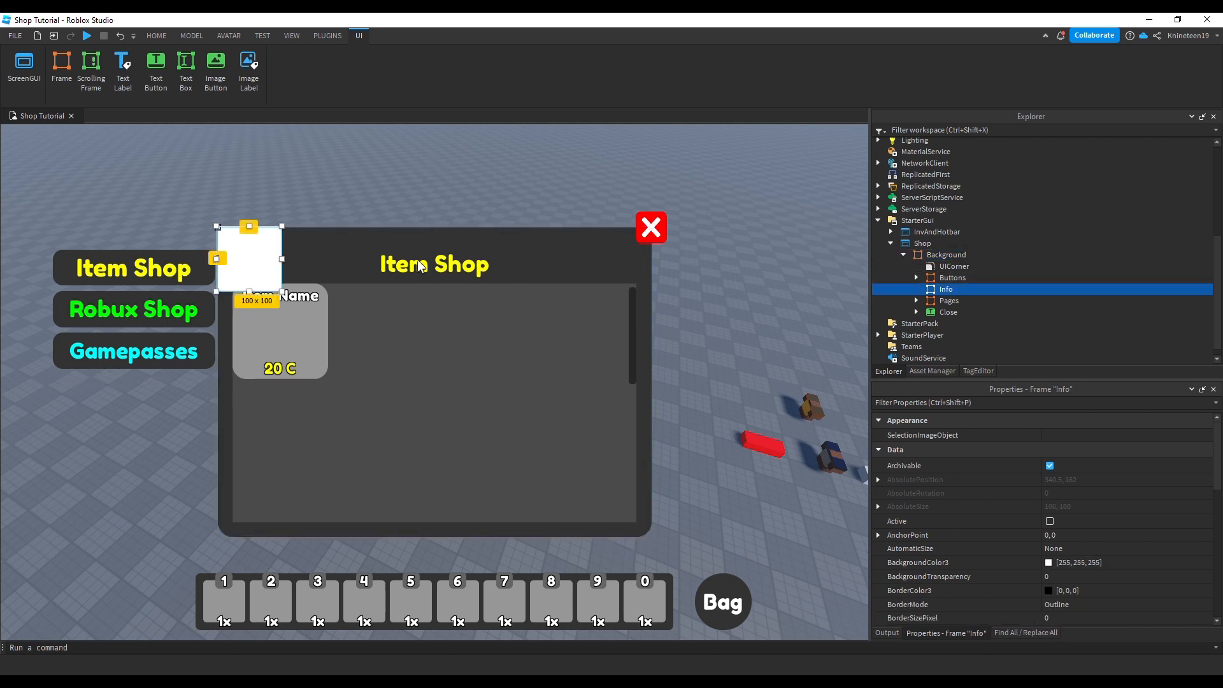
Make the Info panel's Information title bold
{"action": "scroll", "scroll_direction": "down", "scroll_amount": 3}
{"action": "type", "text": "Title"}
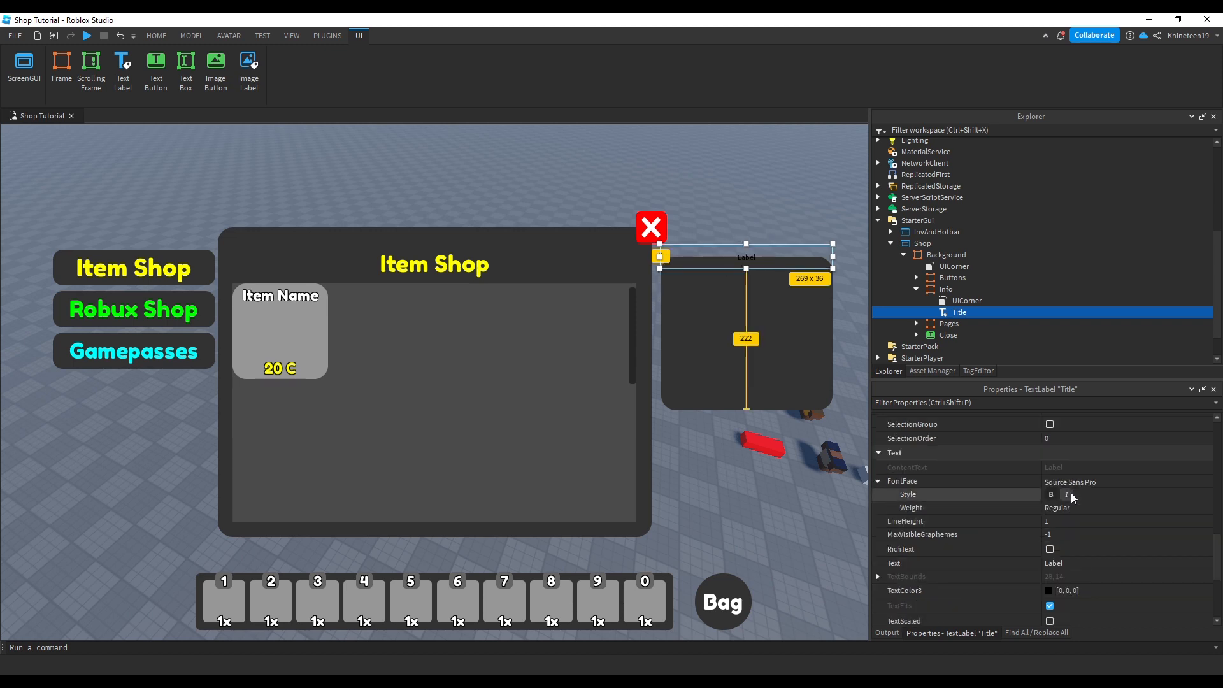
{"action": "left_click", "coordinate": [1124, 481]}
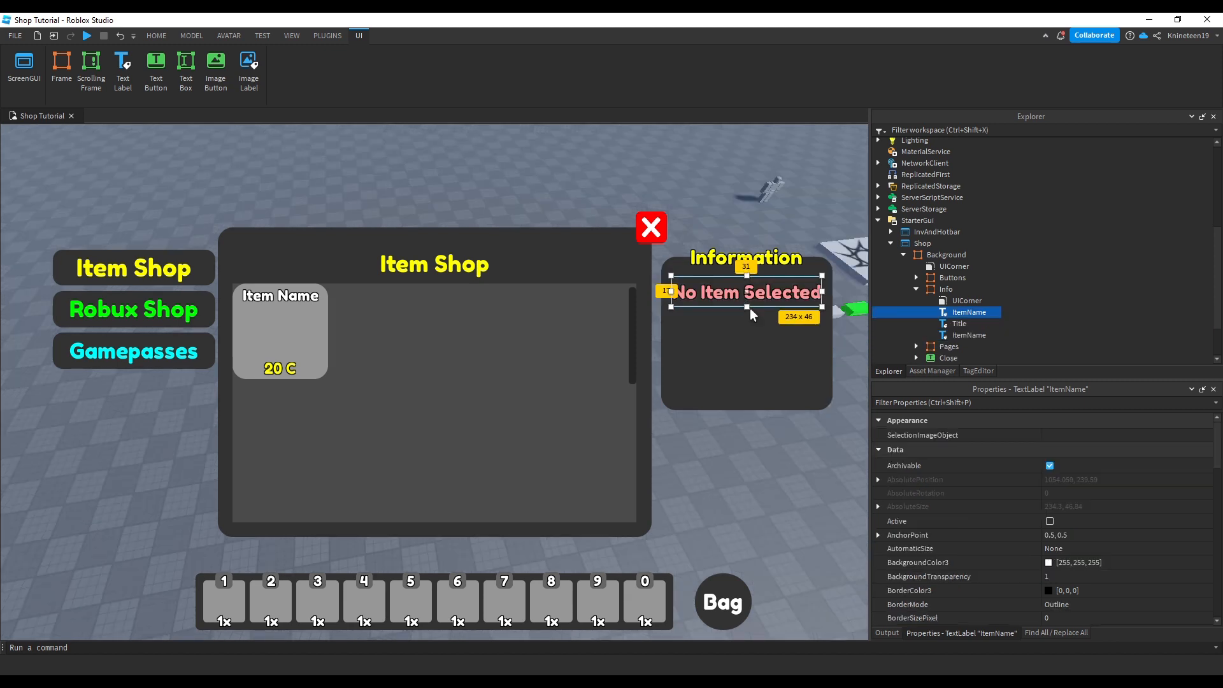
Place No Item Selected under the title and set Description text to 'Lorem ipsum dolor sit amet, consectetur adipiscing elit'
{"action": "left_click_drag", "start_coordinate": [745, 304], "coordinate": [746, 402]}
{"action": "type", "text": "Description"}
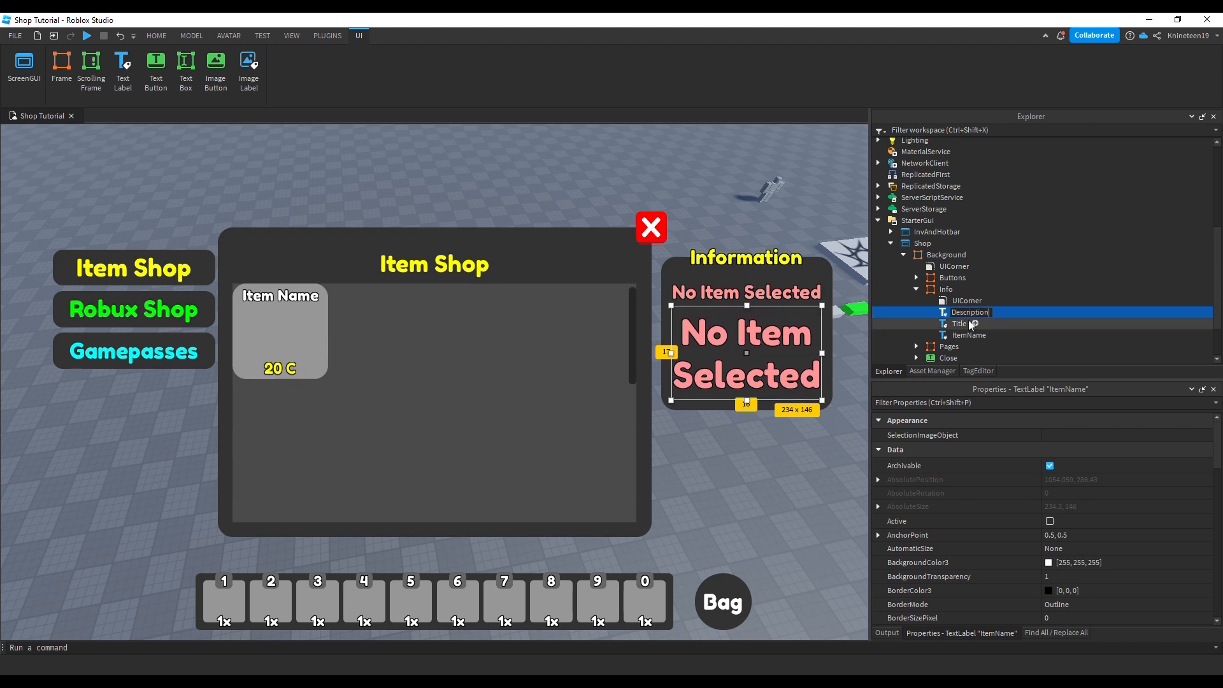
{"action": "left_click", "coordinate": [970, 312]}
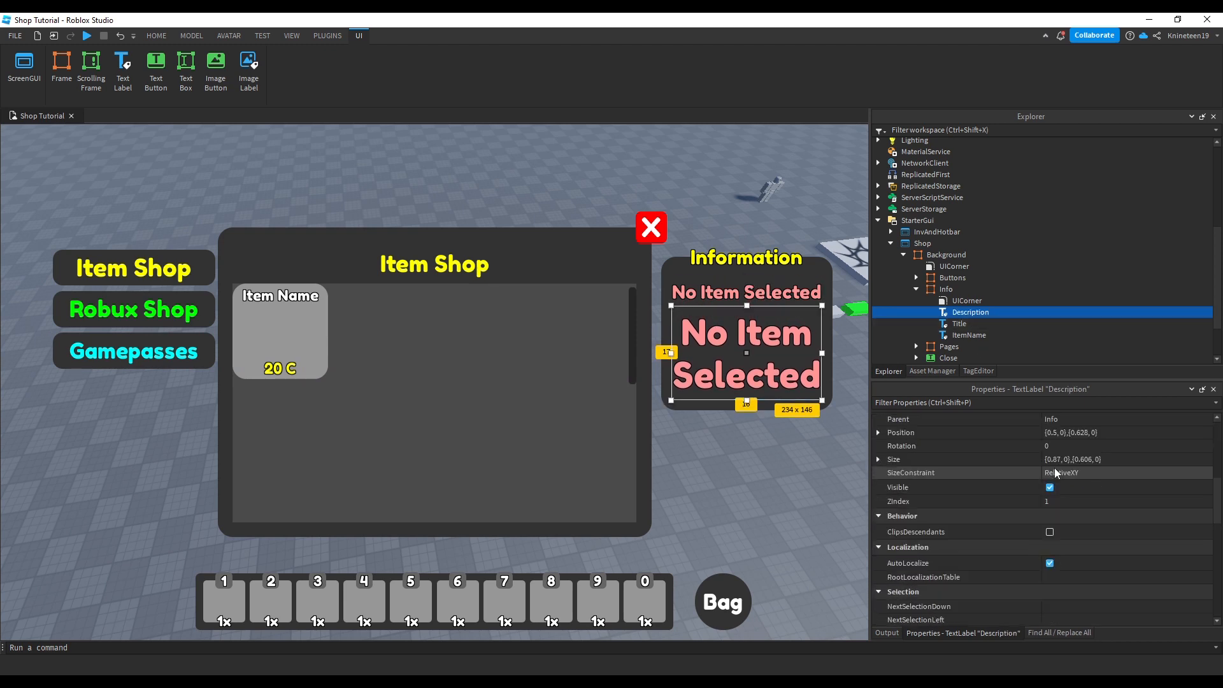
{"action": "type", "text": "Lorem ipsum dolor sit amet, consectetur adipiscing elit"}
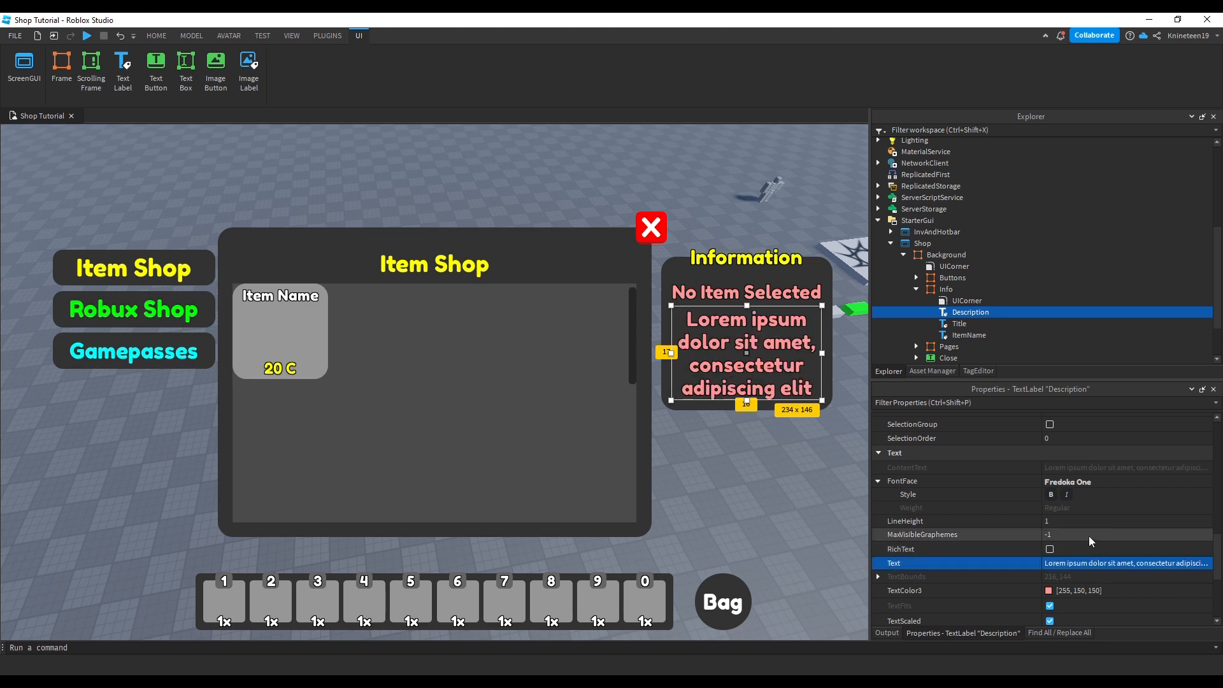
{"action": "left_click", "coordinate": [1128, 591]}
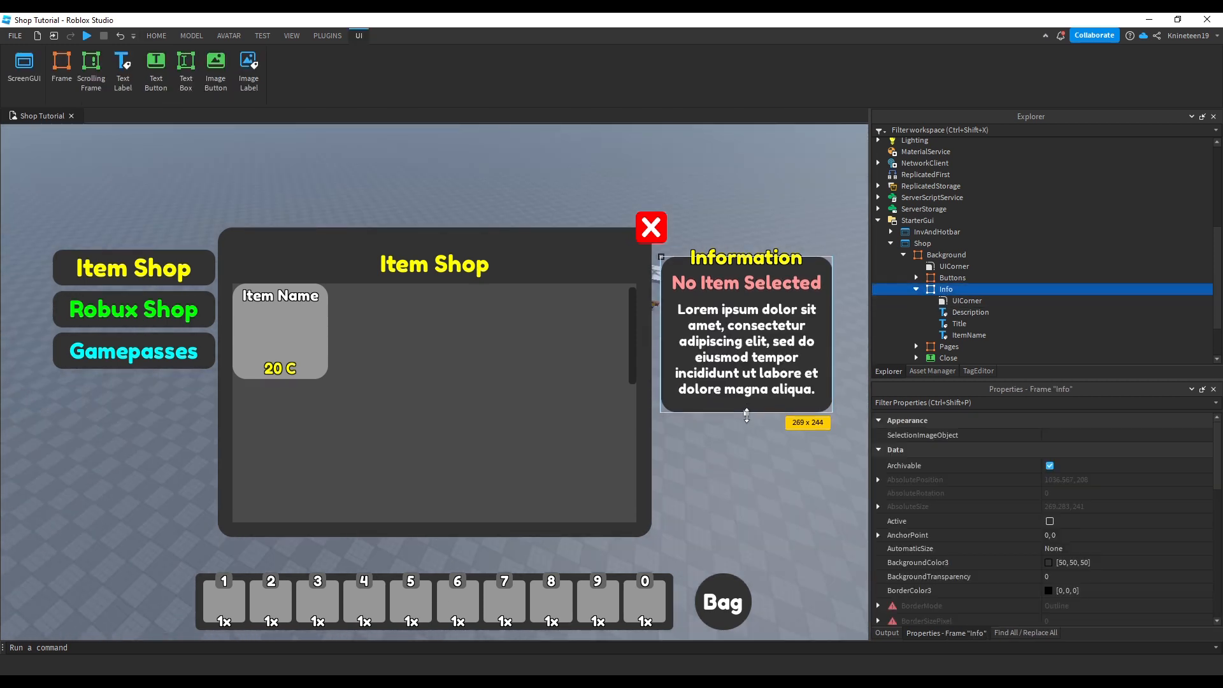
Resize the Description label so the placeholder text fits the panel
{"action": "left_click", "coordinate": [970, 312]}
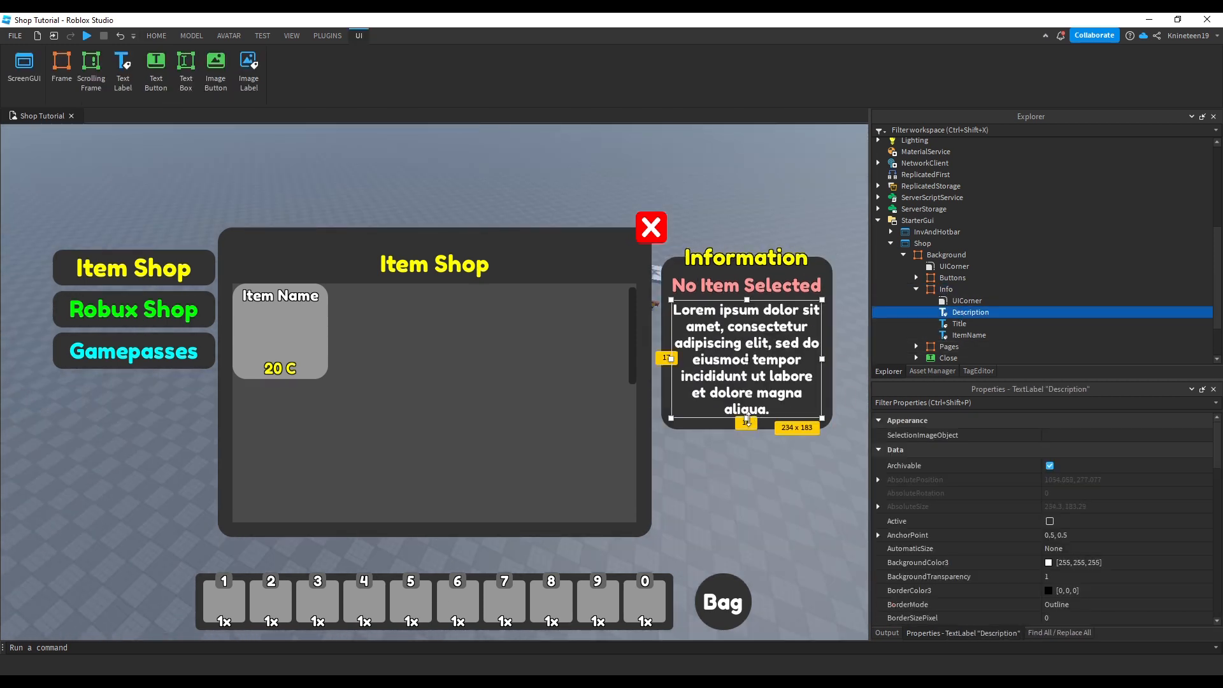
{"action": "left_click", "coordinate": [969, 335]}
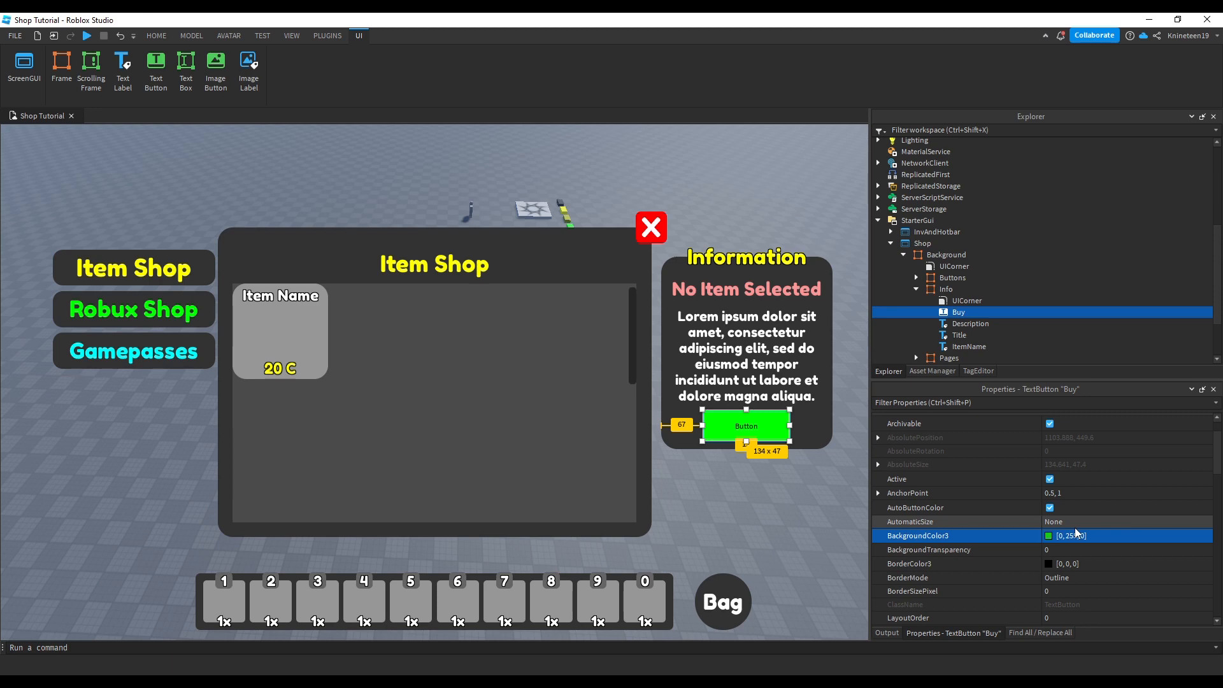
Scroll the Explorer and select the ItemName label in the Info panel
{"action": "scroll", "scroll_direction": "down", "scroll_amount": 3}
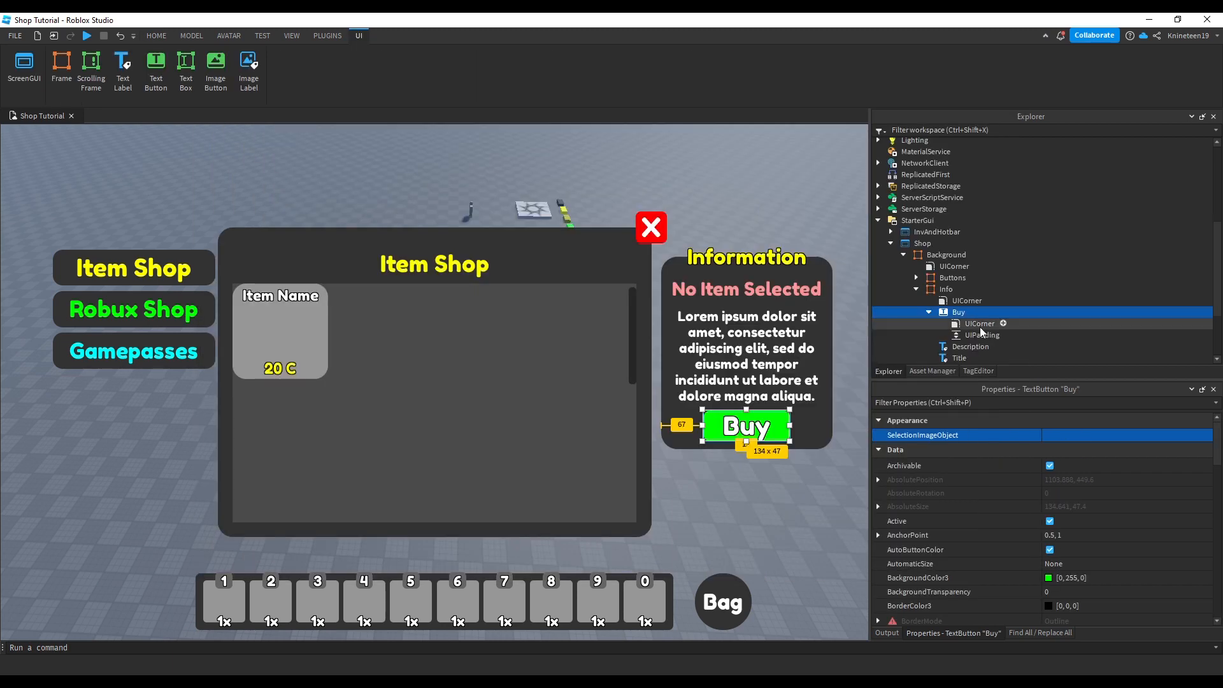
{"action": "left_click", "coordinate": [968, 305]}
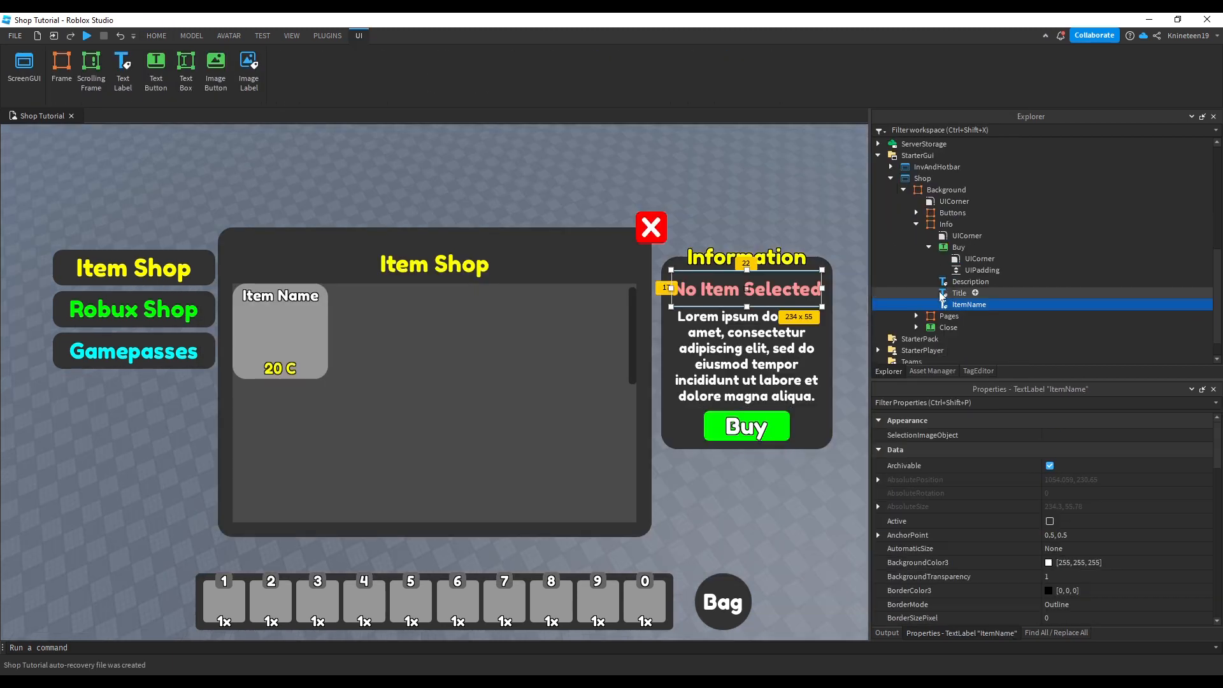
Duplicate the Description label as Price and set its text to 20 C
{"action": "left_click", "coordinate": [970, 281]}
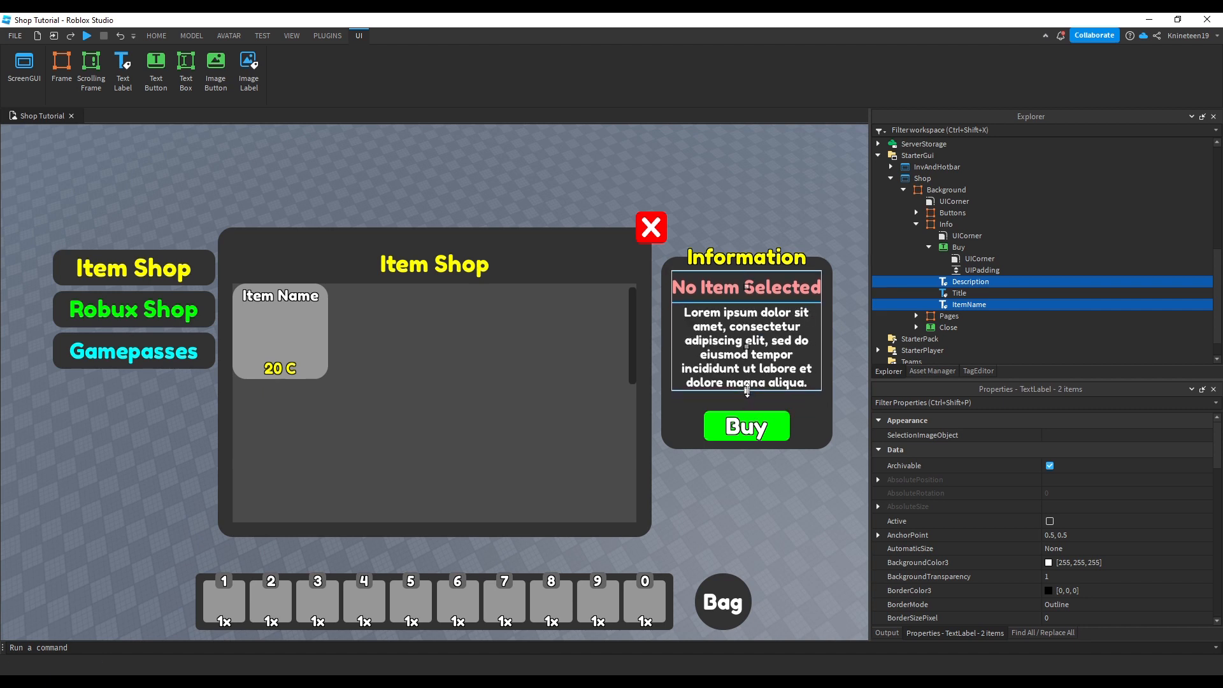
{"action": "left_click", "coordinate": [970, 281]}
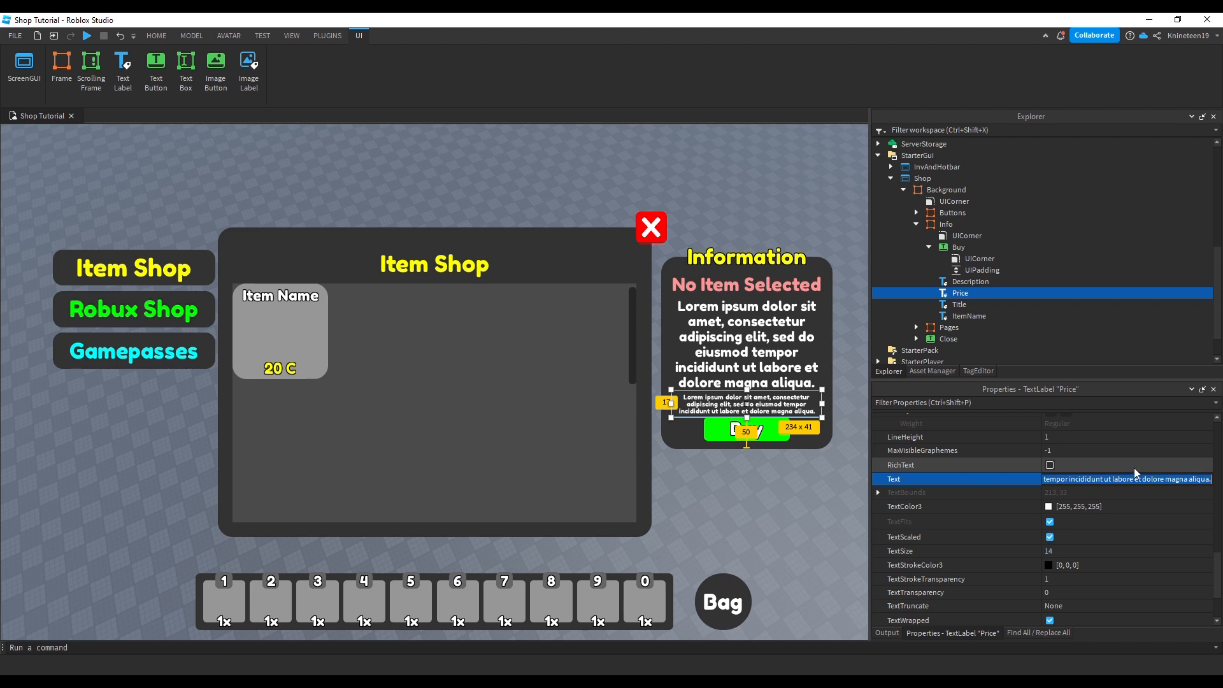
{"action": "type", "text": "20 C"}
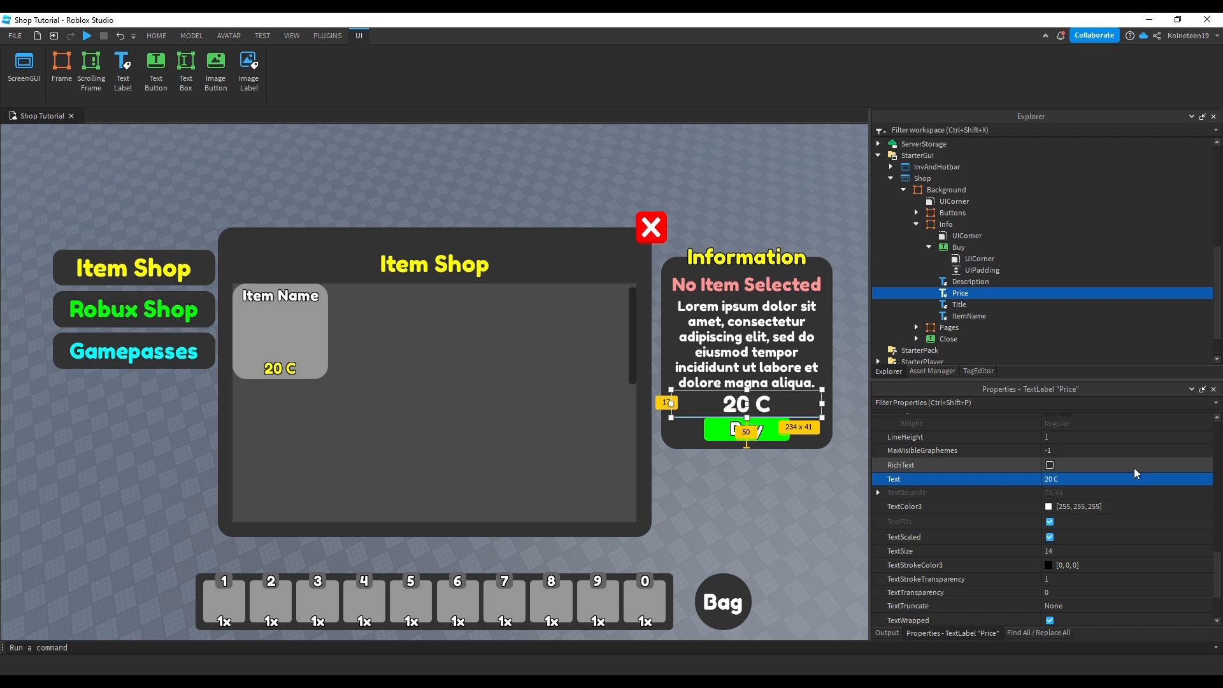
{"action": "left_click", "coordinate": [945, 224]}
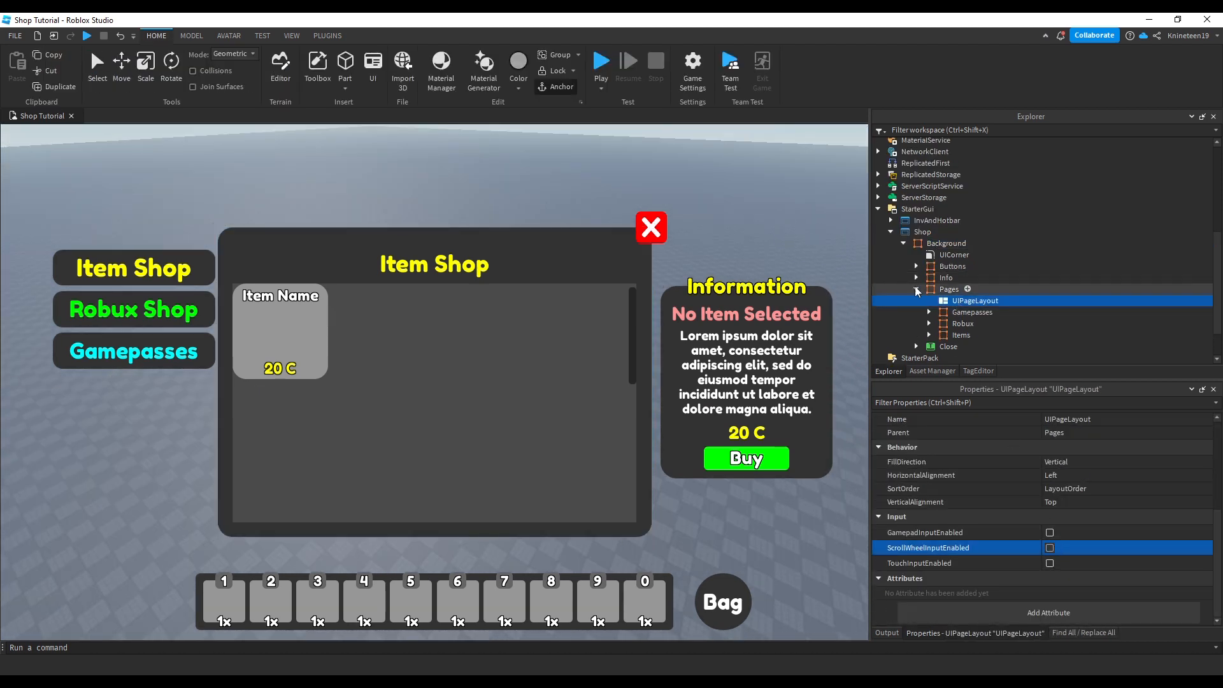
Select the Pages container in the Explorer
{"action": "left_click", "coordinate": [950, 242]}
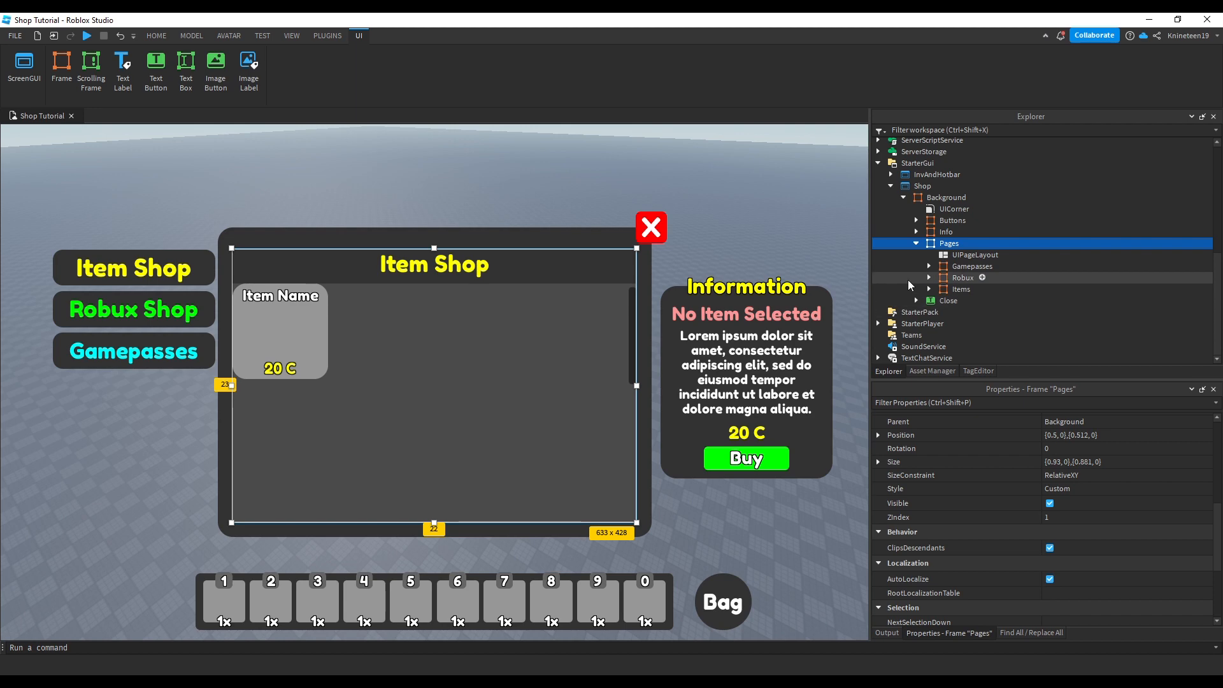
{"action": "left_click", "coordinate": [918, 162]}
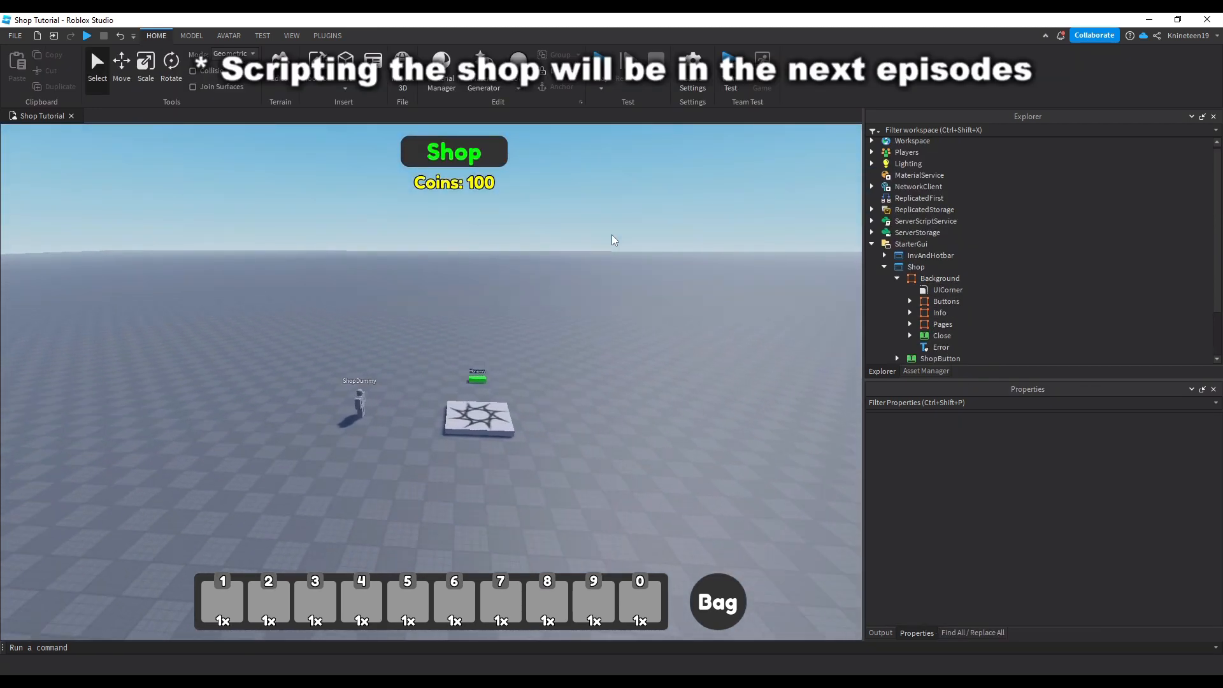
Start a playtest, open the Shop and buy the Wooden Boots item
{"action": "left_click", "coordinate": [85, 35]}
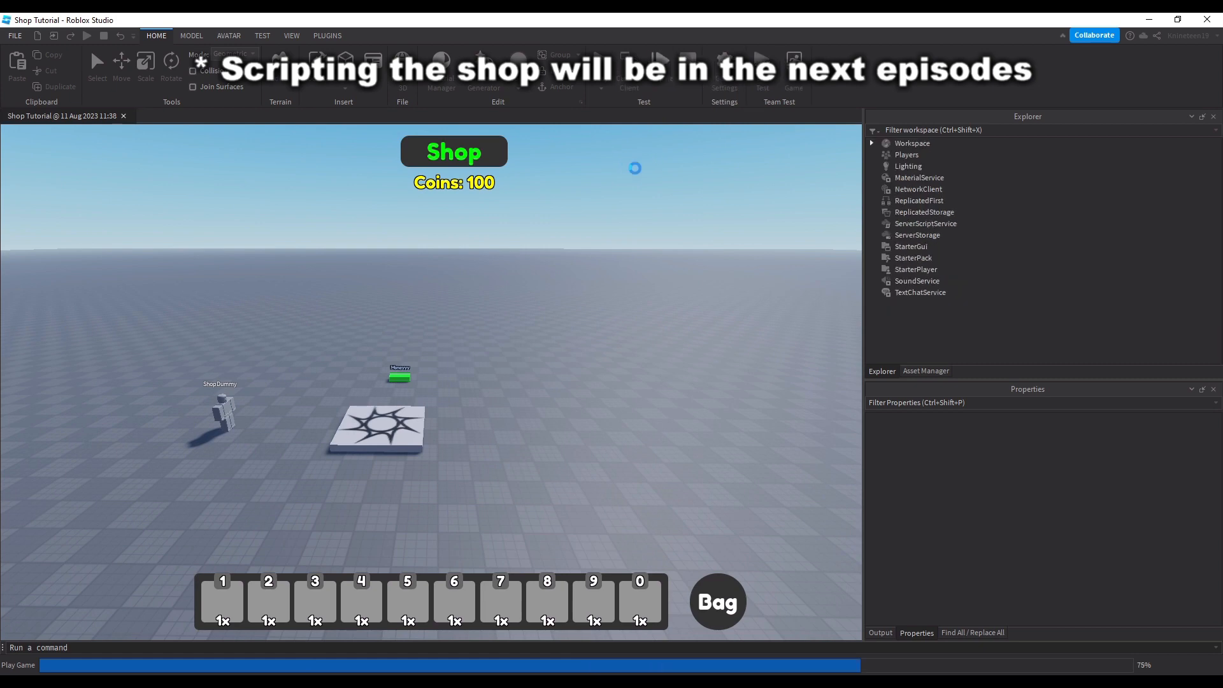
{"action": "left_click", "coordinate": [103, 36]}
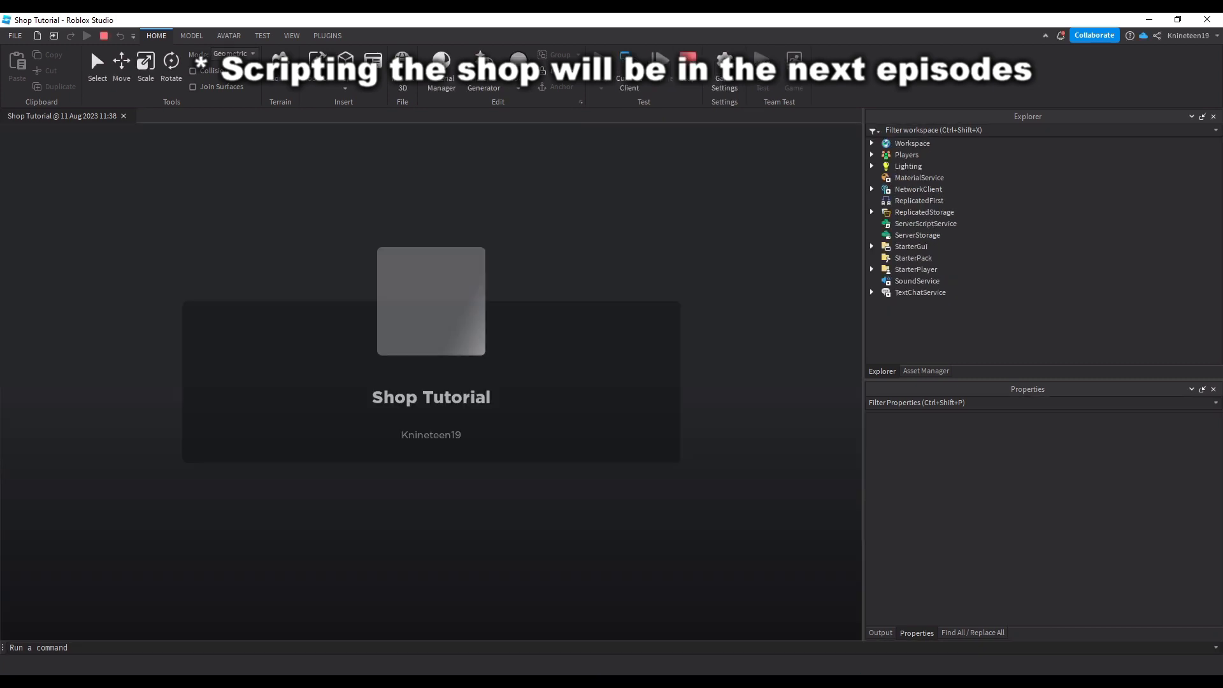
{"action": "left_click", "coordinate": [85, 36]}
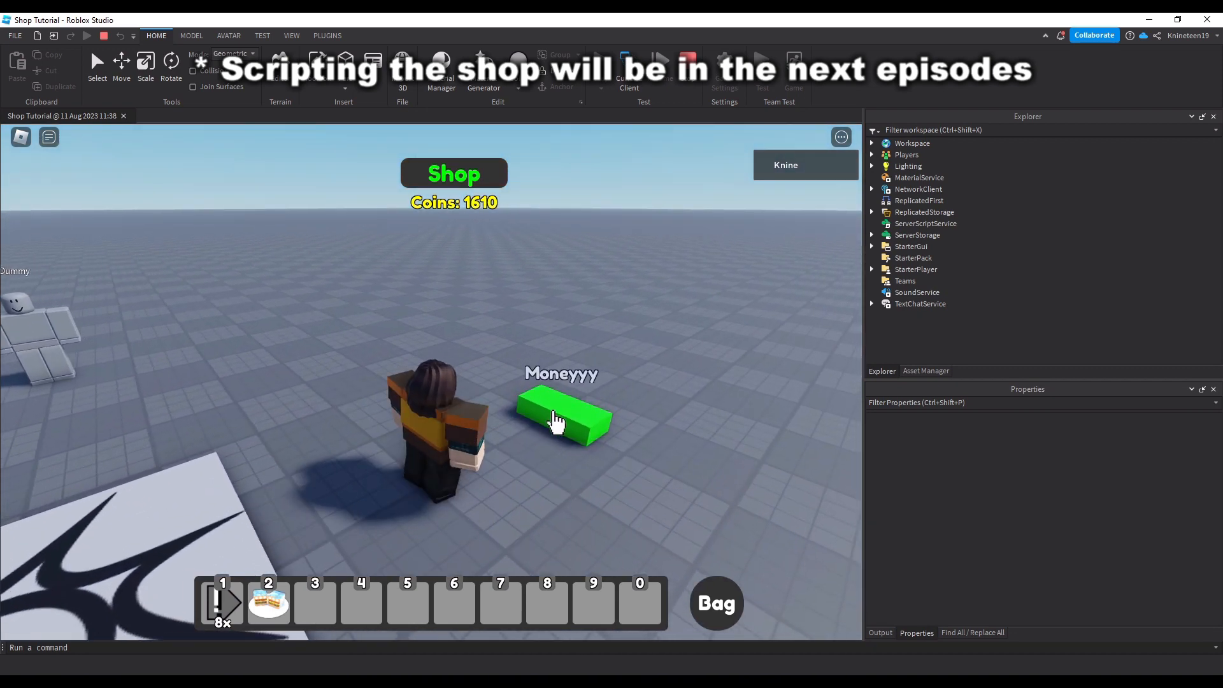
{"action": "left_click", "coordinate": [562, 413]}
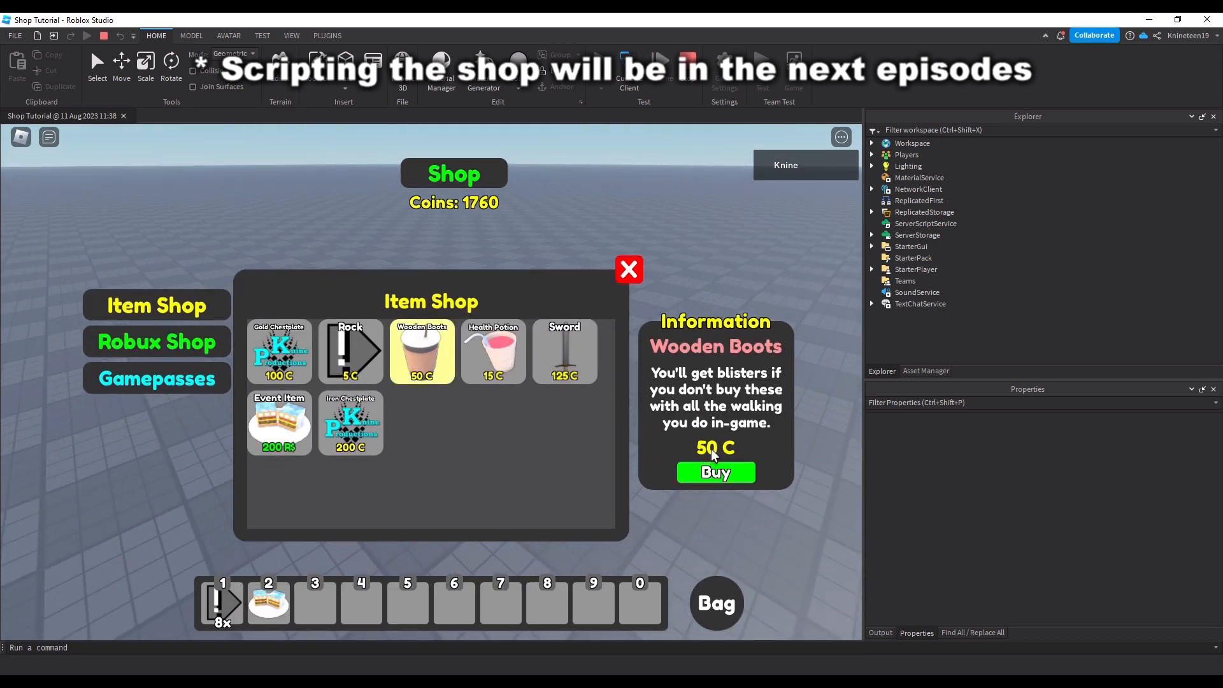
{"action": "left_click", "coordinate": [714, 472]}
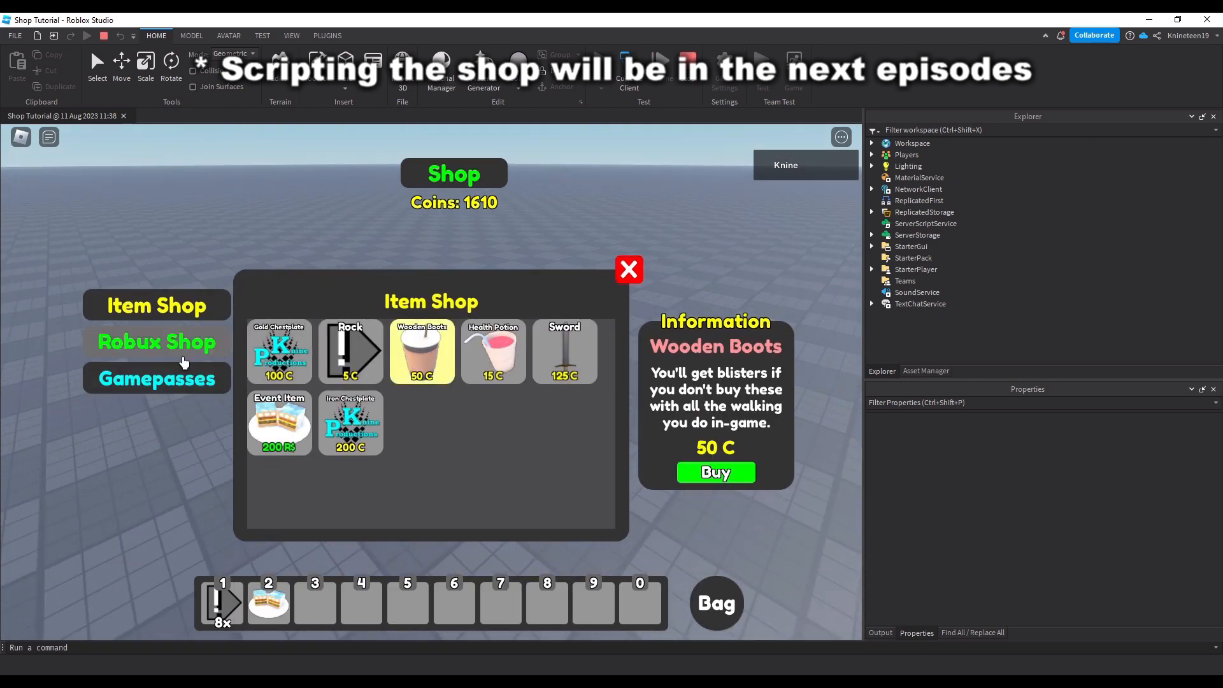
Browse the Robux Shop page, view the Premium Item details and switch to Gamepasses
{"action": "left_click", "coordinate": [156, 342]}
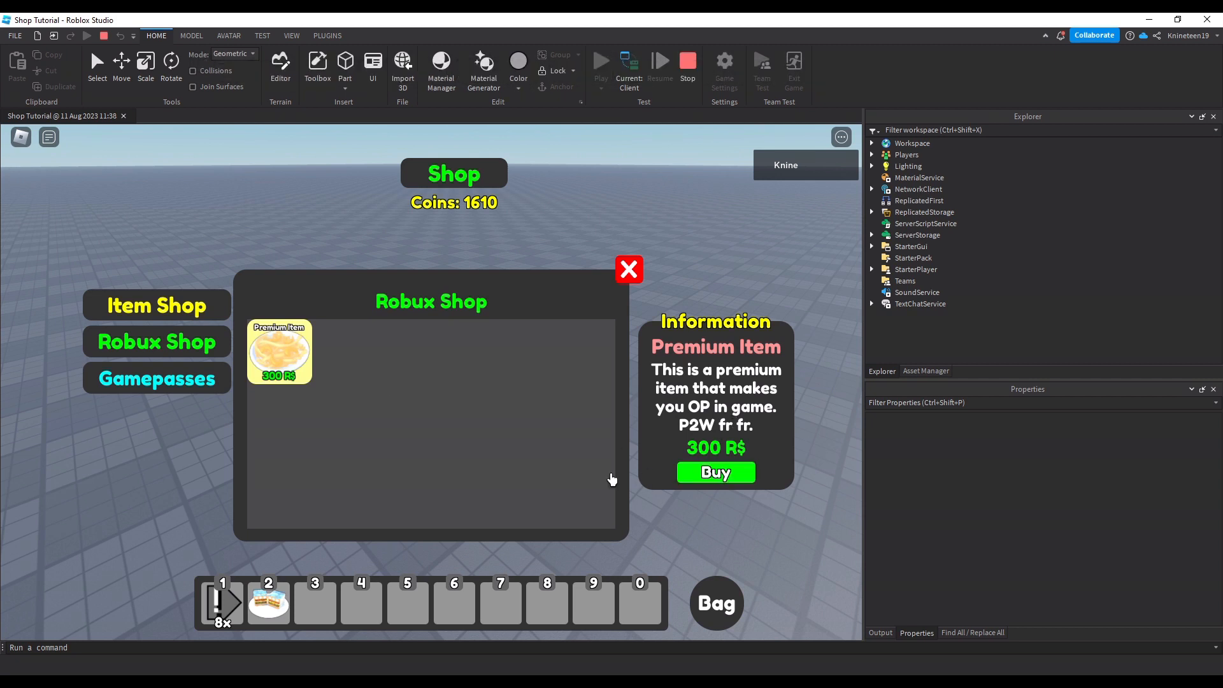
{"action": "left_click", "coordinate": [714, 472]}
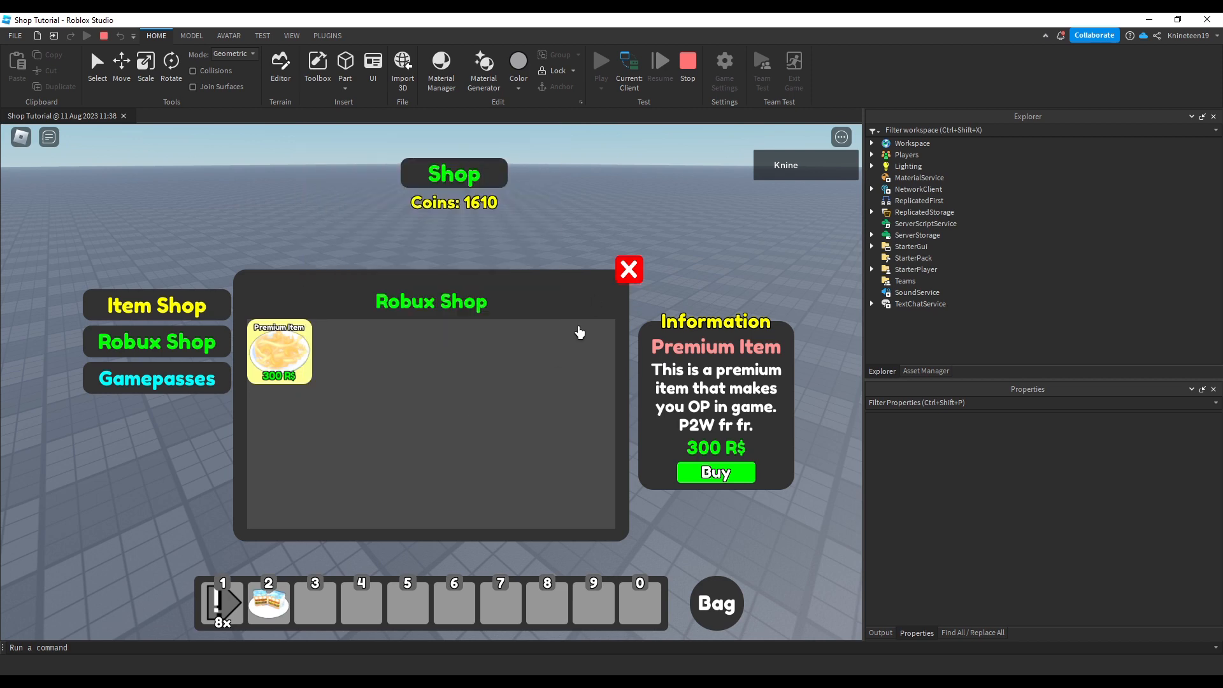
{"action": "left_click", "coordinate": [628, 269]}
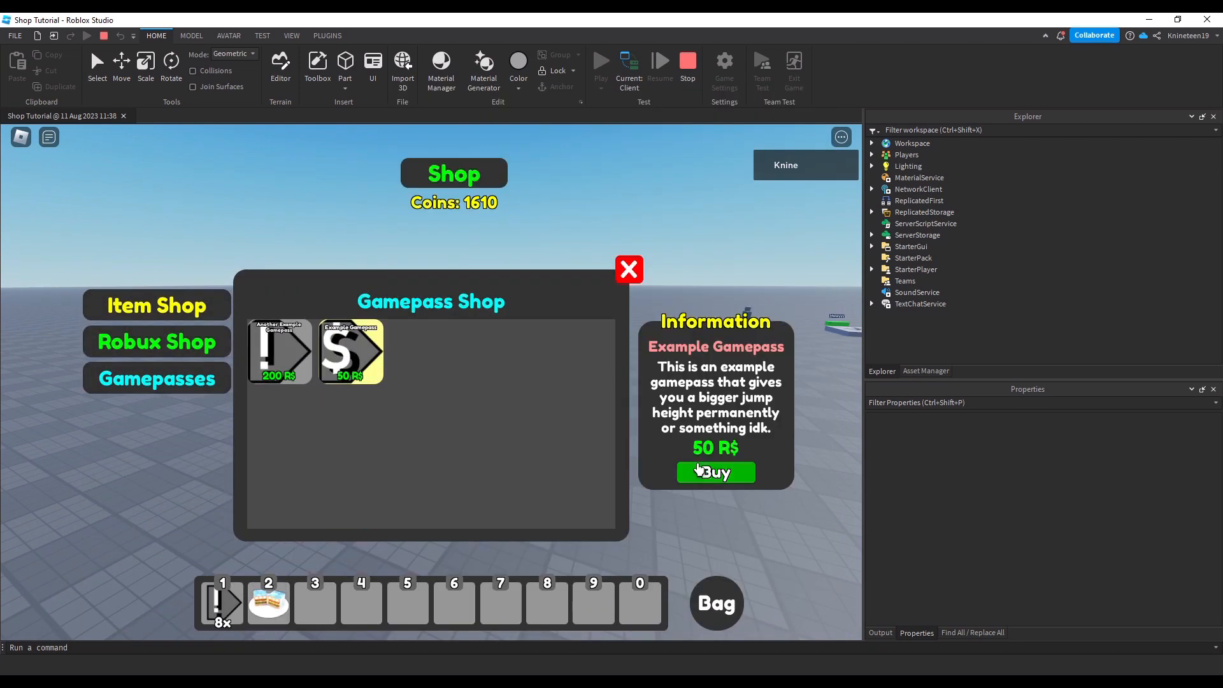
Try buying Example Gamepass (already owned), then confirm a test purchase of Another Example Gamepass
{"action": "left_click", "coordinate": [713, 472]}
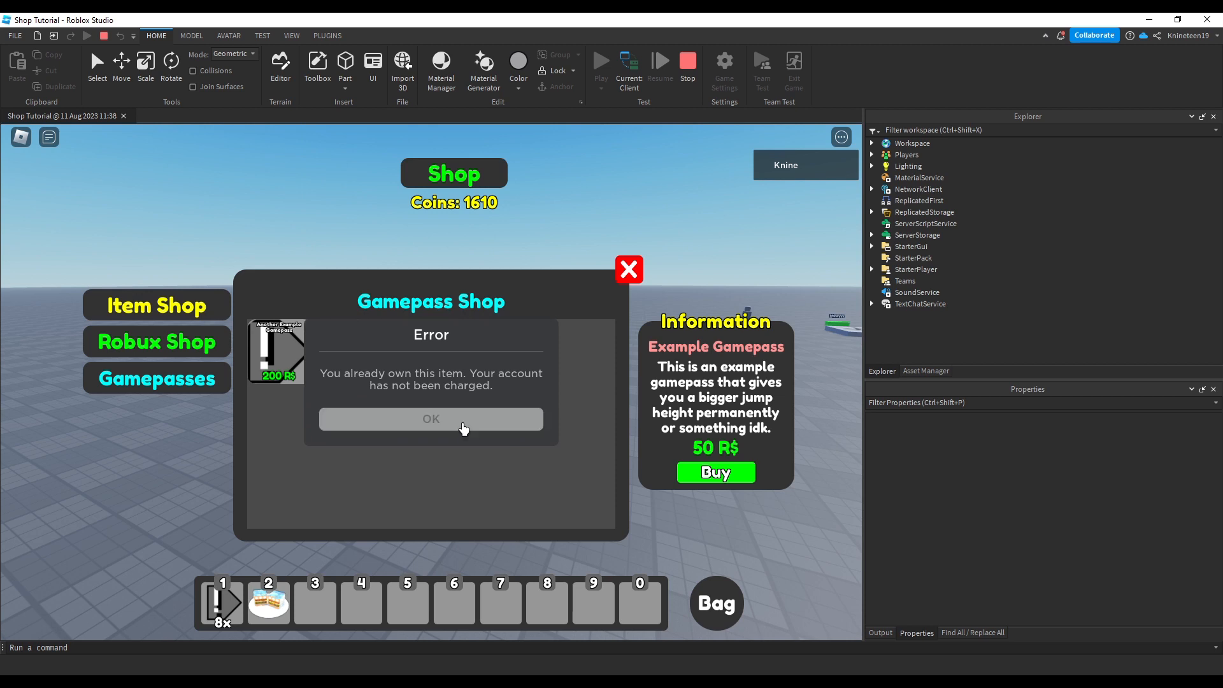
{"action": "left_click", "coordinate": [431, 419]}
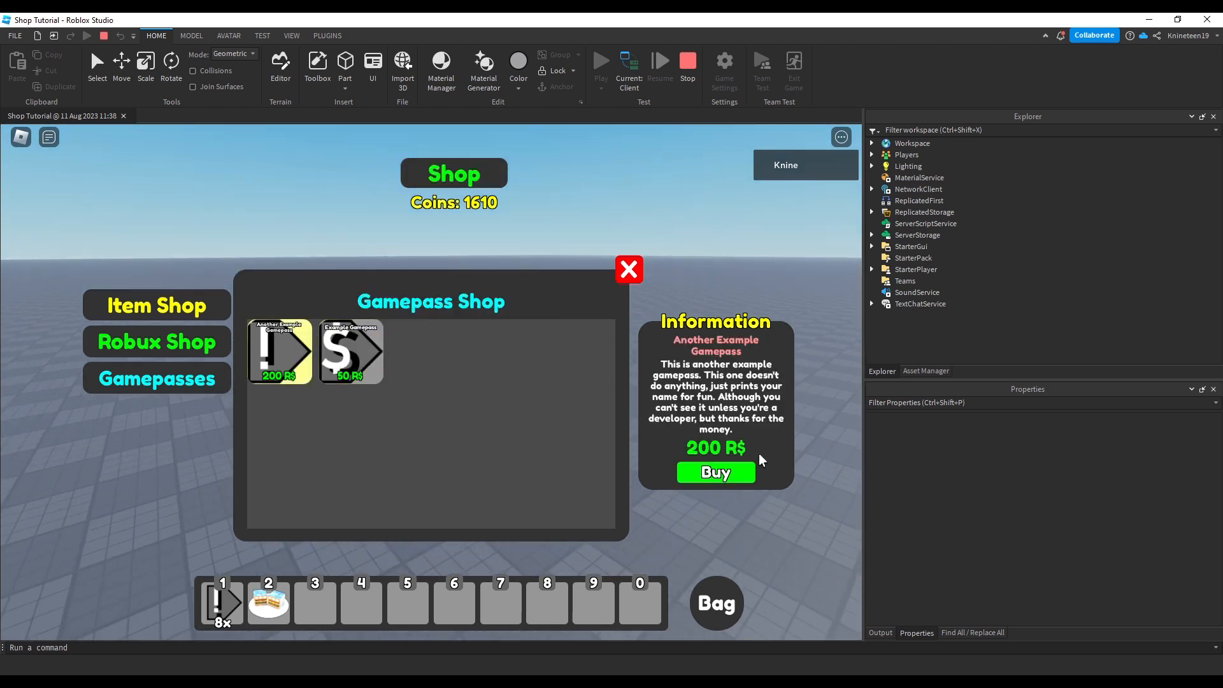
{"action": "left_click", "coordinate": [714, 472]}
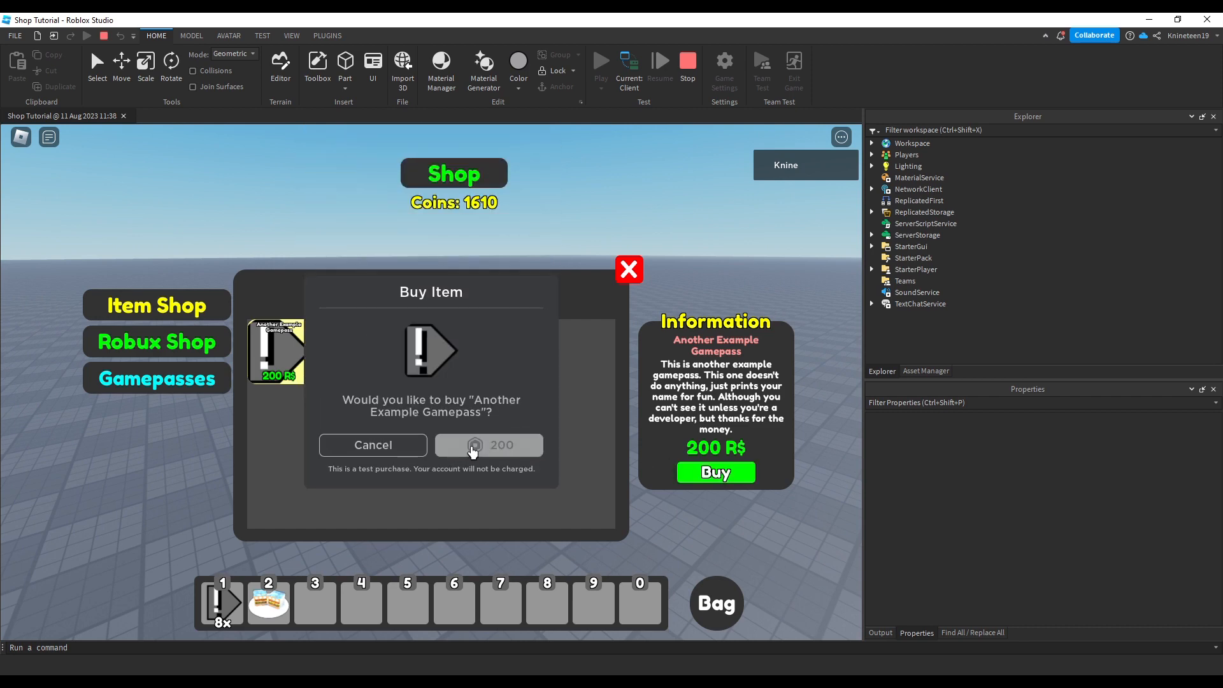
{"action": "left_click", "coordinate": [489, 445]}
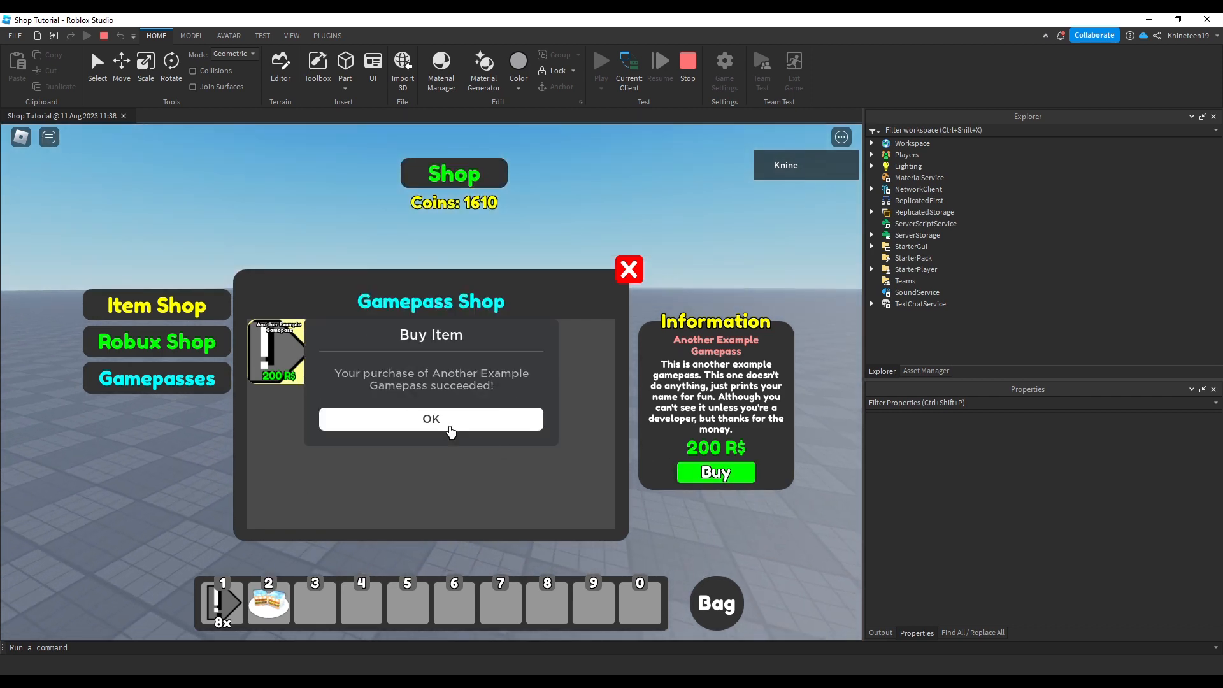